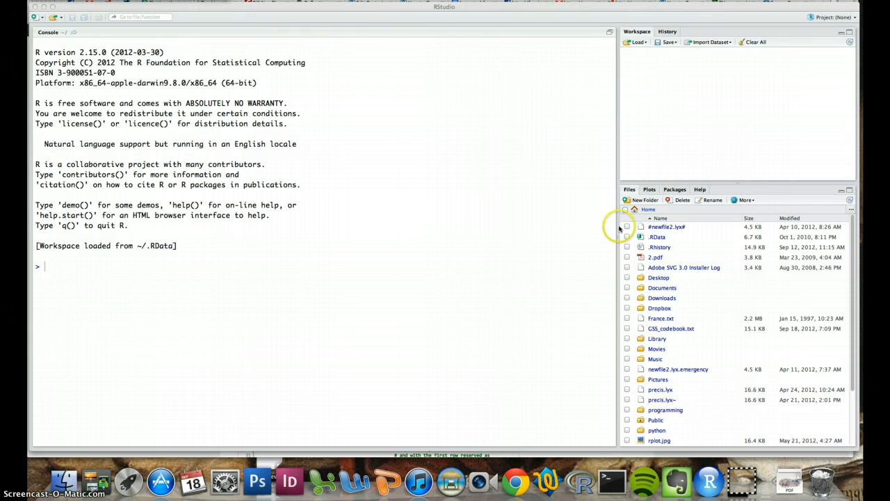
Cycle the lower-right pane through Plots and Help, then back to Files.
click(649, 189)
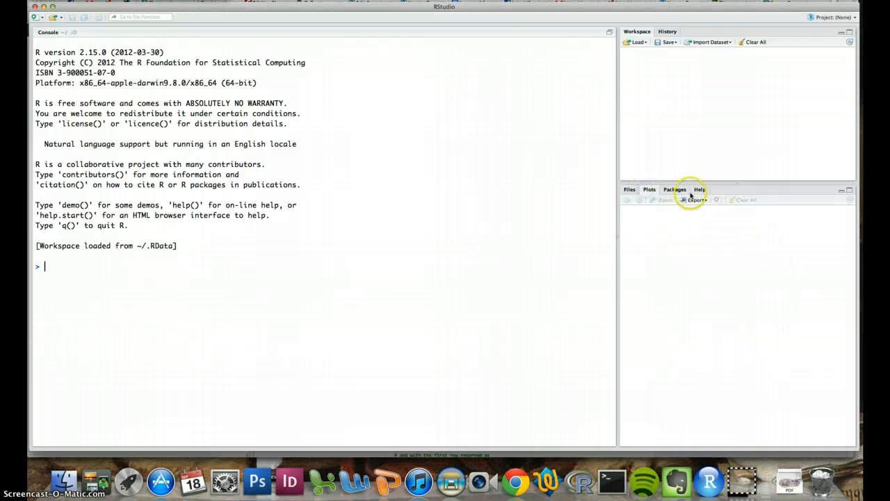
click(700, 189)
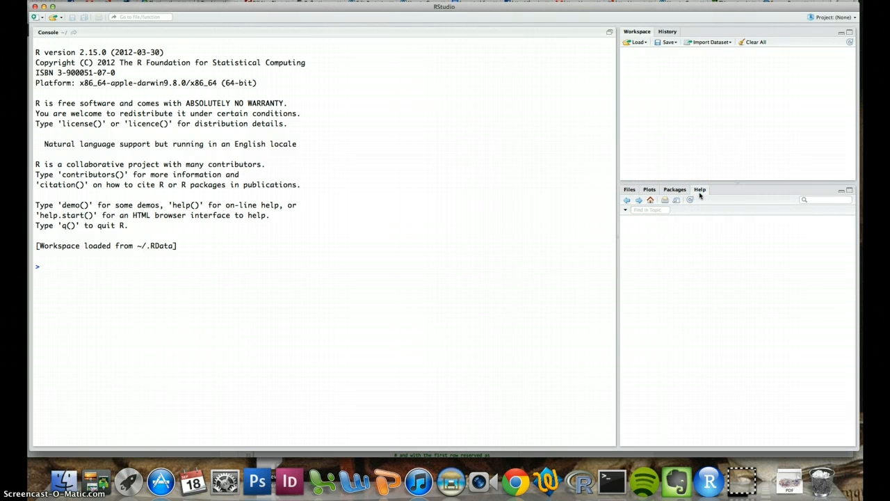
click(629, 189)
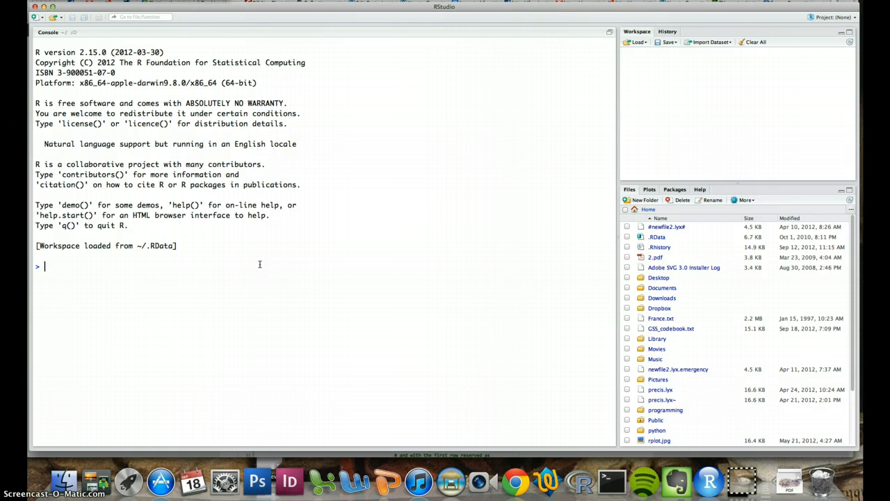
Run the gibberish 'ljkjfls;dkf' and 'sdf' in the console, producing 'object not found' errors.
text(ljkjfls;dkf)
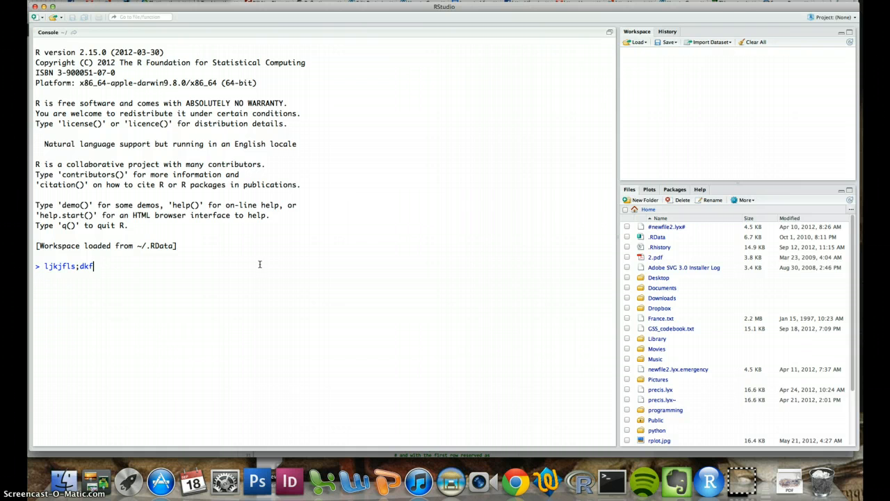
text(sdf)
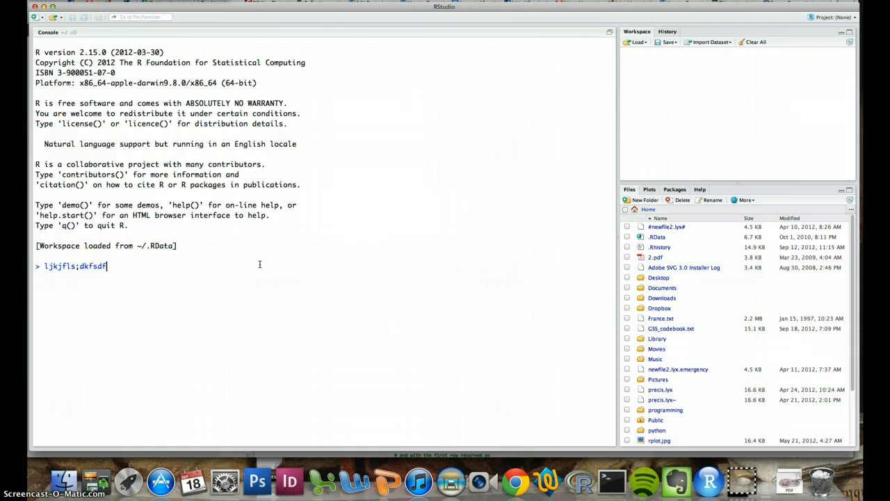
key(Return)
text(lskdjflkdjf)
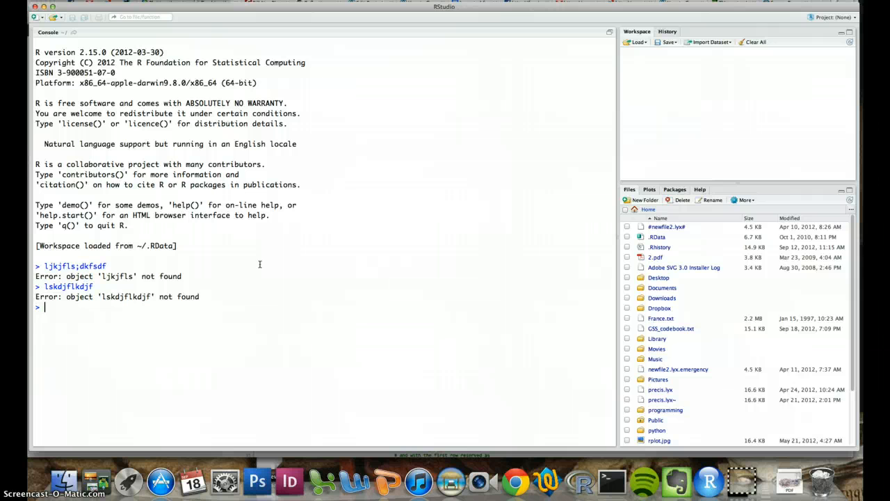
mouse_move(137, 177)
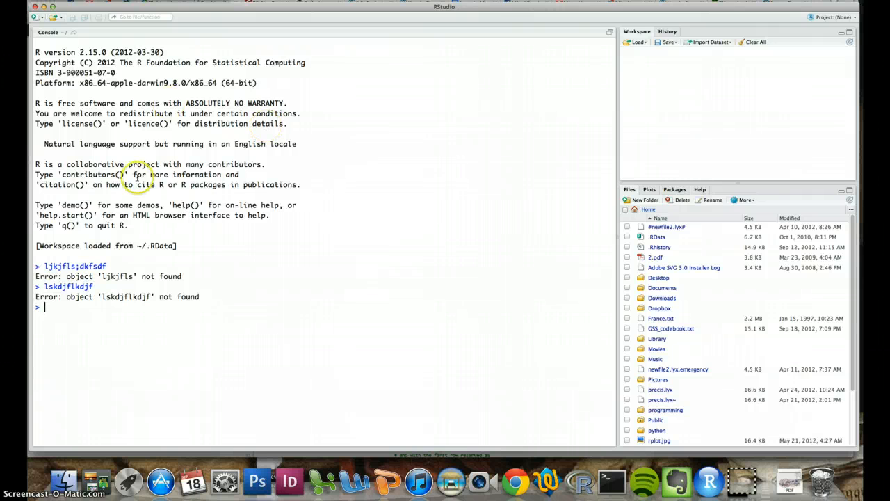
mouse_move(147, 334)
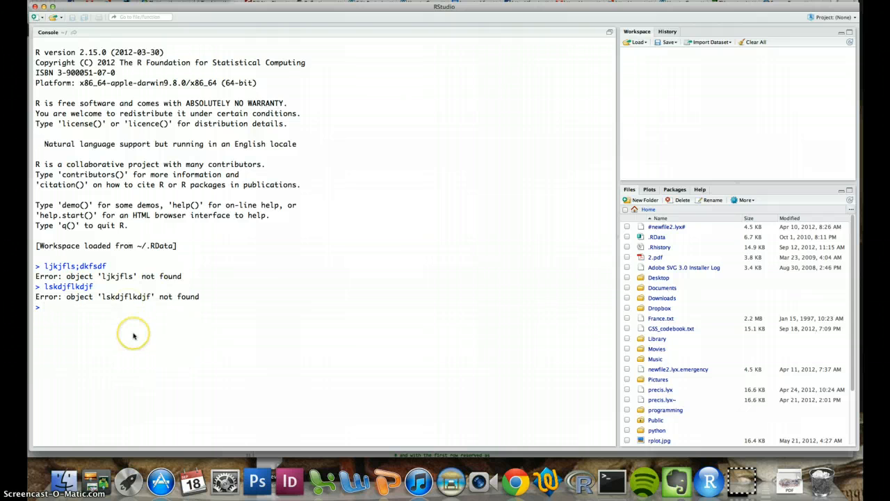
mouse_move(753, 180)
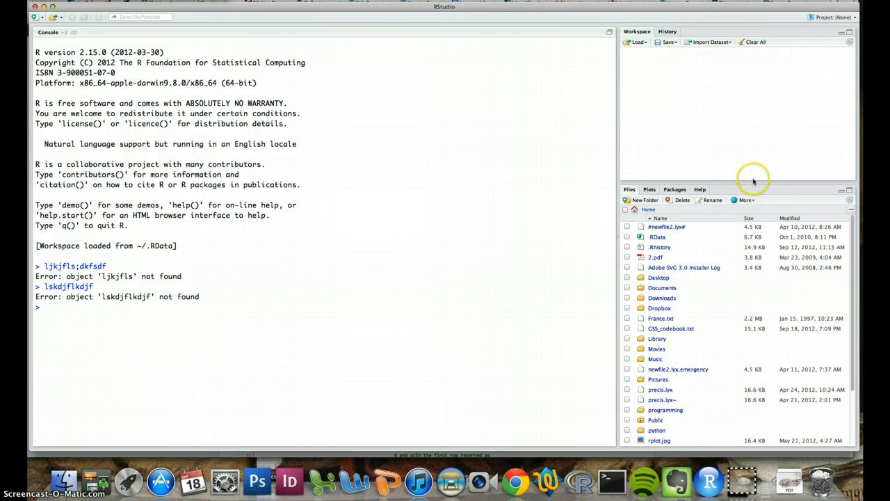
mouse_move(670, 136)
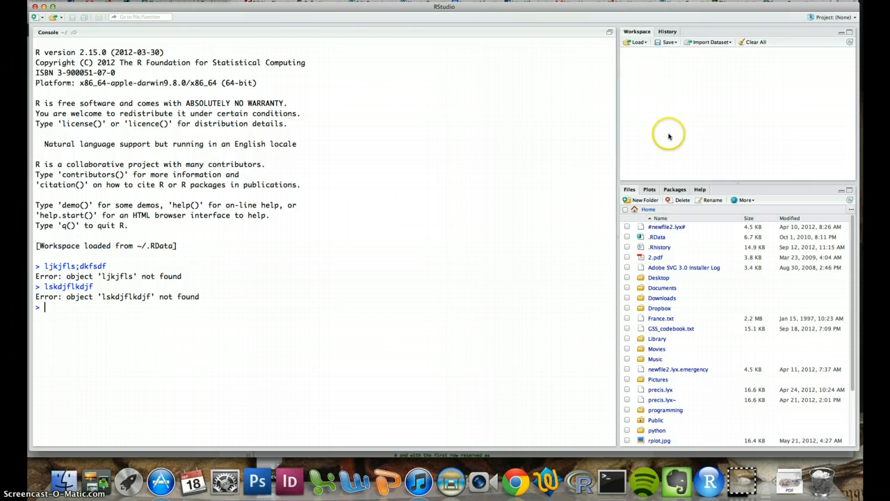
mouse_move(640, 92)
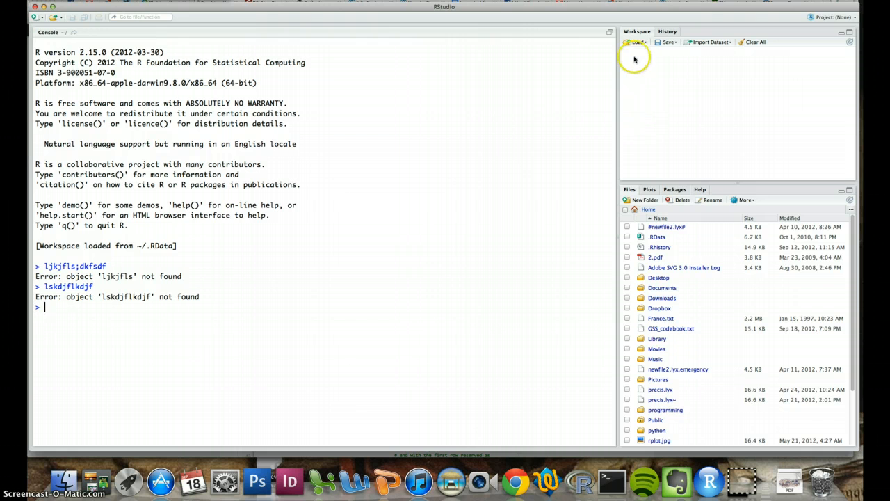
mouse_move(635, 59)
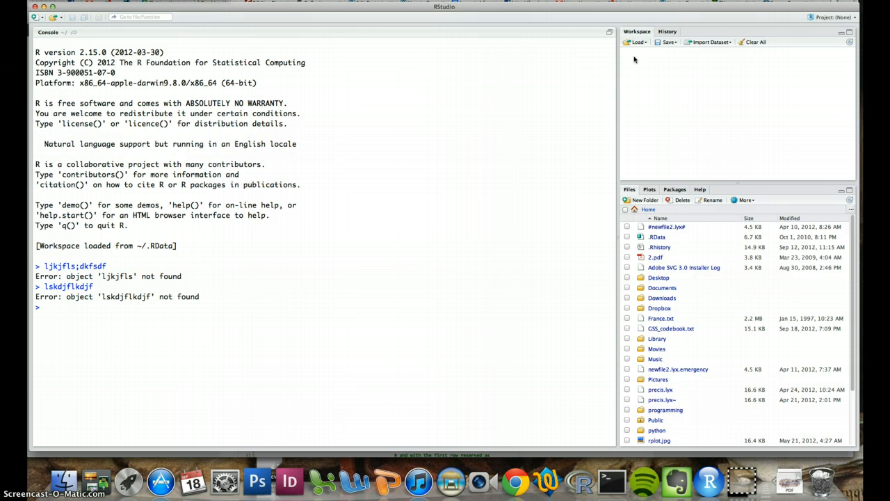
mouse_move(631, 84)
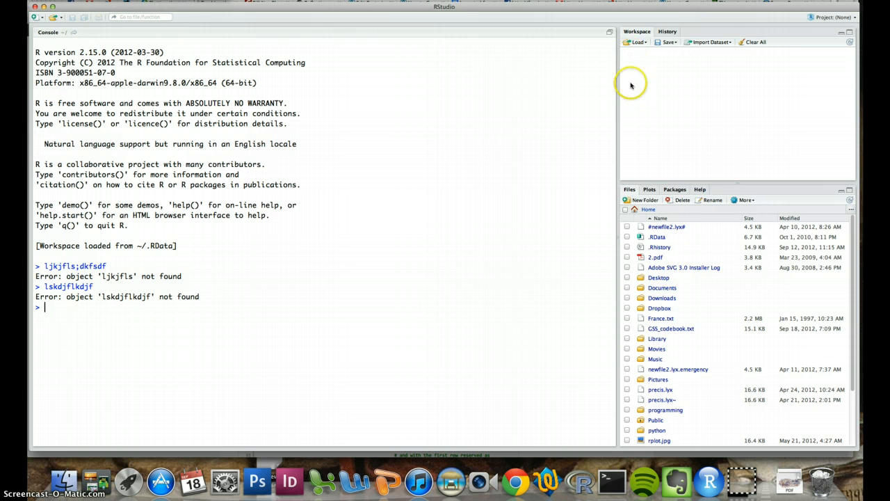
mouse_move(635, 58)
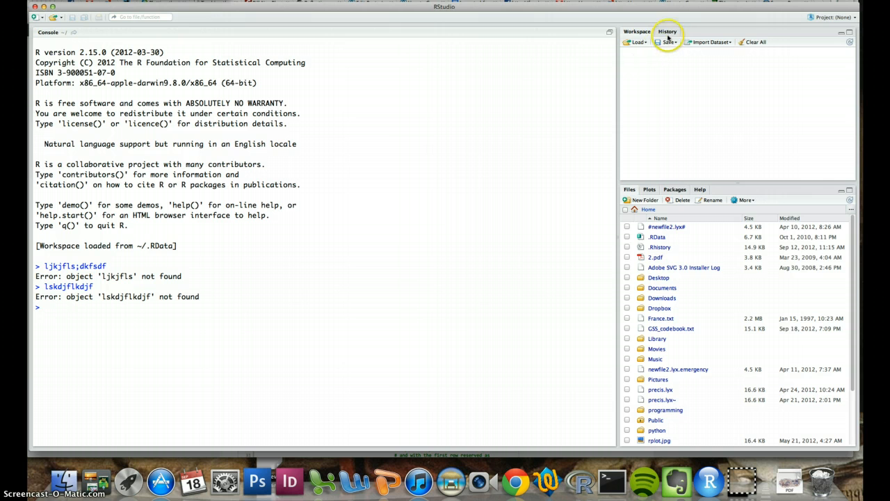
click(667, 31)
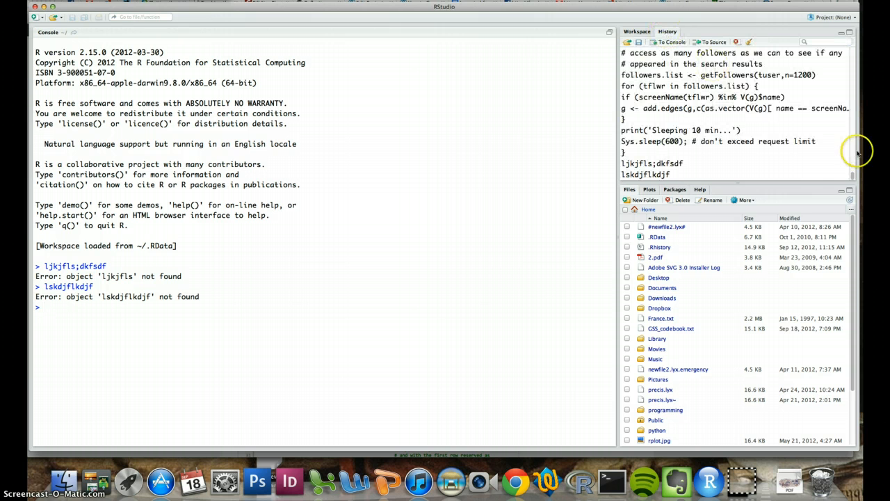
scroll(up, 3)
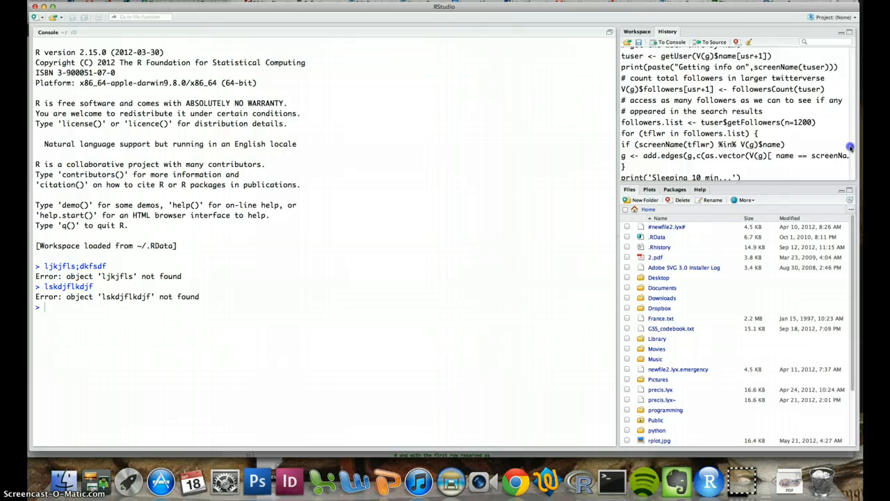
scroll(down, 3)
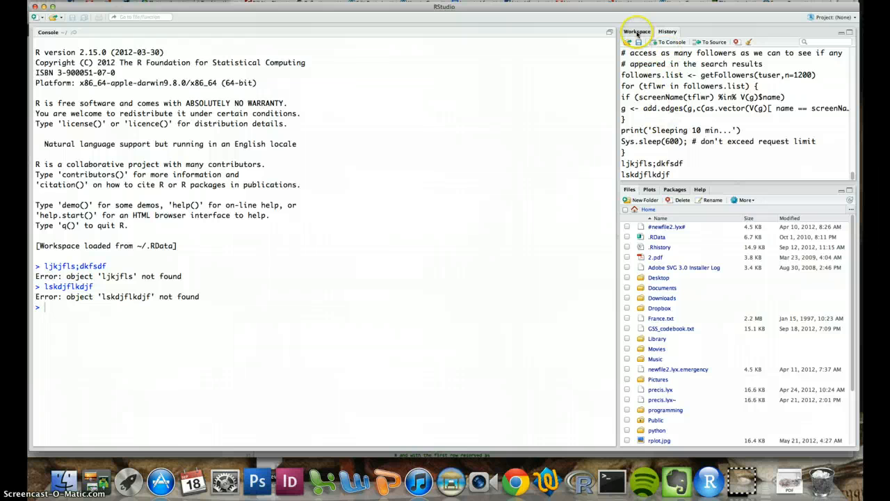
click(636, 31)
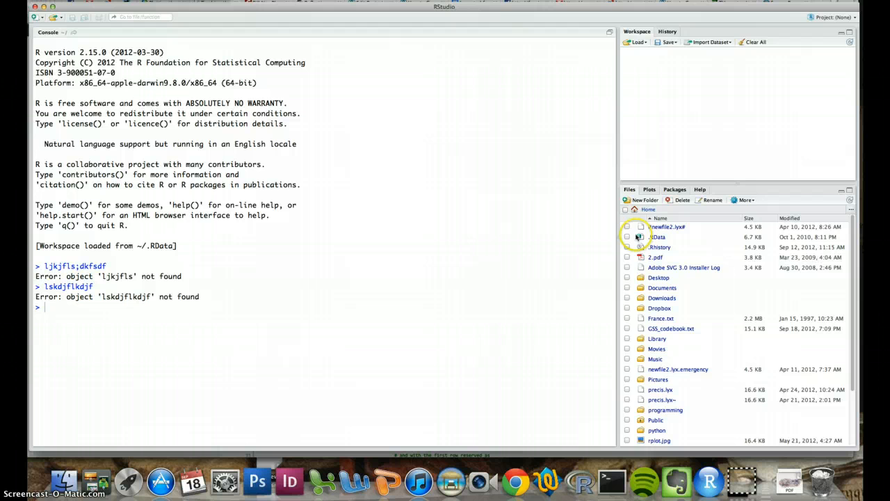
mouse_move(672, 308)
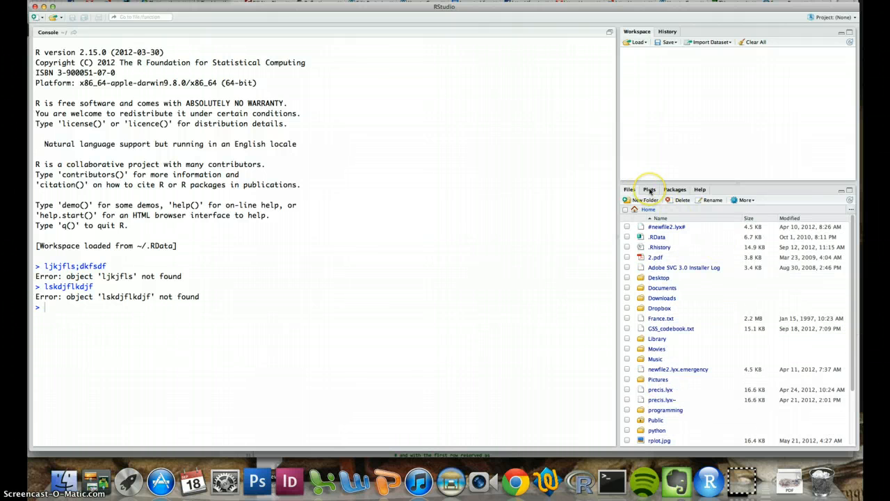
Switch the lower-right pane from Plots to the Packages view.
click(649, 189)
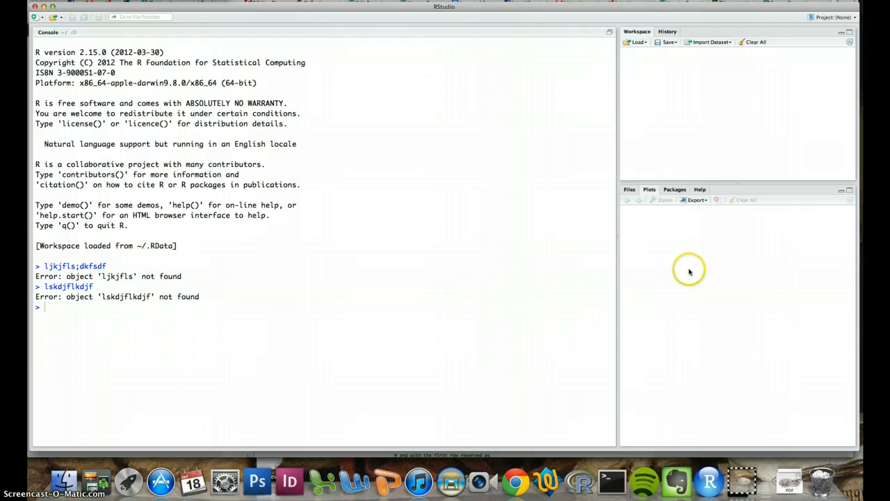
mouse_move(678, 223)
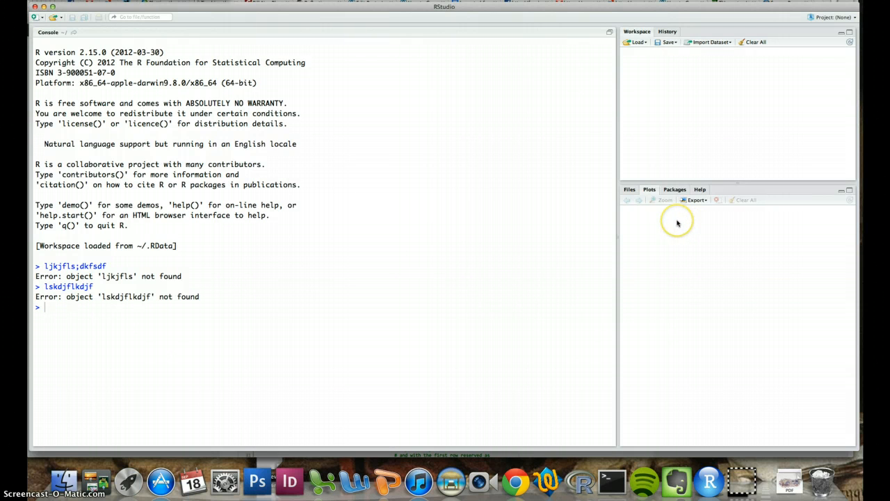
mouse_move(676, 221)
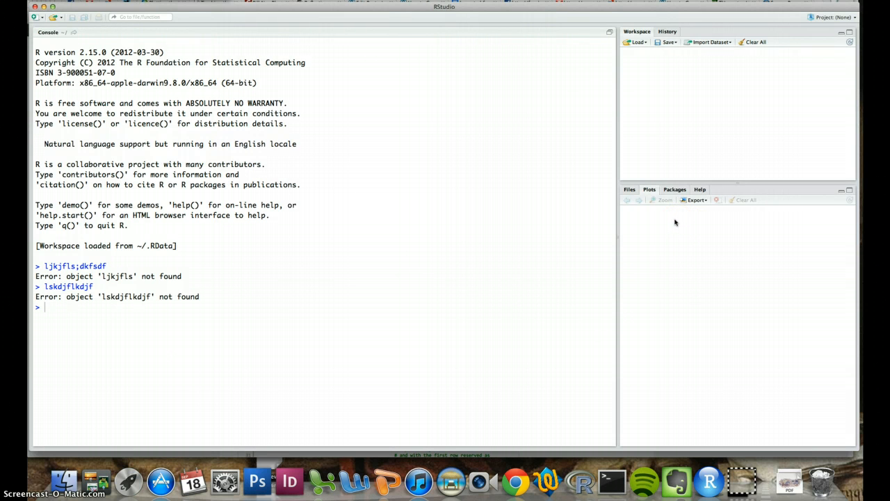
mouse_move(732, 272)
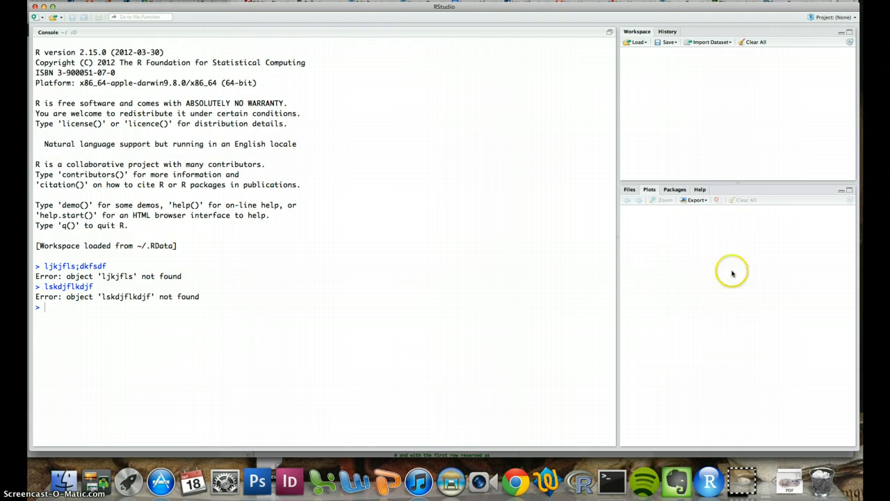
click(674, 189)
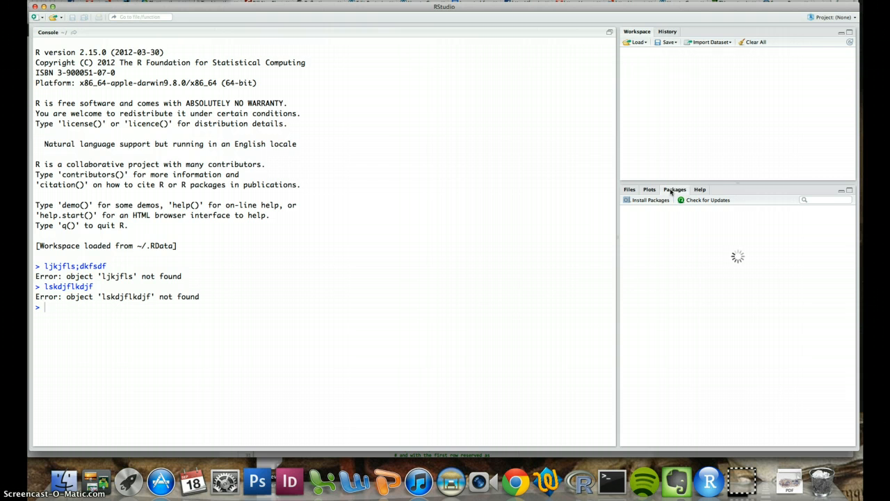
Browse the installed R packages list, then switch to the Hmisc help documentation.
click(674, 190)
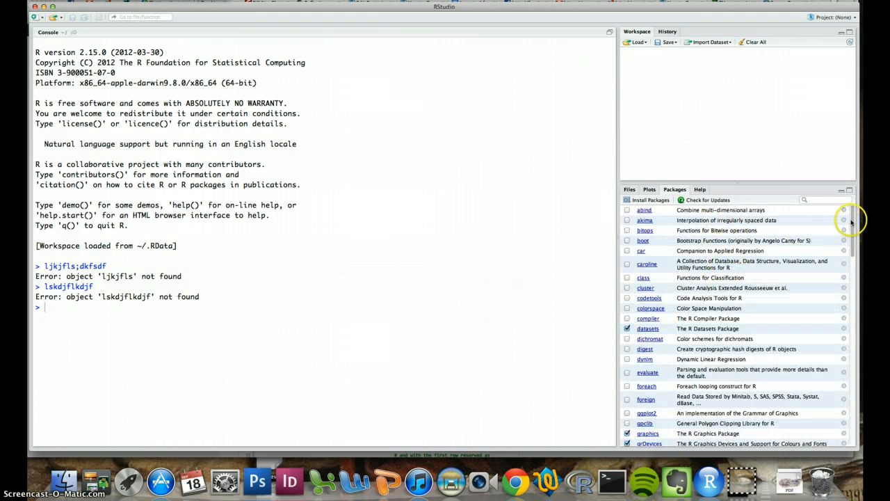
scroll(down, 3)
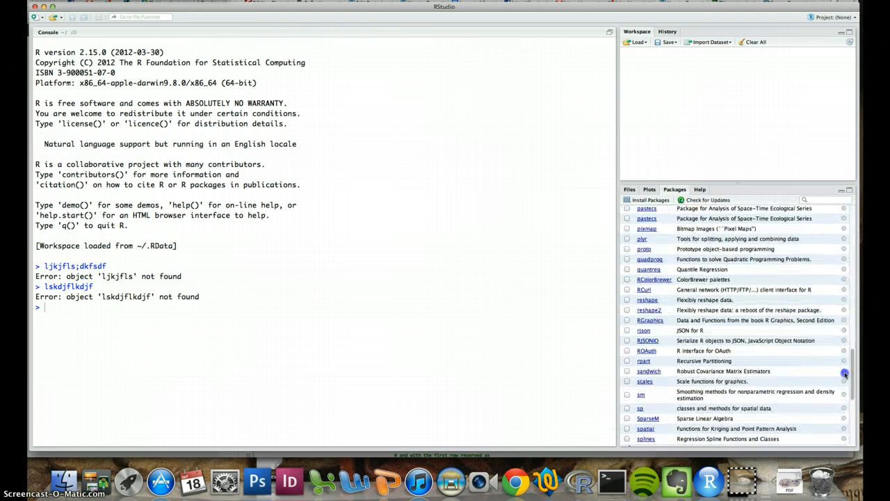
scroll(up, 3)
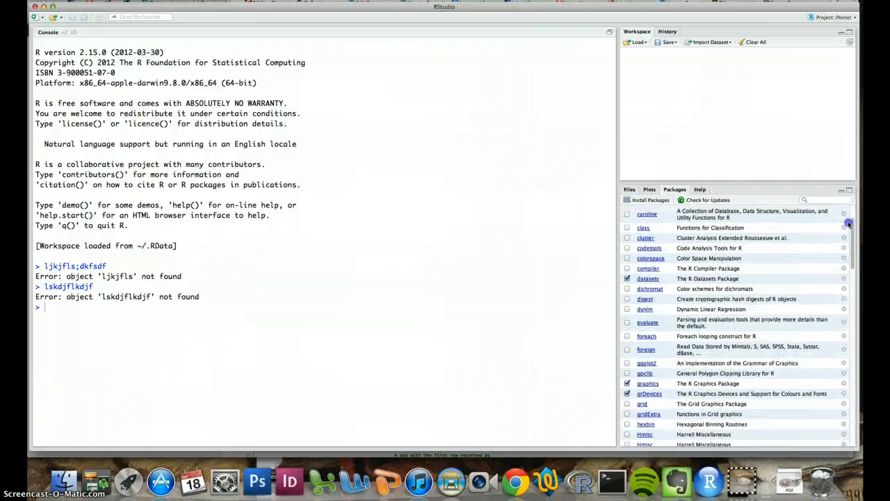
scroll(up, 3)
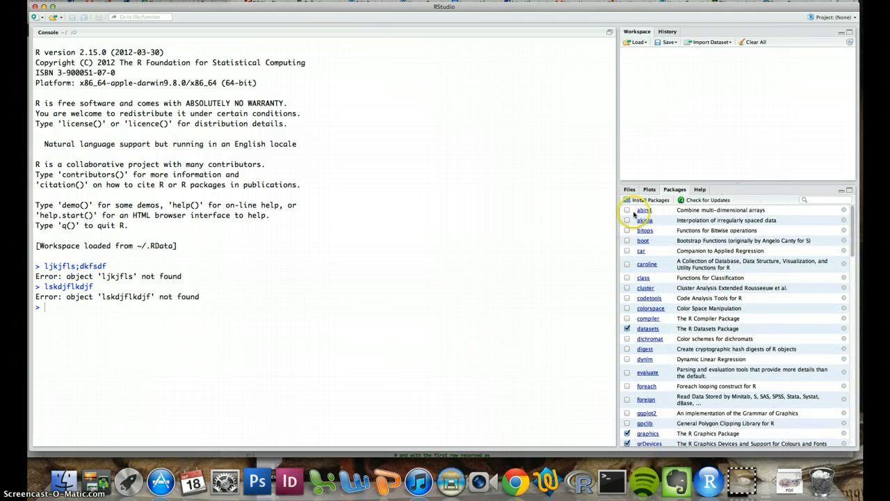
click(700, 189)
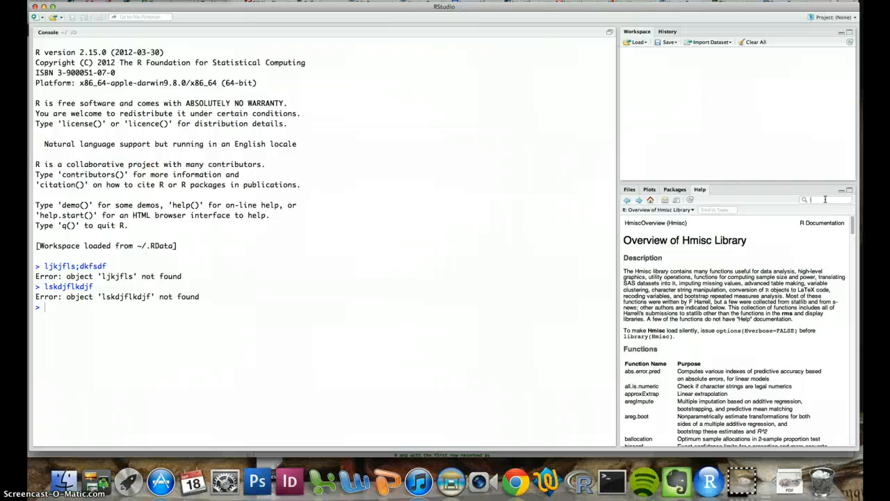
mouse_move(452, 151)
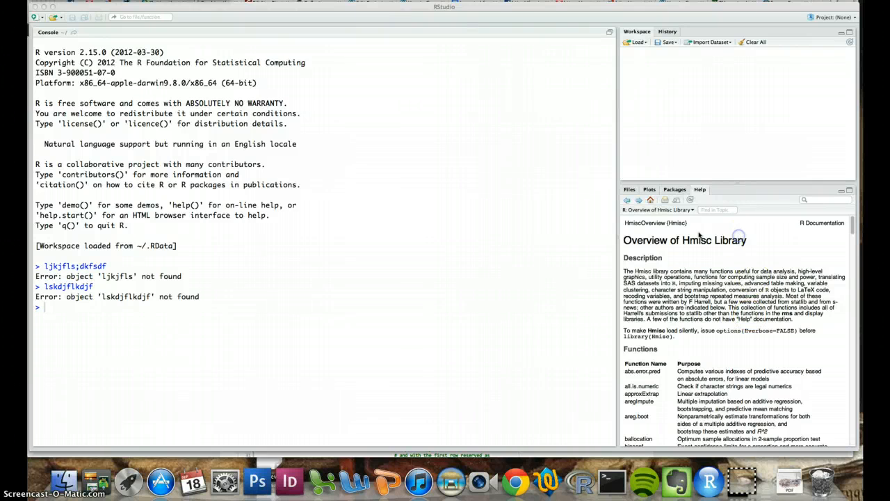
mouse_move(741, 268)
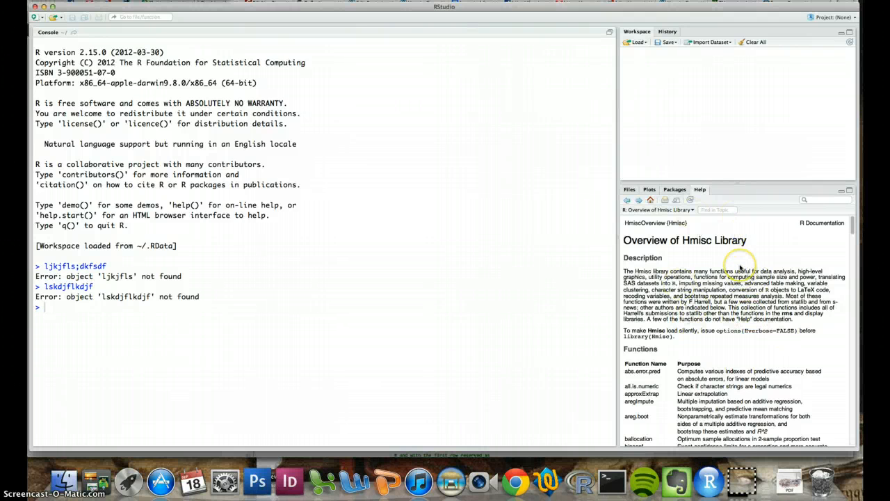
Switch the lower-right pane from Hmisc help to the empty Plots view.
click(649, 189)
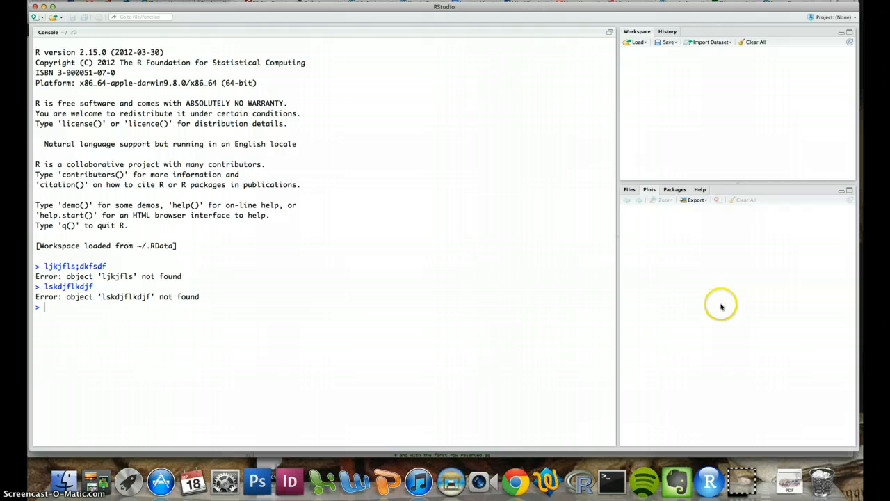
mouse_move(684, 277)
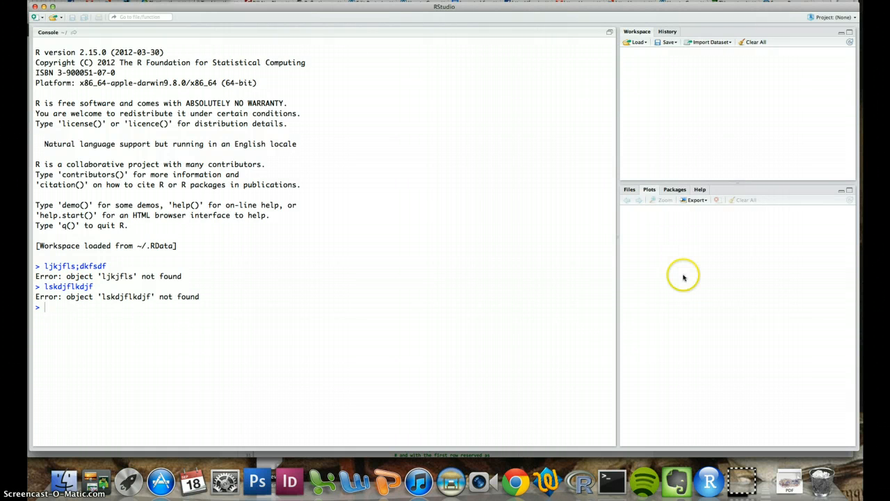
mouse_move(694, 243)
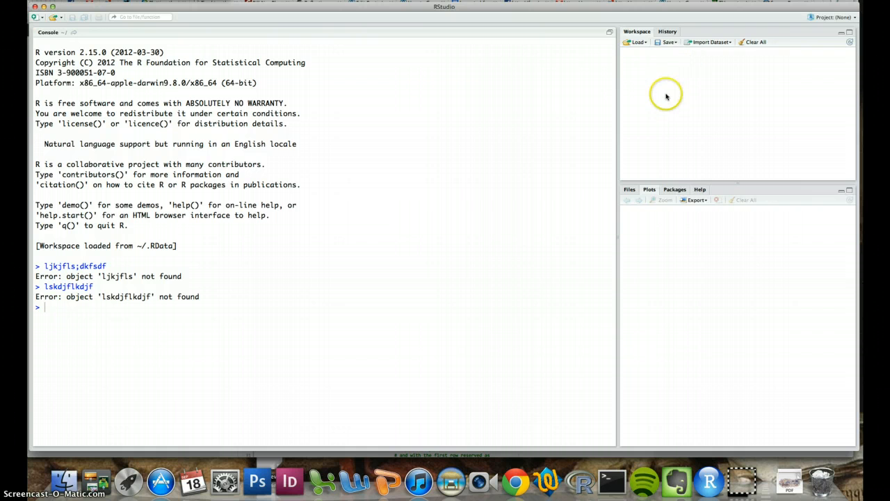
mouse_move(666, 96)
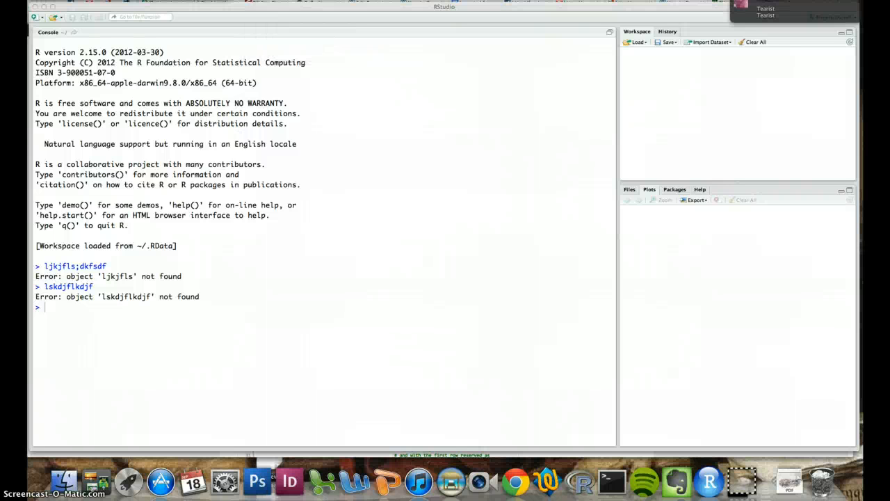
mouse_move(414, 171)
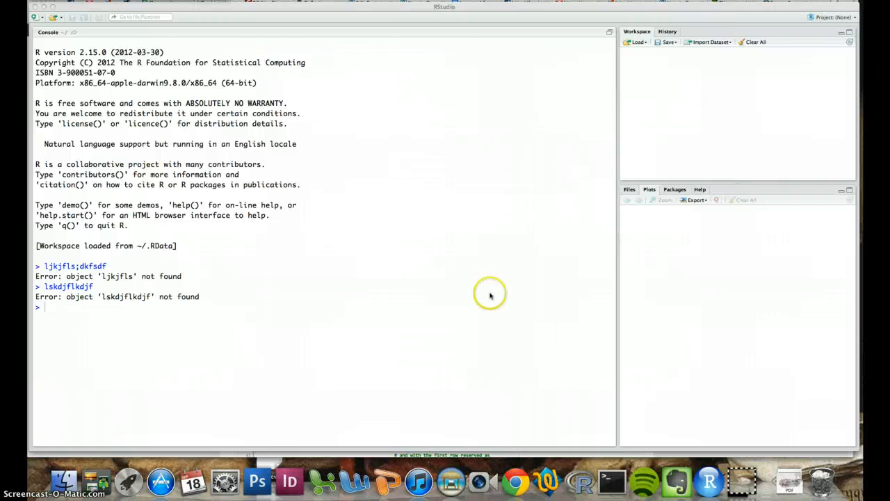
mouse_move(497, 313)
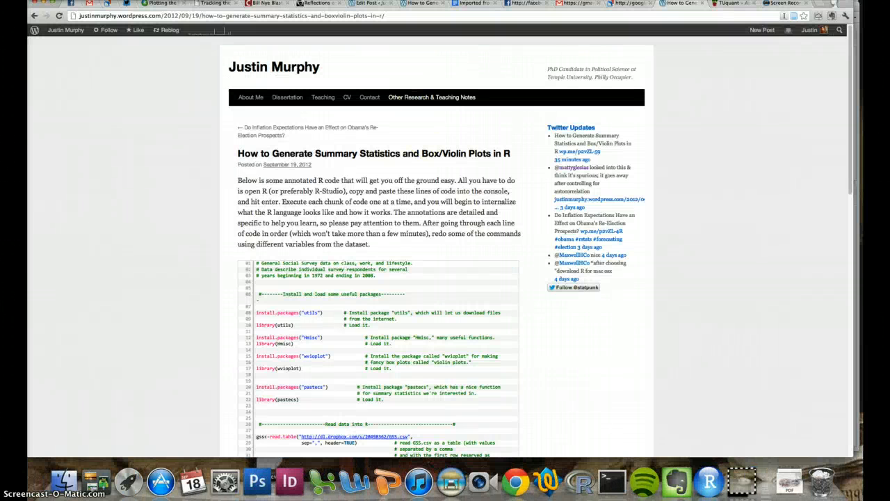
Scroll Justin Murphy's blog post down to its annotated R code listing.
scroll(down, 3)
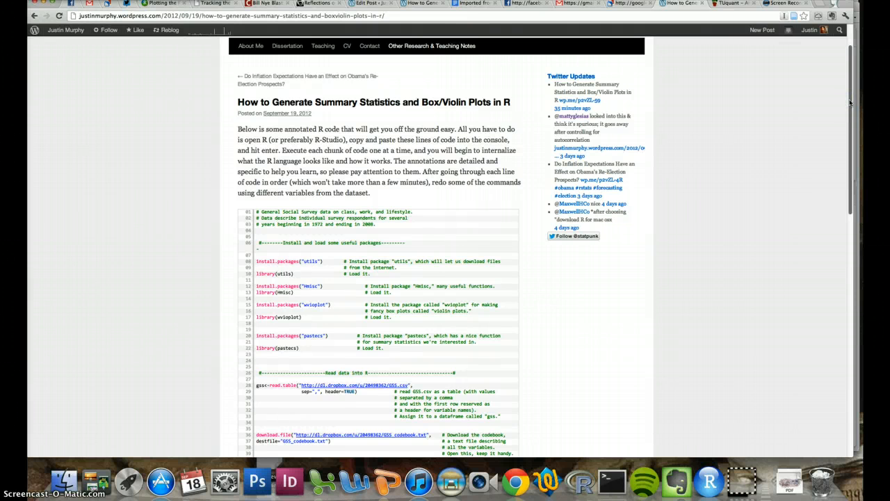
mouse_move(835, 157)
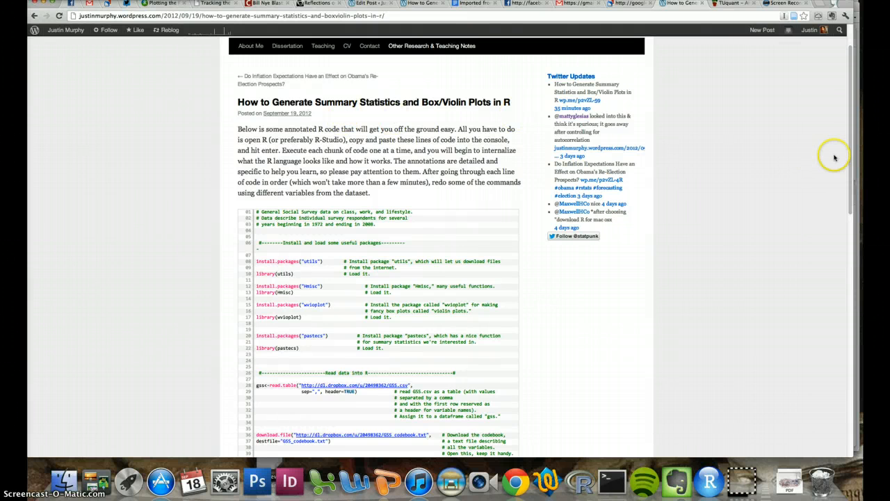
scroll(down, 3)
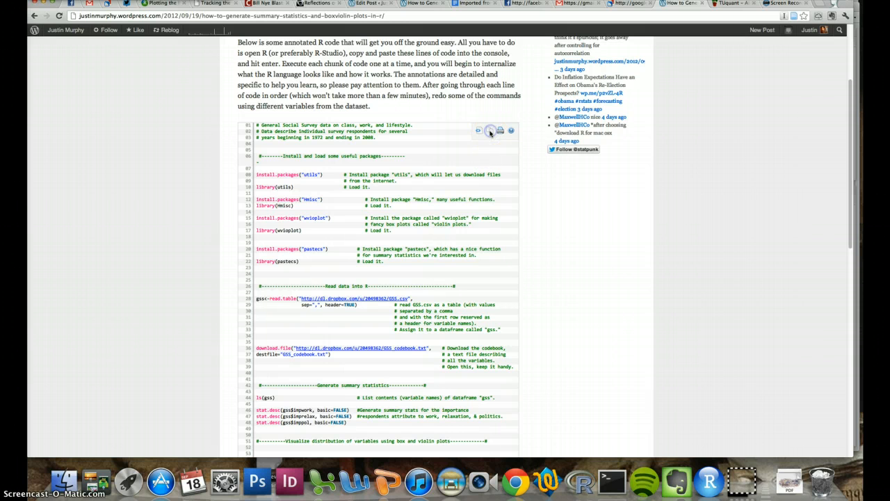
mouse_move(489, 131)
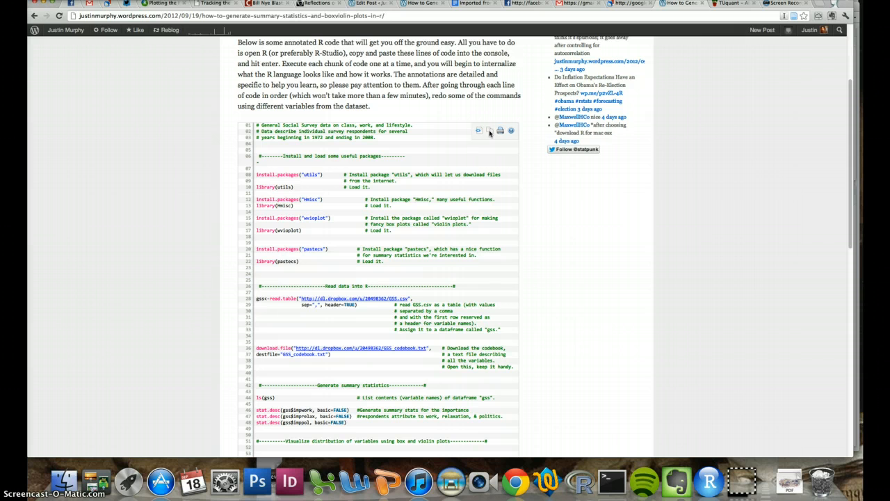
mouse_move(482, 162)
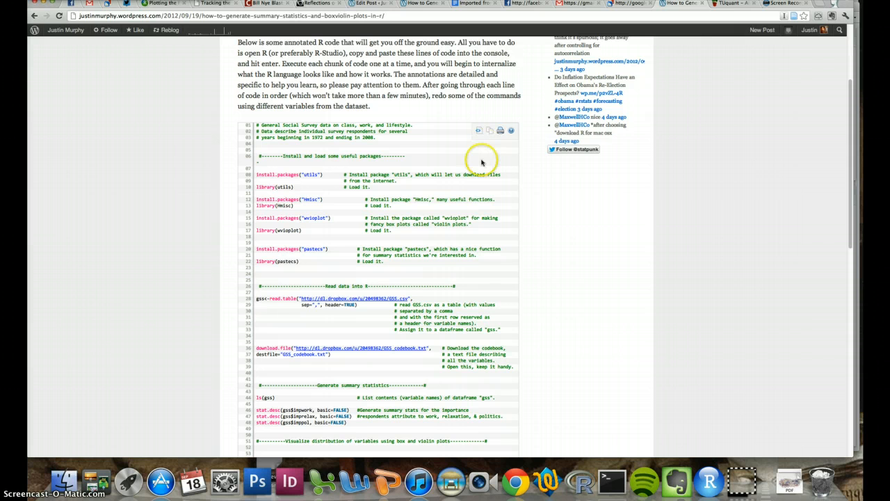
mouse_move(490, 134)
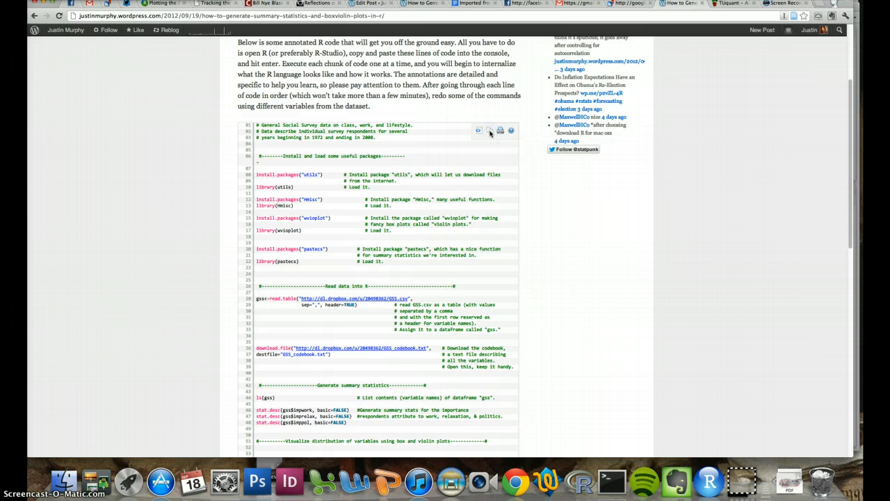
mouse_move(706, 477)
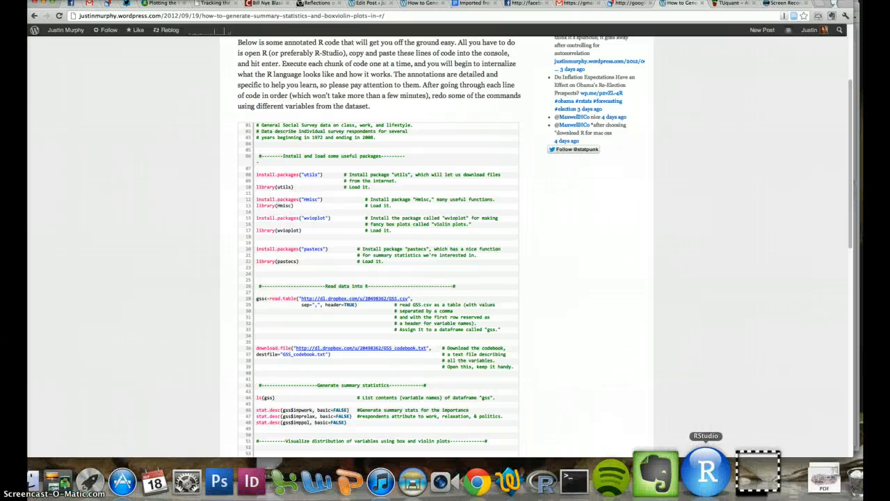
Return to RStudio from the Dock and show the New File type options.
click(706, 477)
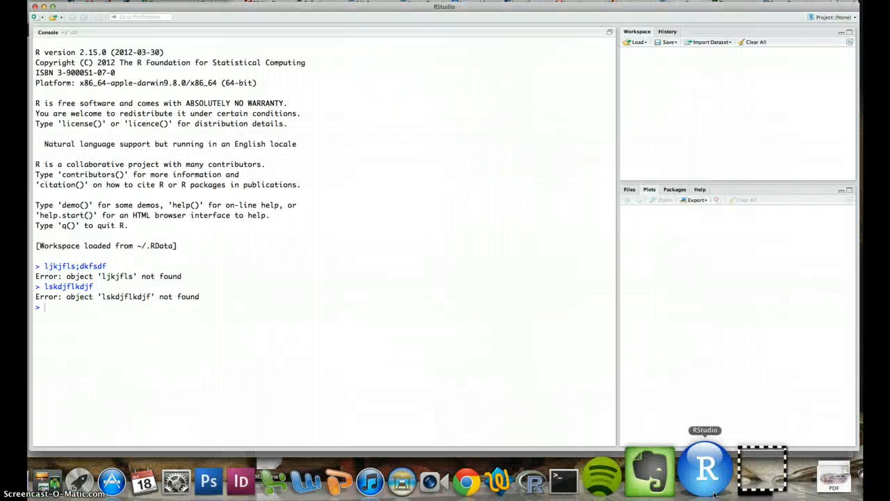
mouse_move(346, 326)
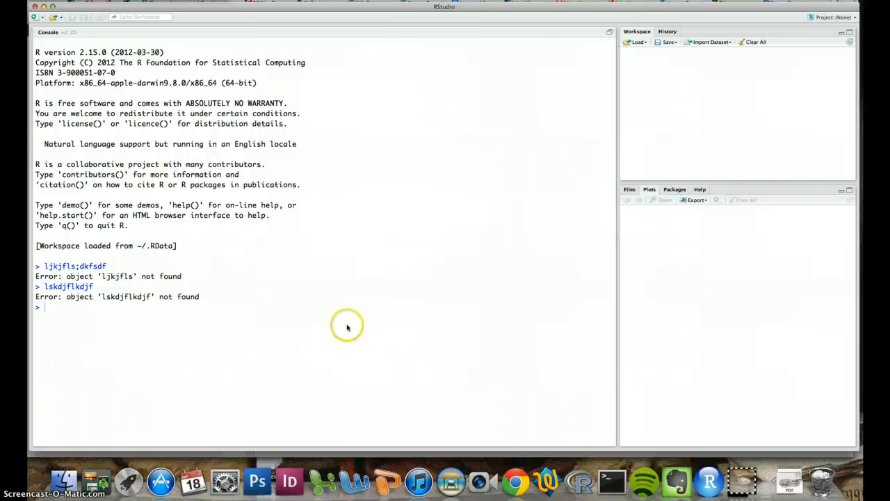
mouse_move(346, 326)
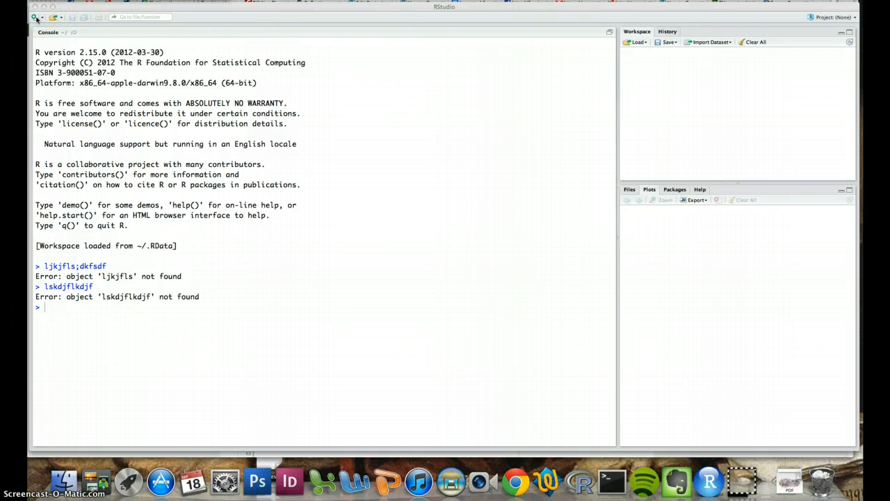
click(36, 17)
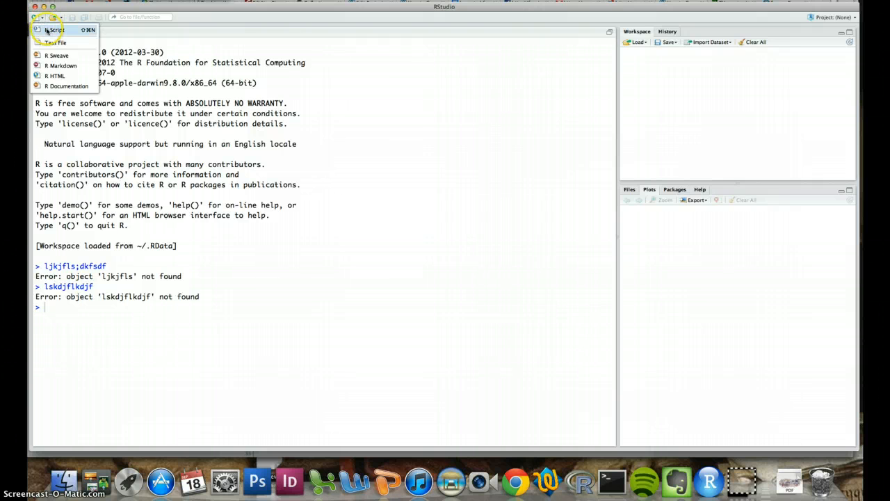
mouse_move(55, 29)
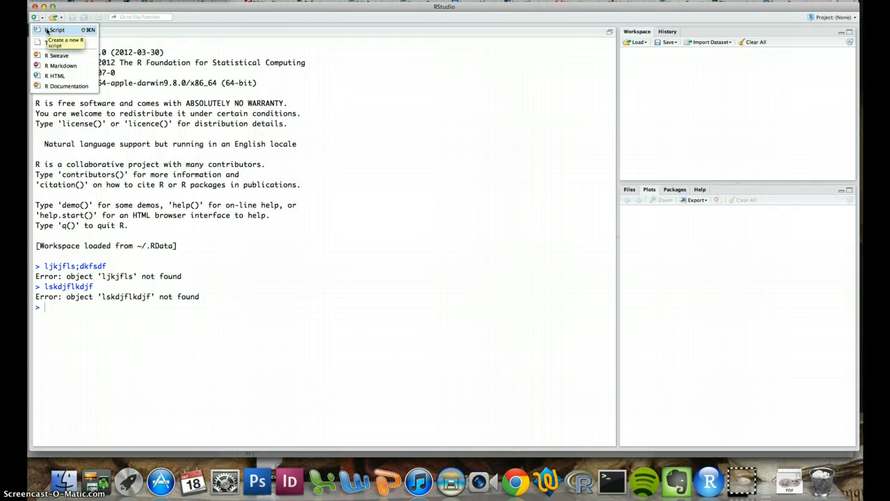
Create a new R script holding the blog's GSS code, from package installs to violin plots.
click(54, 30)
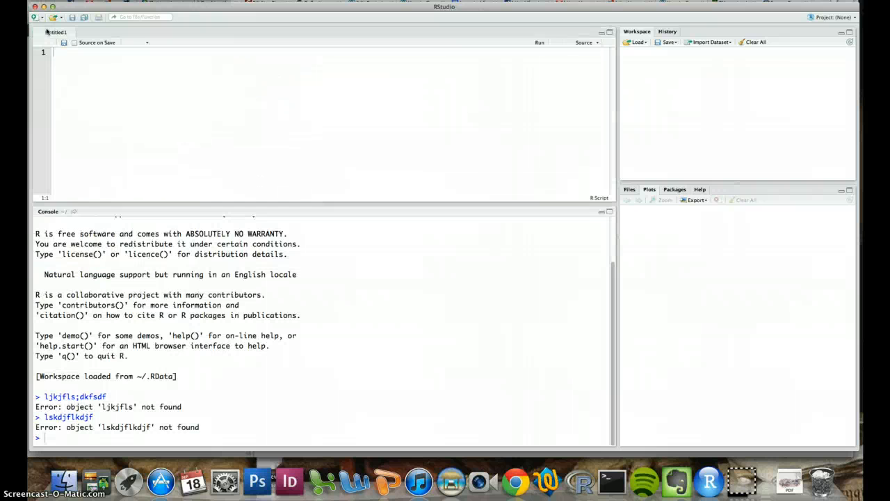
click(369, 166)
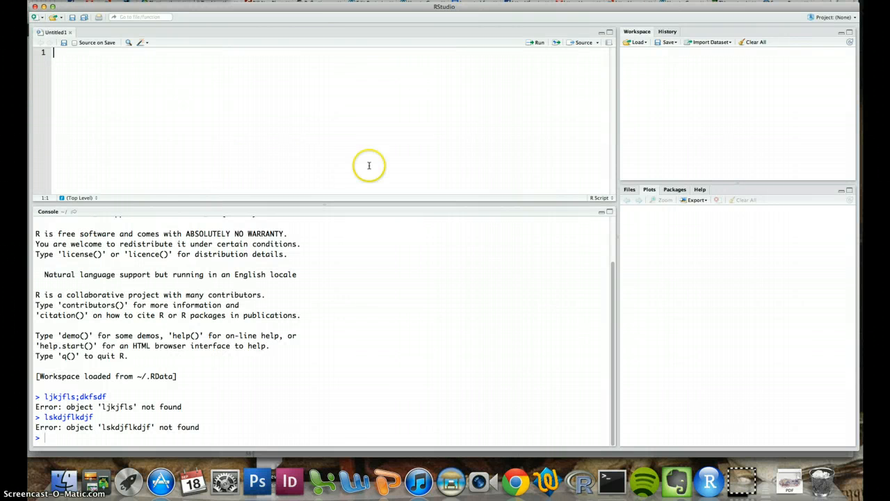
mouse_move(314, 78)
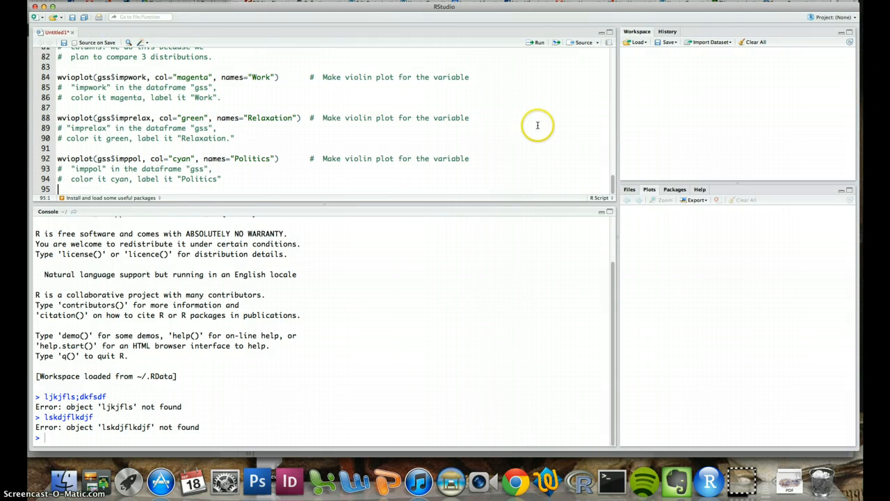
scroll(up, 3)
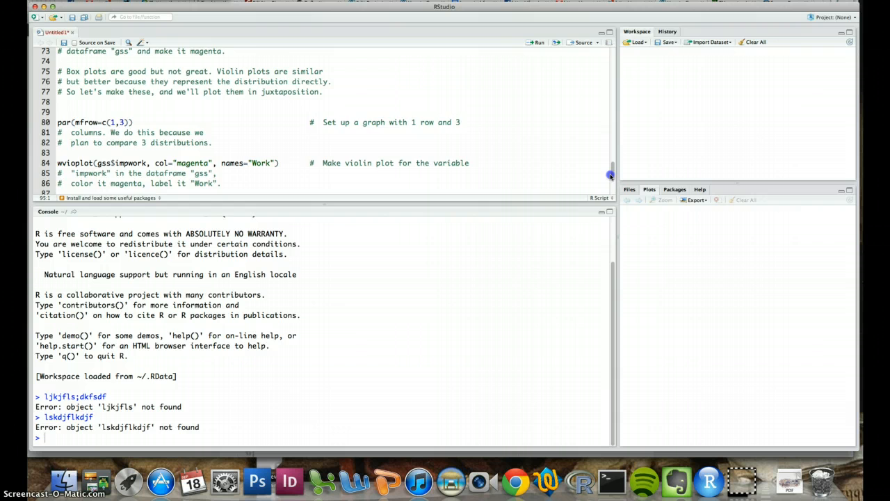
scroll(up, 3)
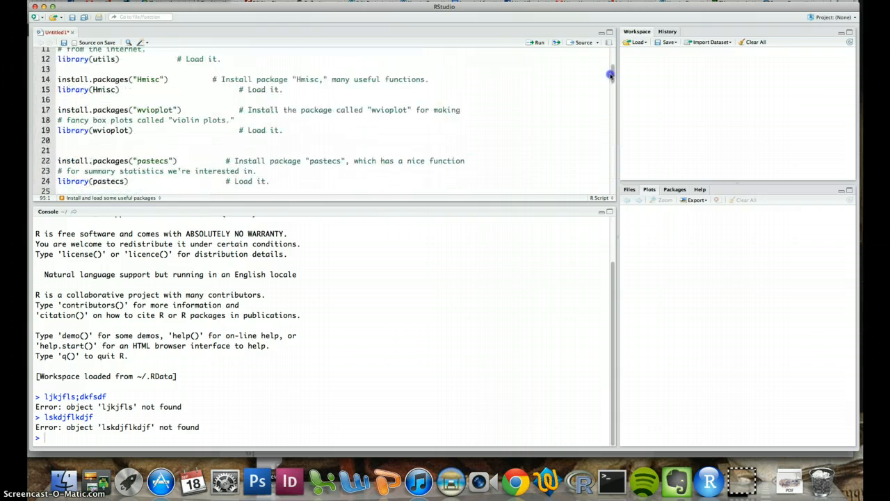
scroll(up, 3)
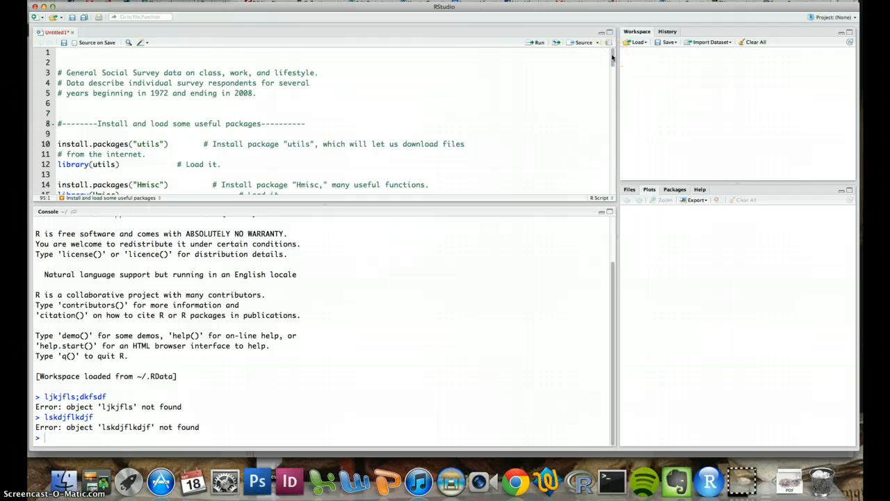
click(219, 153)
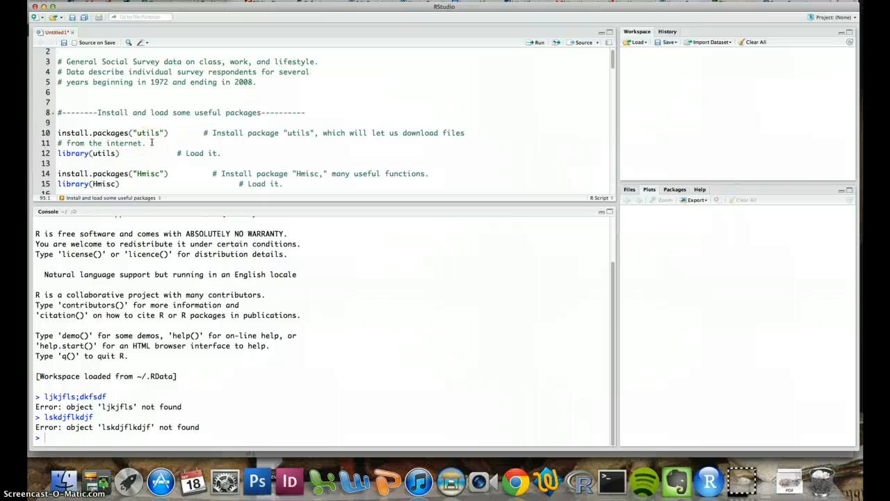
mouse_move(612, 68)
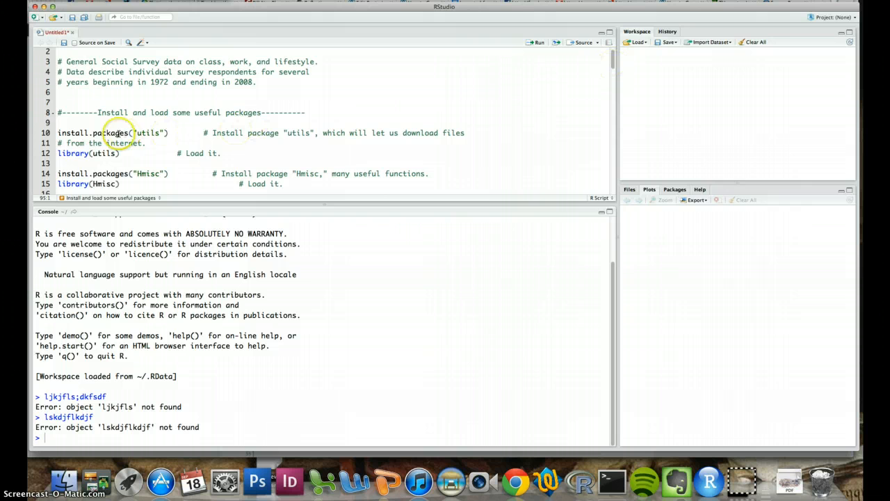
mouse_move(611, 63)
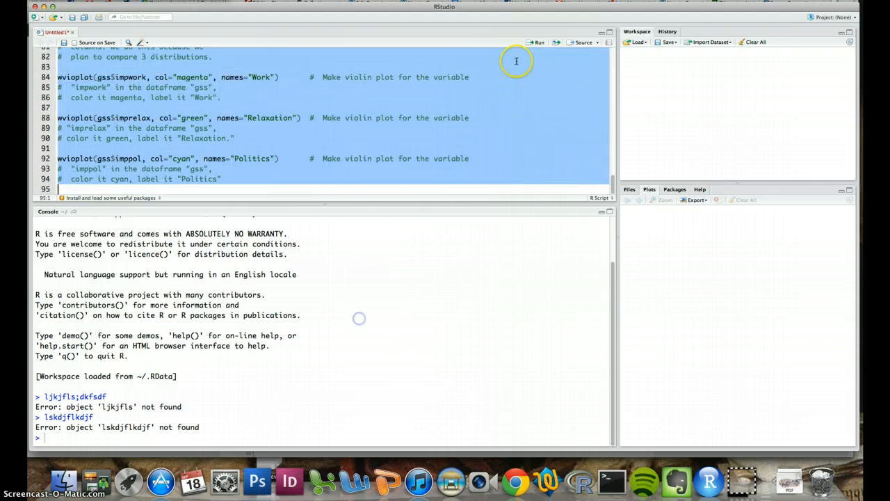
Run the selected script: install packages, load GSS data, print stats, draw three violin plots.
click(538, 43)
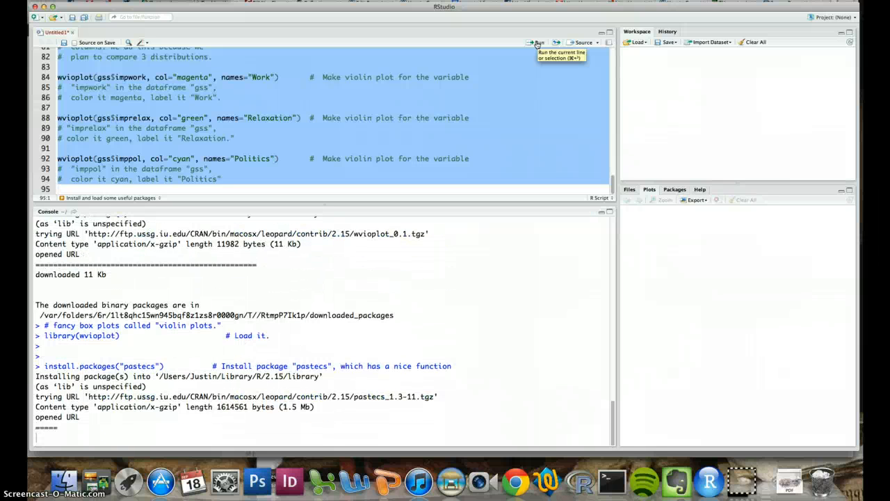
click(537, 42)
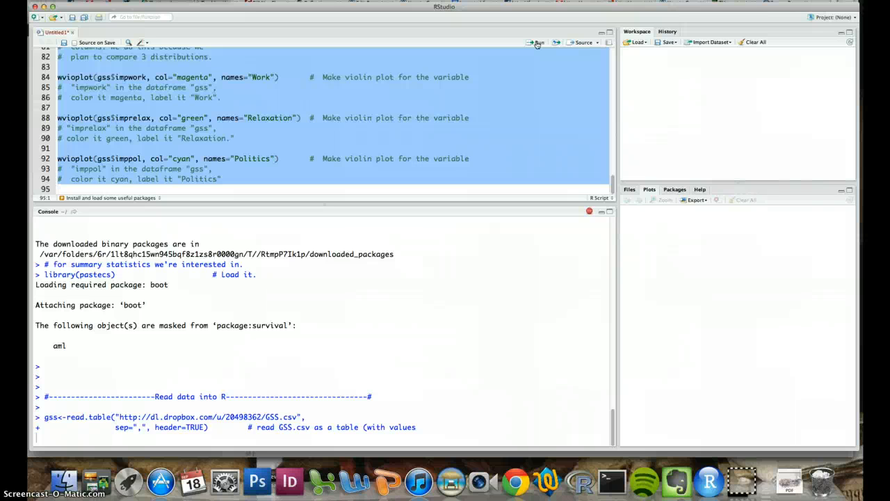
click(537, 43)
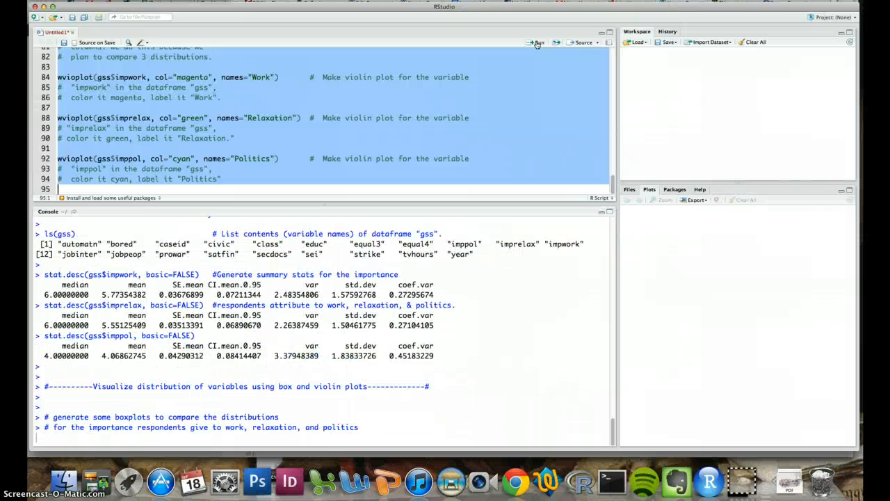
click(536, 43)
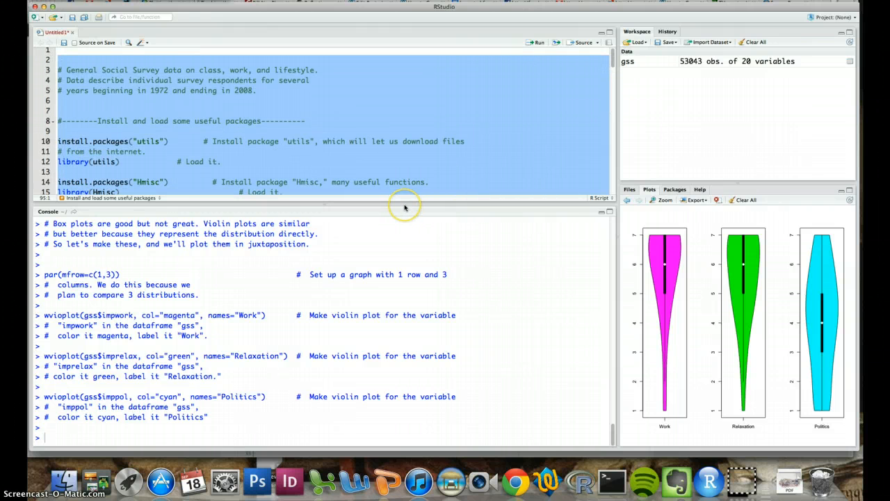
mouse_move(403, 207)
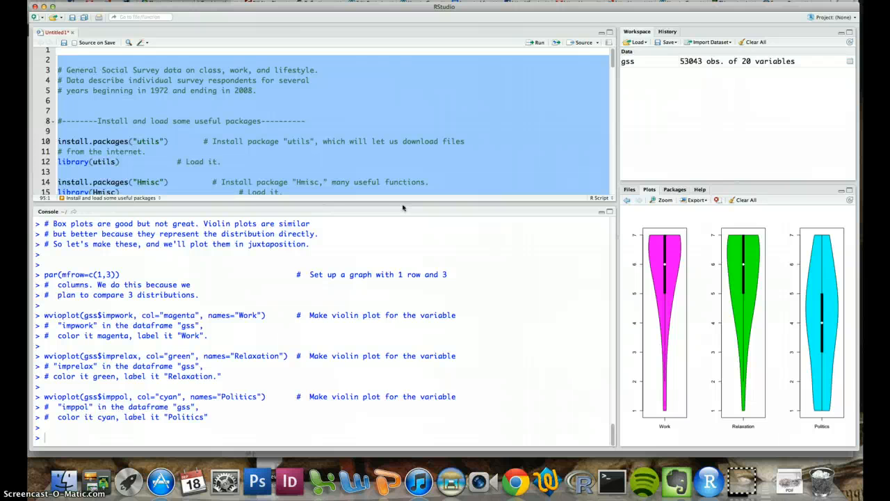
mouse_move(799, 101)
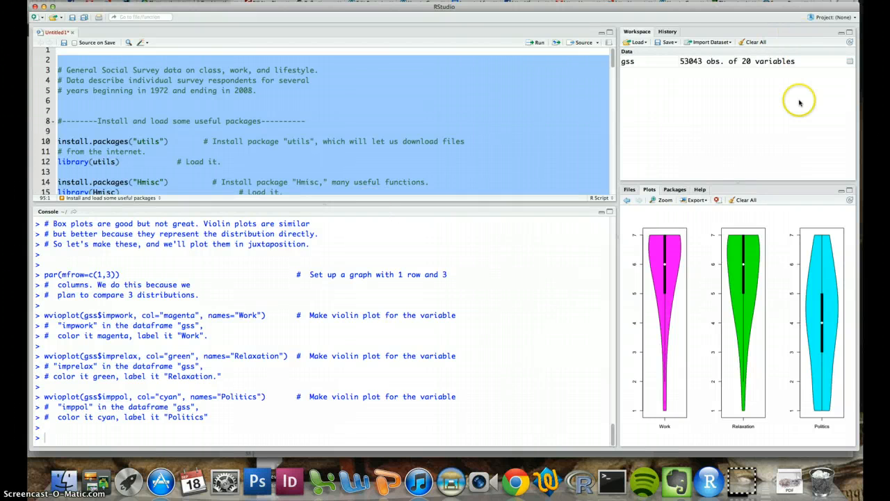
mouse_move(169, 14)
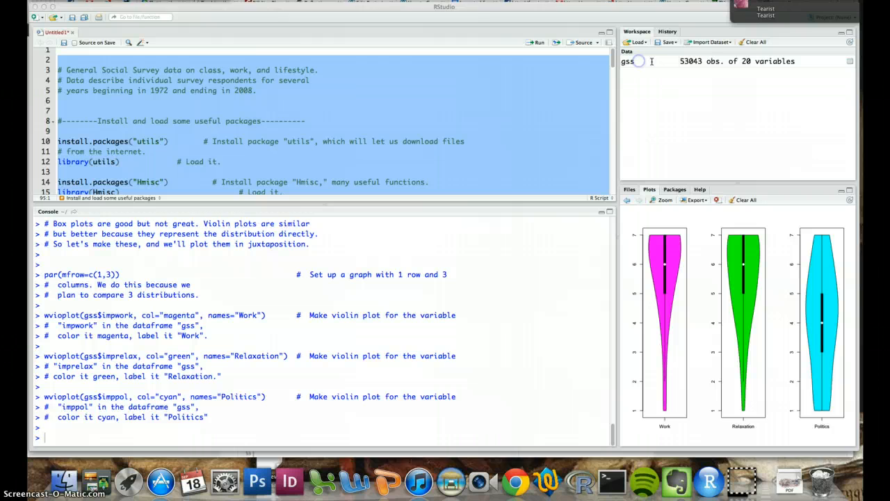
View the gss table, clear all plots from history, and return to Untitled1.
click(755, 42)
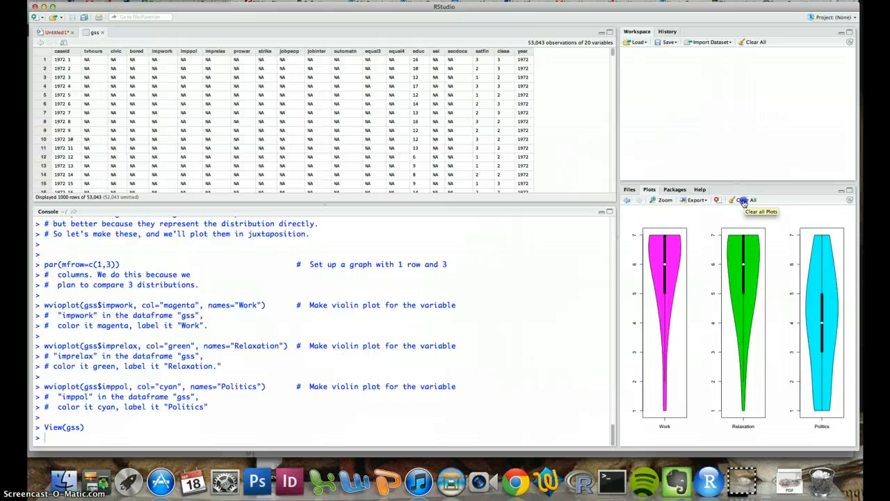
click(753, 199)
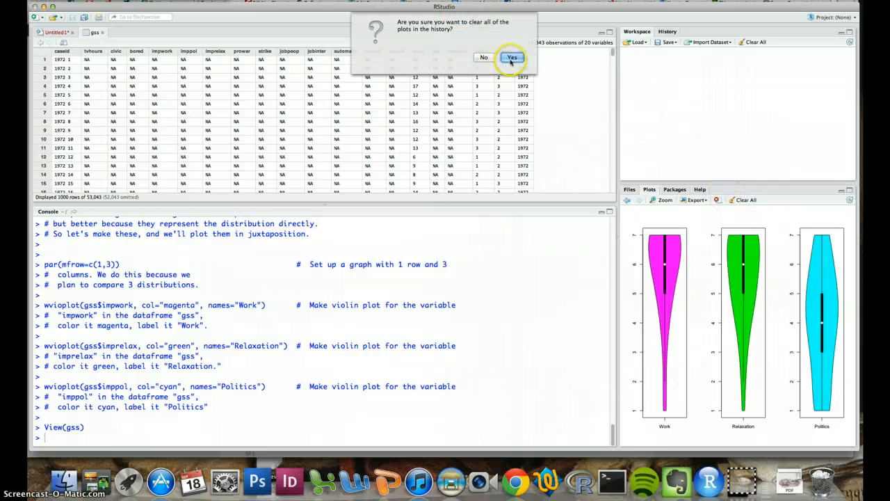
click(512, 57)
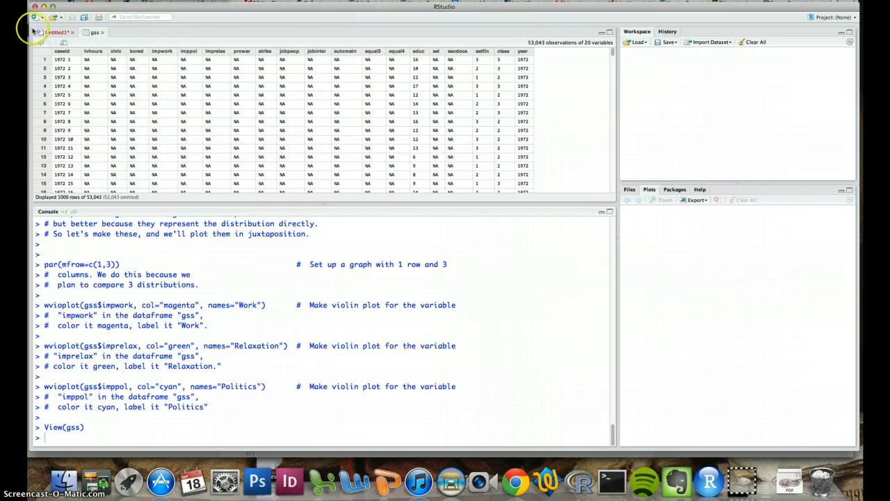
click(56, 32)
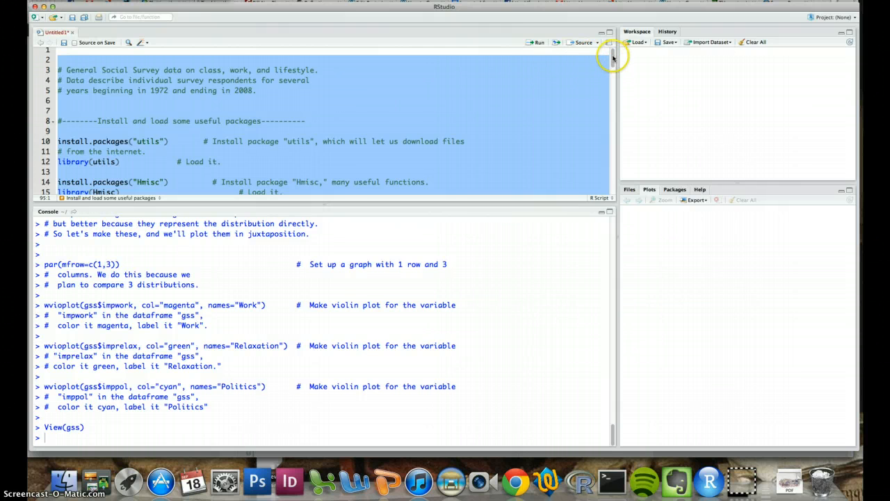
Deselect the script and highlight only the utils install and library lines.
scroll(down, 3)
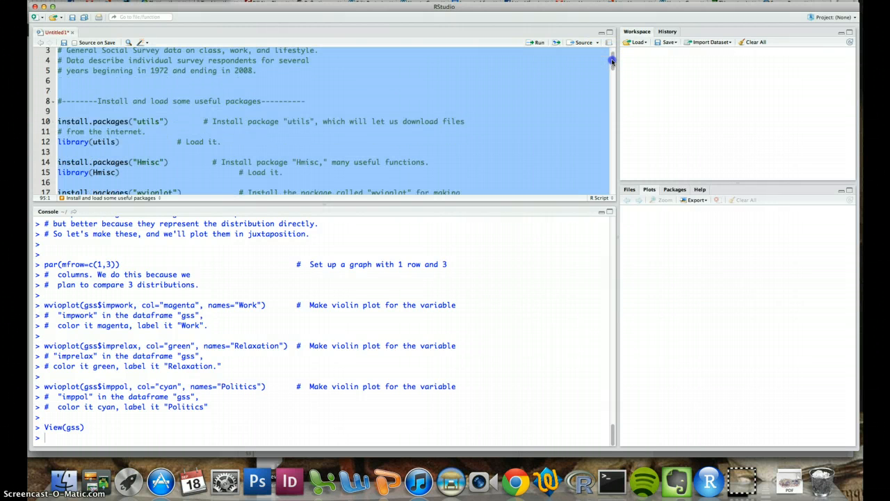
scroll(down, 3)
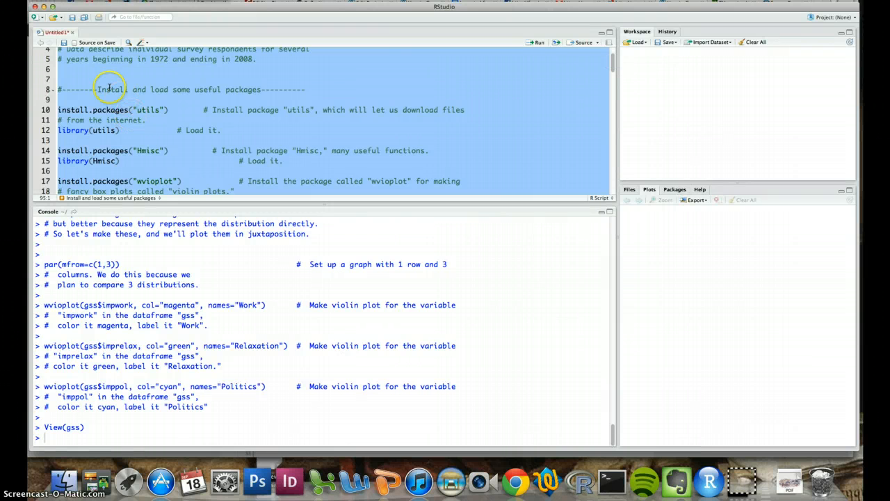
click(93, 89)
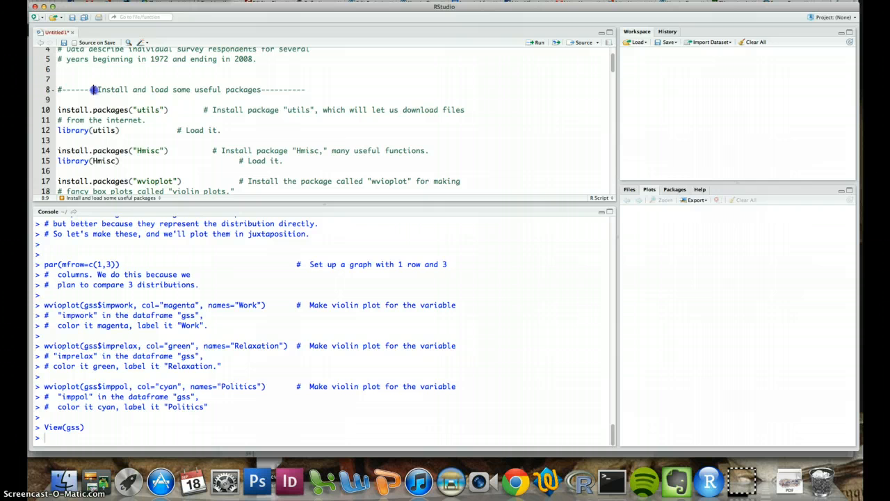
mouse_move(144, 133)
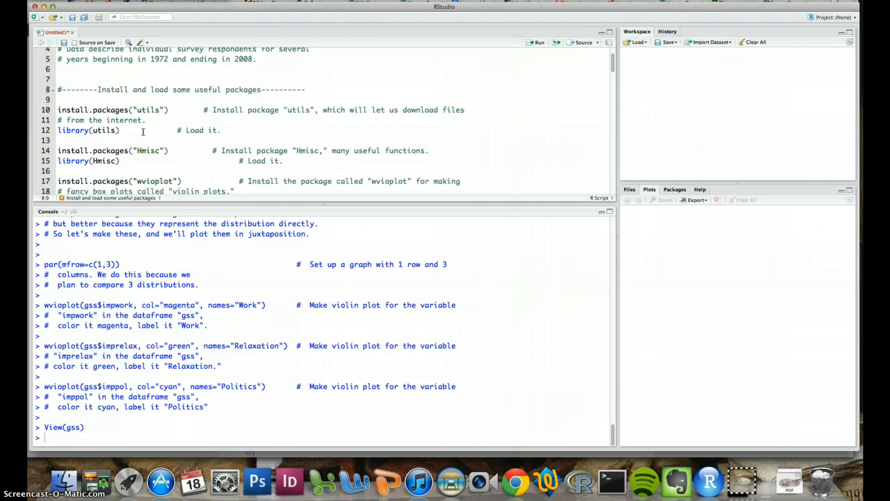
click(94, 89)
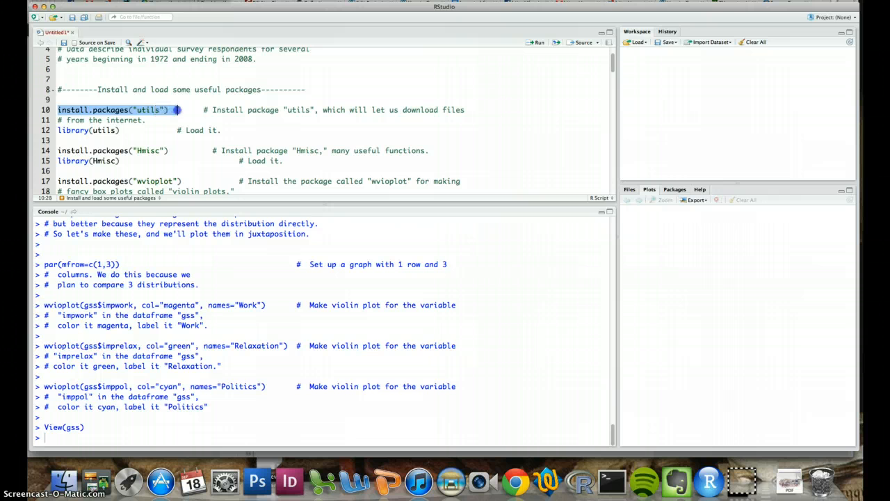
drag(178, 110, 163, 130)
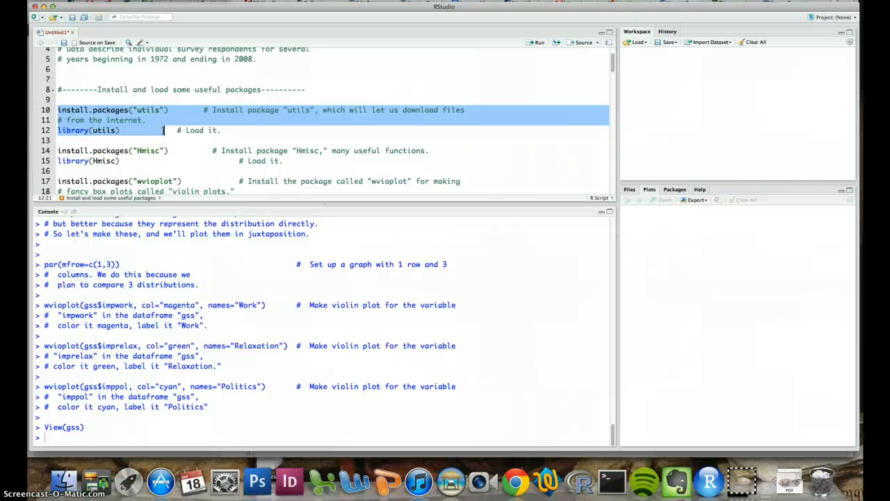
Run the install and load lines for the utils and Hmisc packages.
click(539, 43)
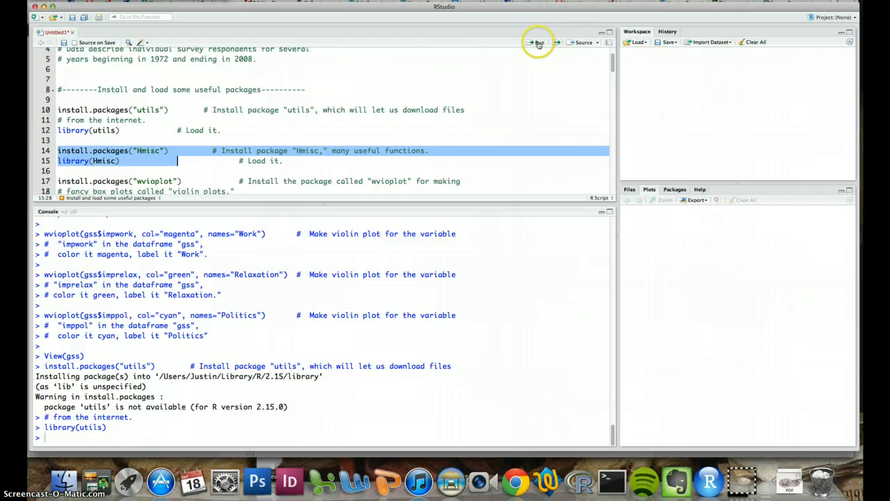
click(537, 42)
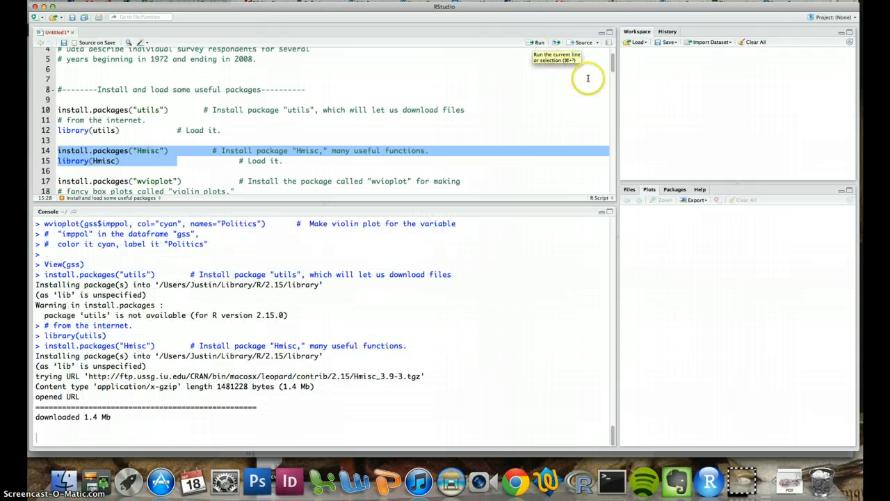
click(538, 43)
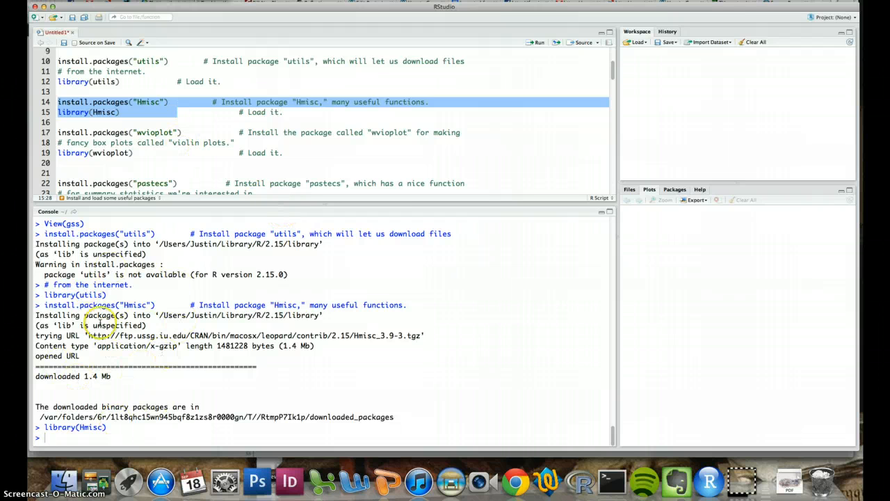
click(145, 152)
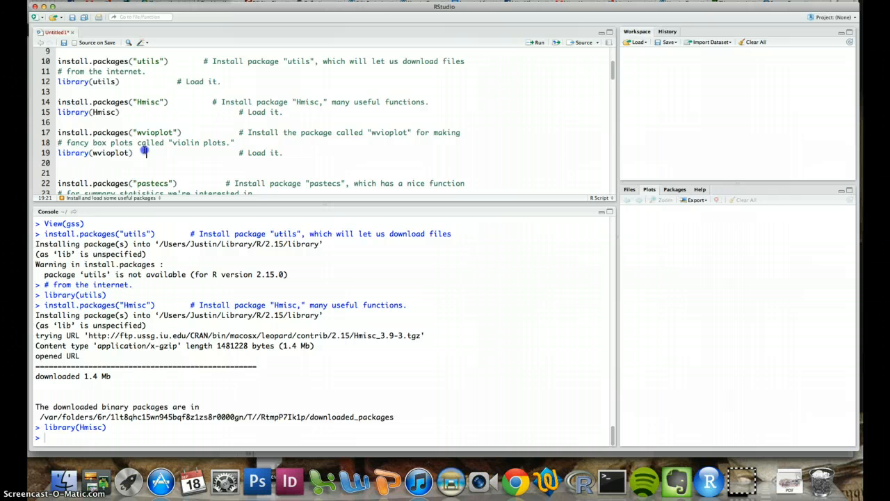
Run the install.packages and library lines for wvioplot and pastecs.
drag(57, 133, 133, 153)
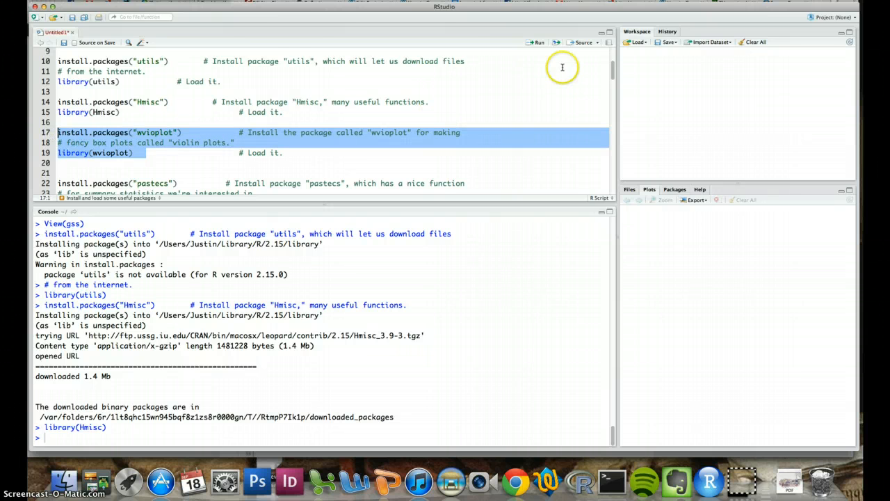
mouse_move(543, 49)
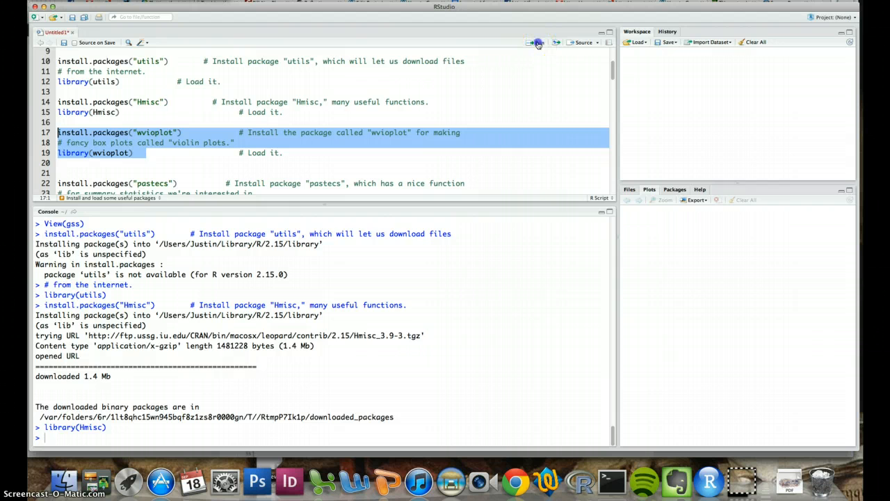
click(538, 43)
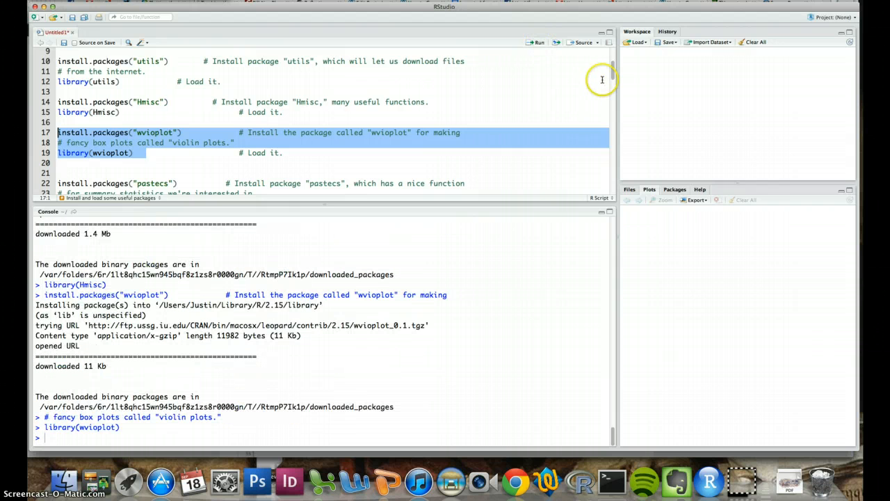
scroll(down, 3)
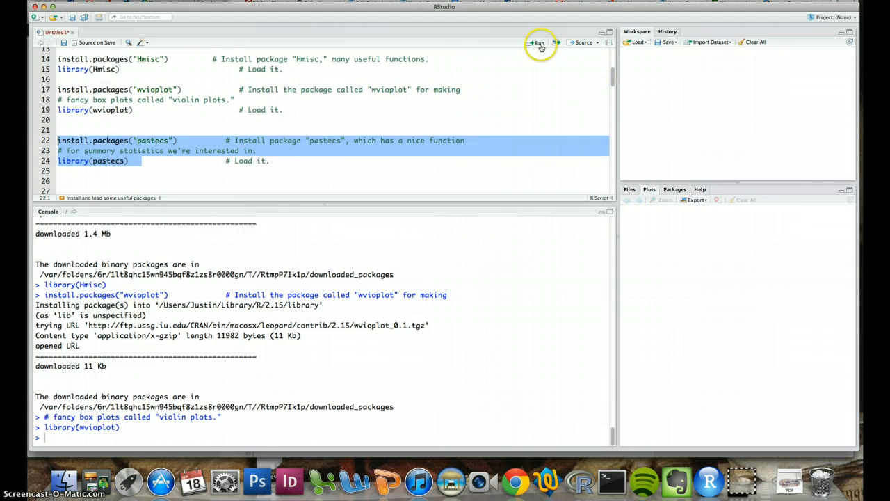
click(539, 43)
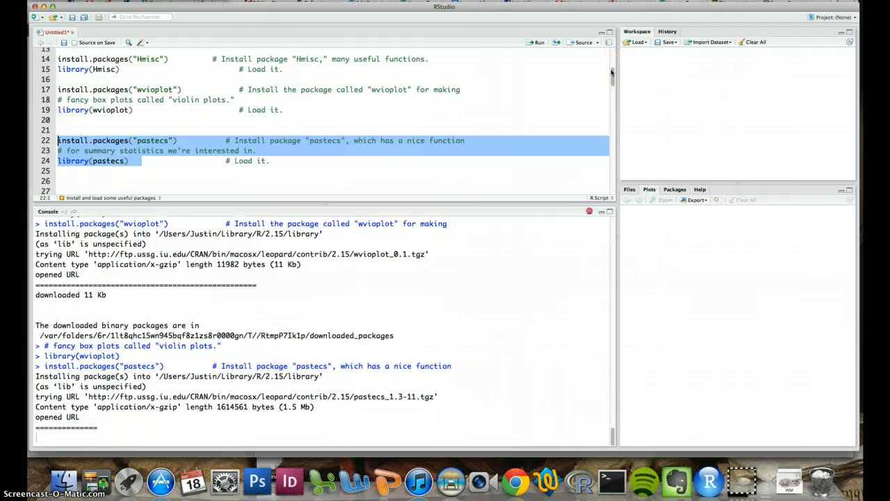
scroll(down, 3)
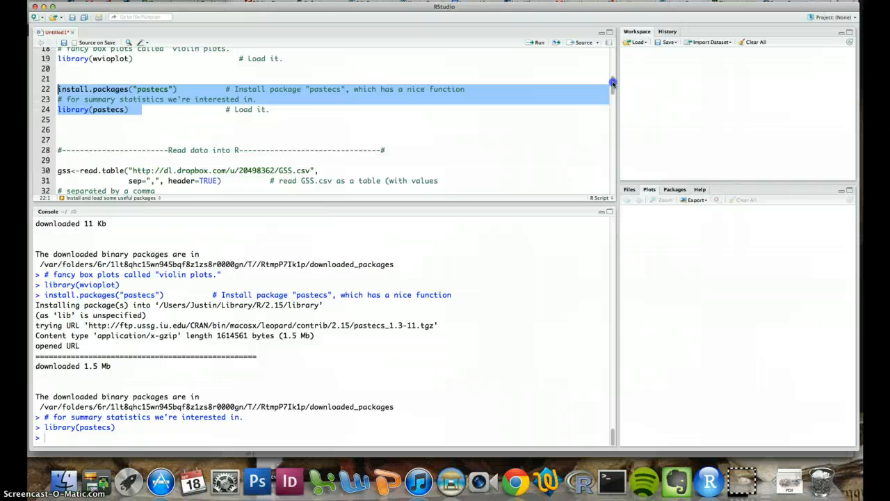
scroll(down, 3)
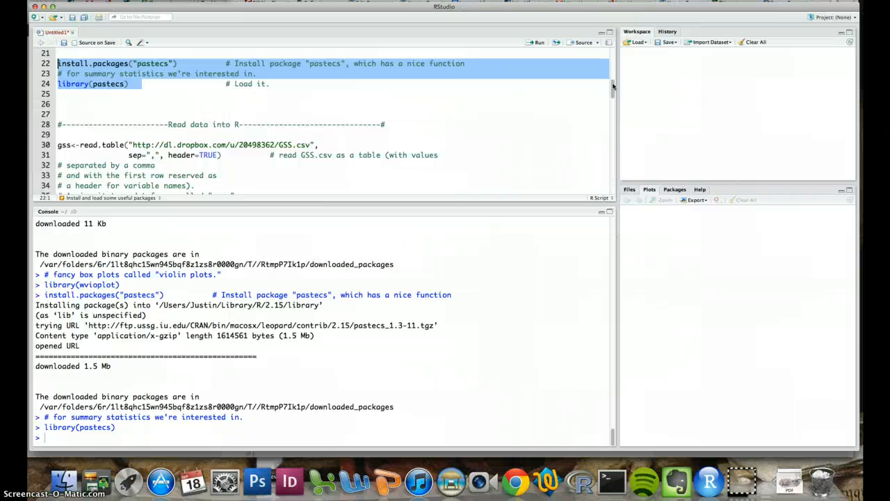
mouse_move(306, 135)
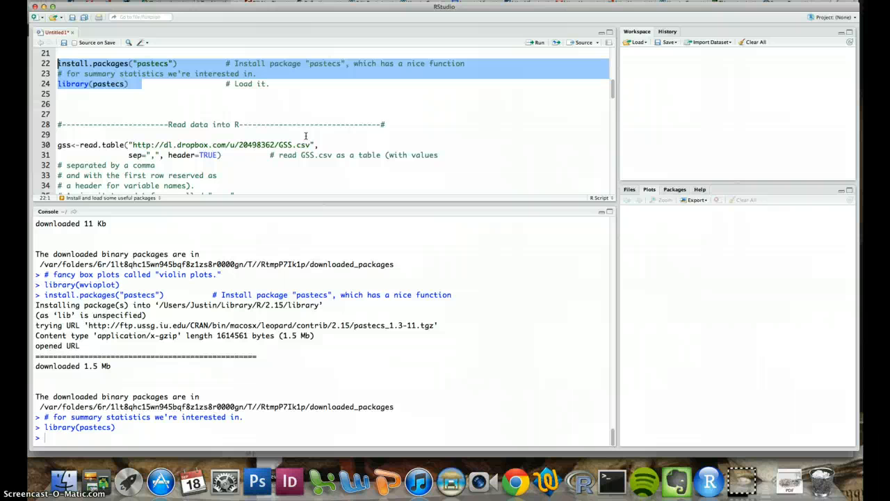
mouse_move(227, 151)
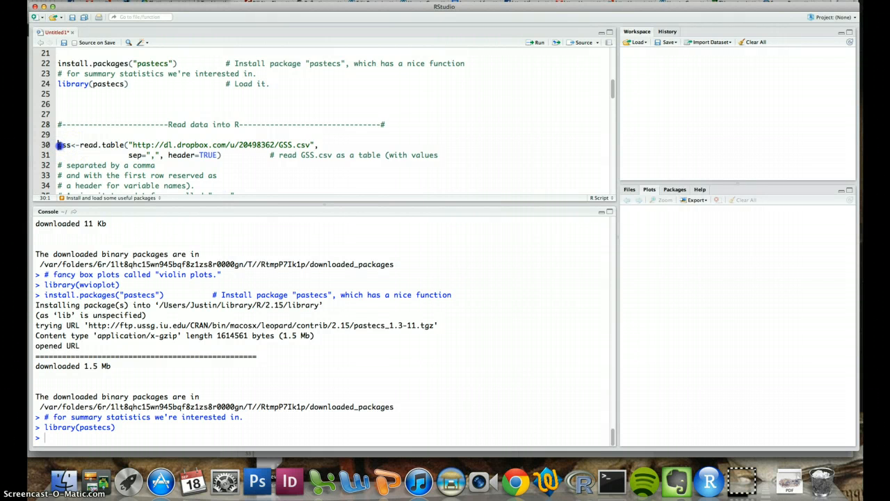
Run the gss<-read.table(...) statement, loading 53,043 observations of 20 variables.
drag(58, 145, 226, 154)
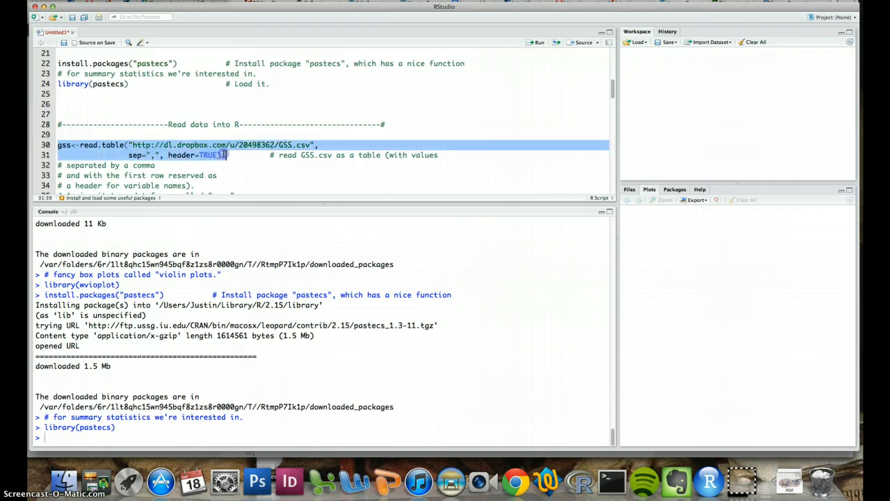
click(539, 42)
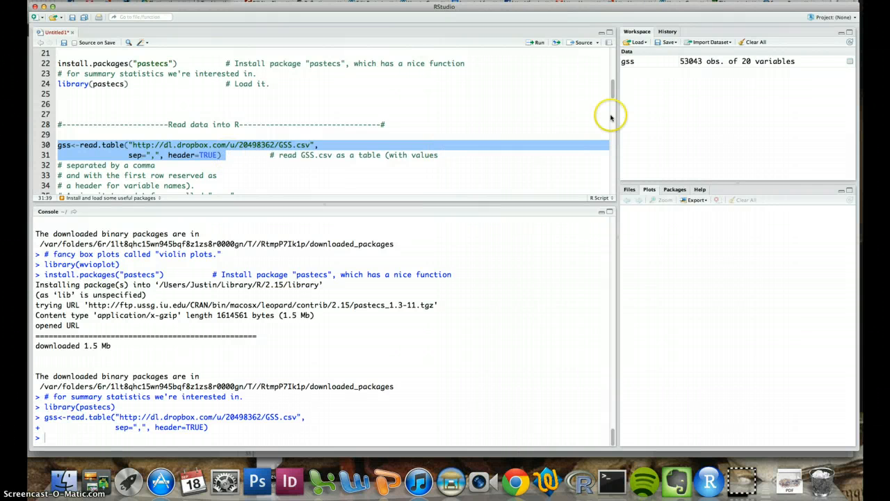
mouse_move(639, 79)
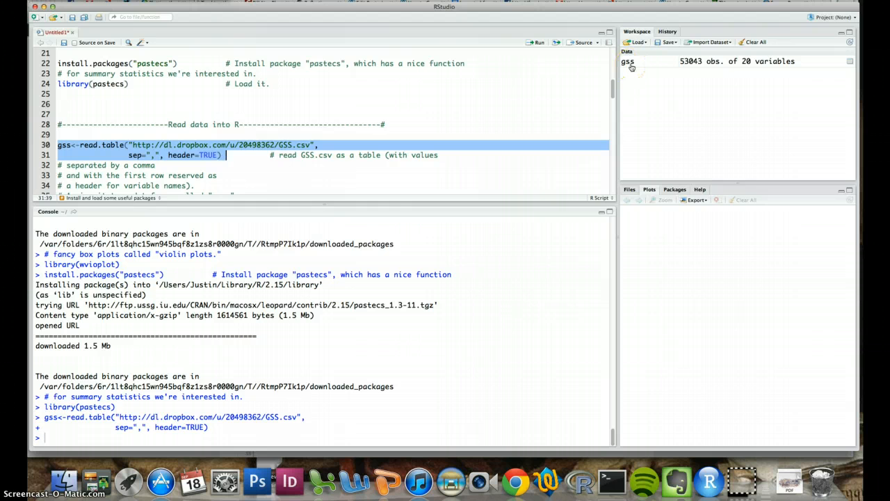
mouse_move(696, 67)
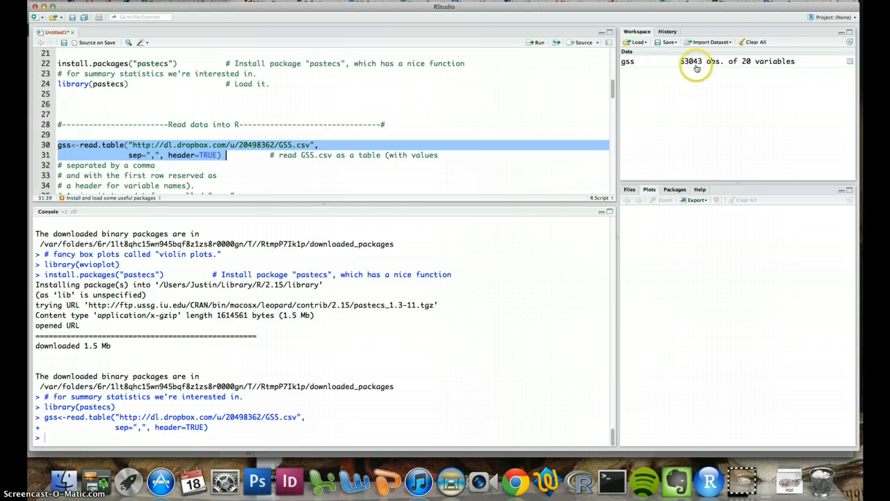
mouse_move(766, 61)
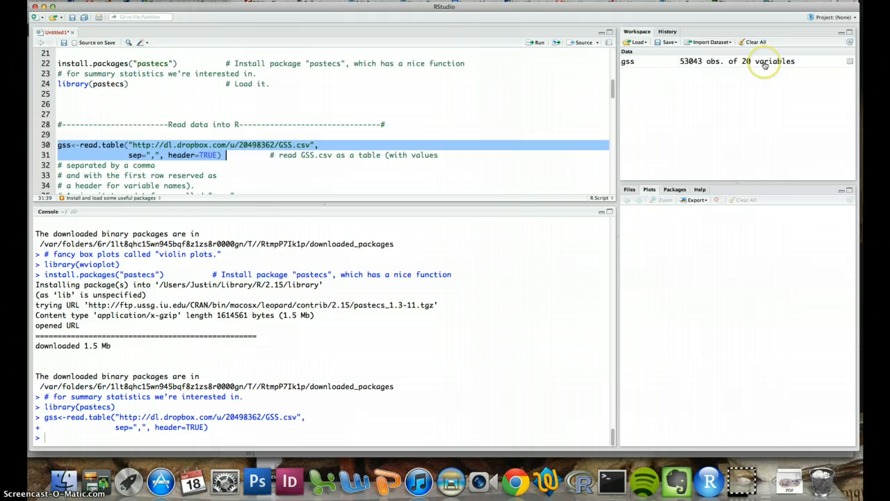
mouse_move(629, 62)
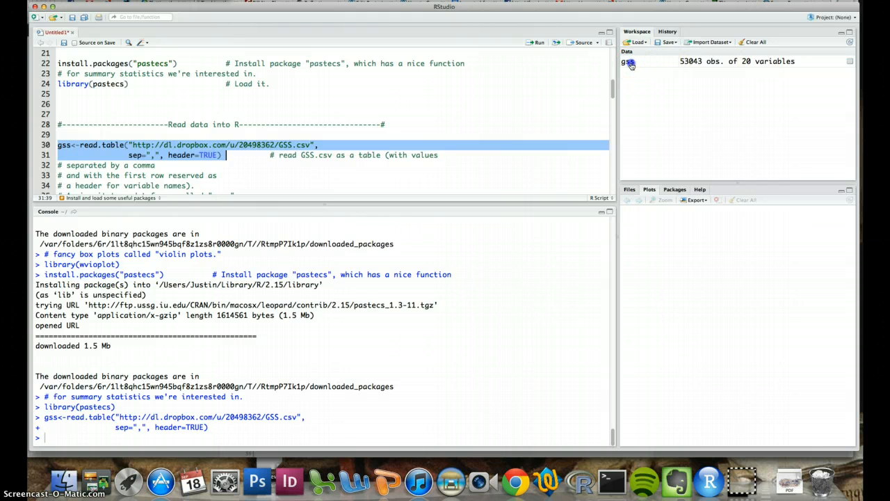
View gss in the data viewer, switching between the gss table and Untitled1 script.
click(628, 61)
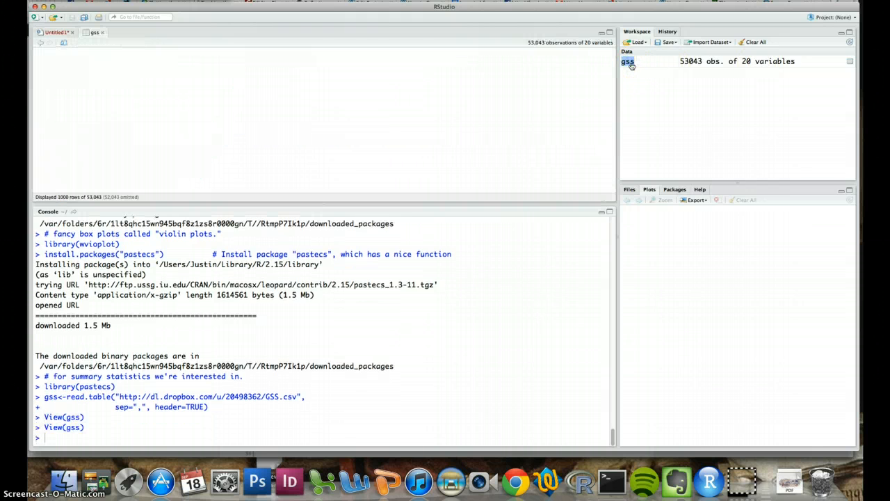
click(628, 61)
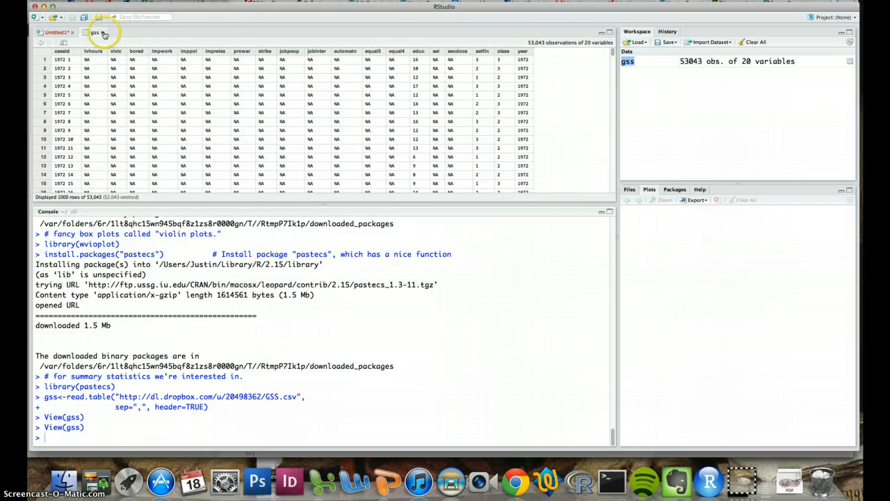
click(54, 32)
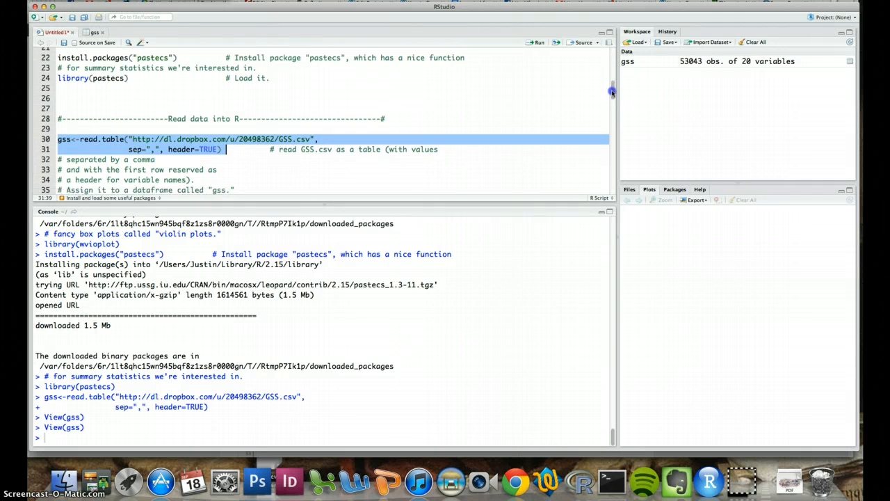
scroll(down, 3)
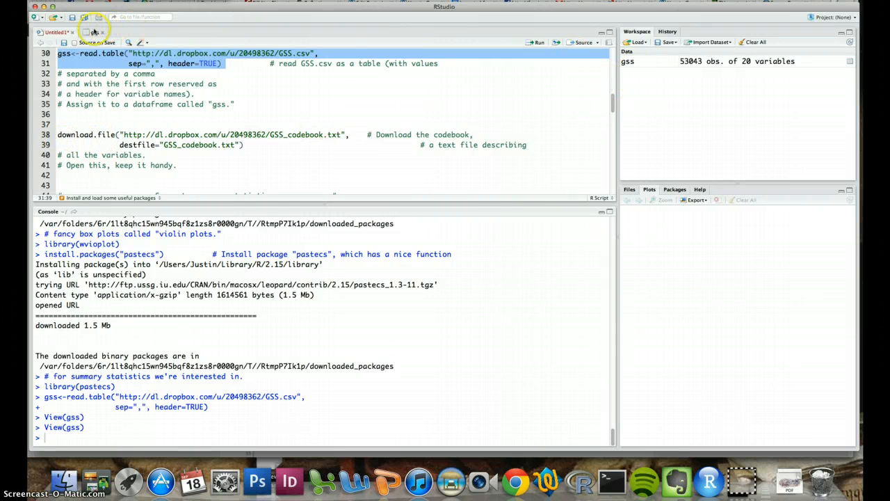
click(96, 32)
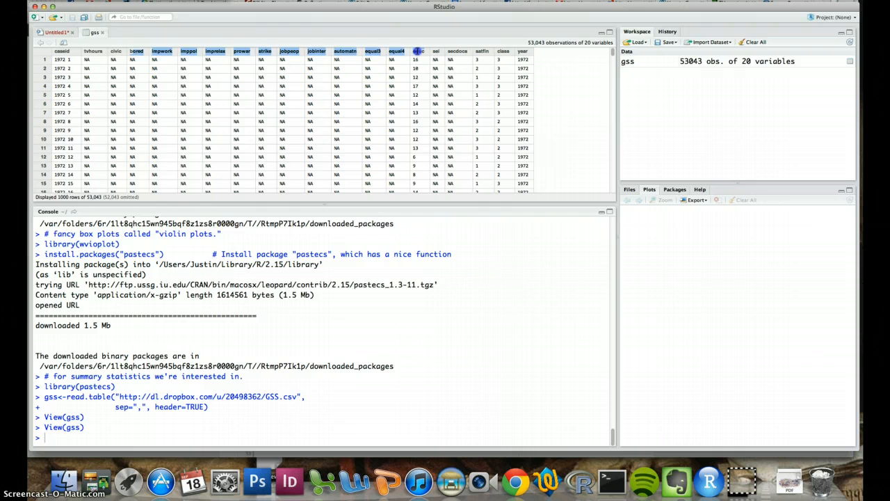
click(55, 32)
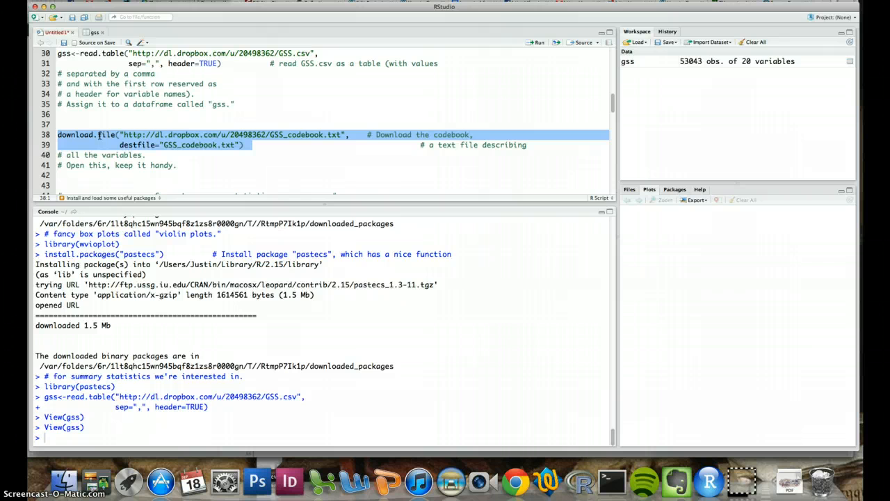
mouse_move(506, 63)
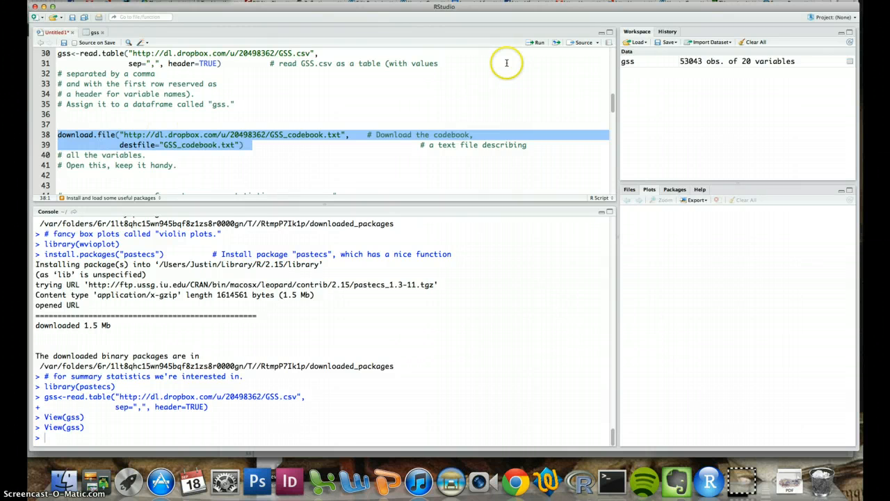
Run the download.file statement to save GSS_codebook.txt (15 Kb).
click(539, 42)
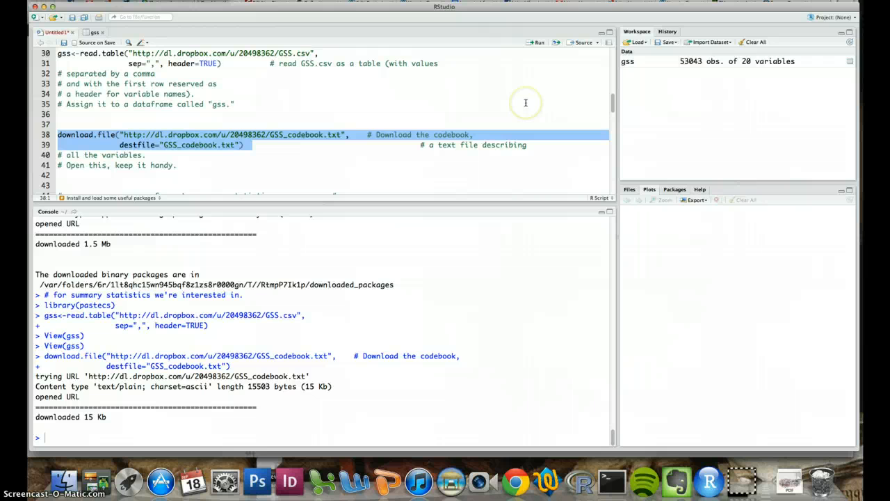
mouse_move(269, 154)
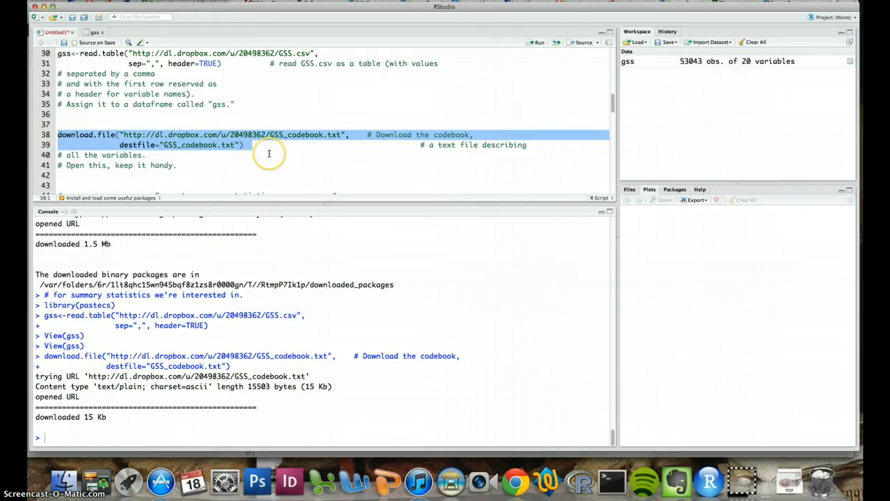
mouse_move(232, 162)
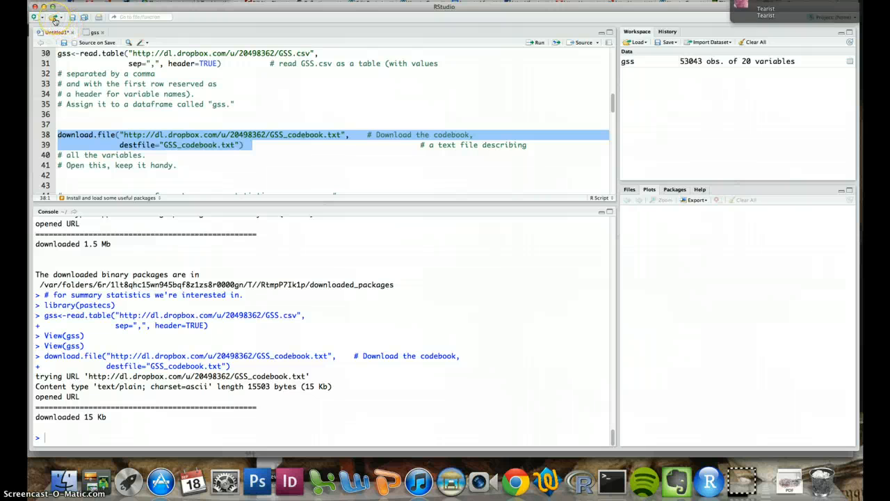
mouse_move(55, 17)
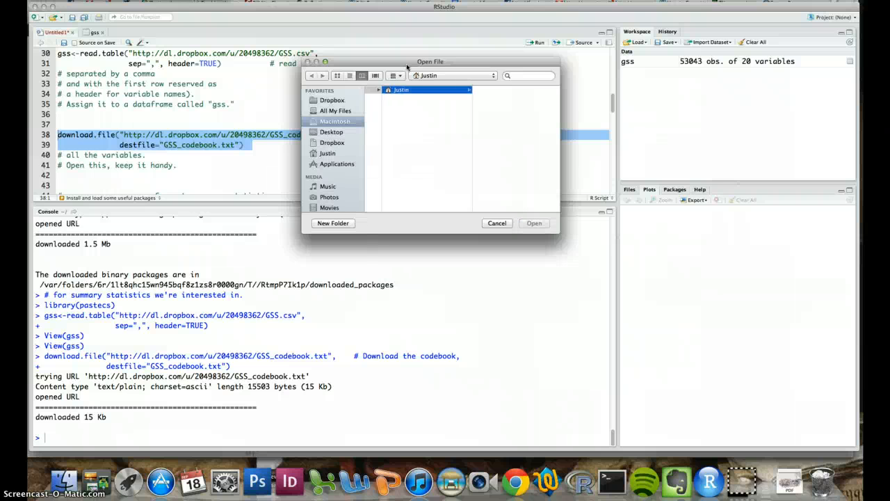
Open GSS_codebook.txt from the Dropbox > R stuff folder.
click(402, 89)
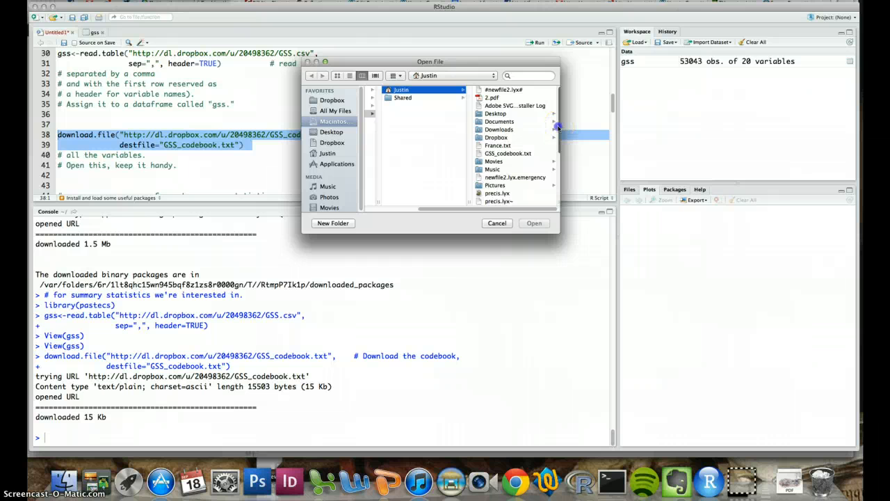
click(332, 100)
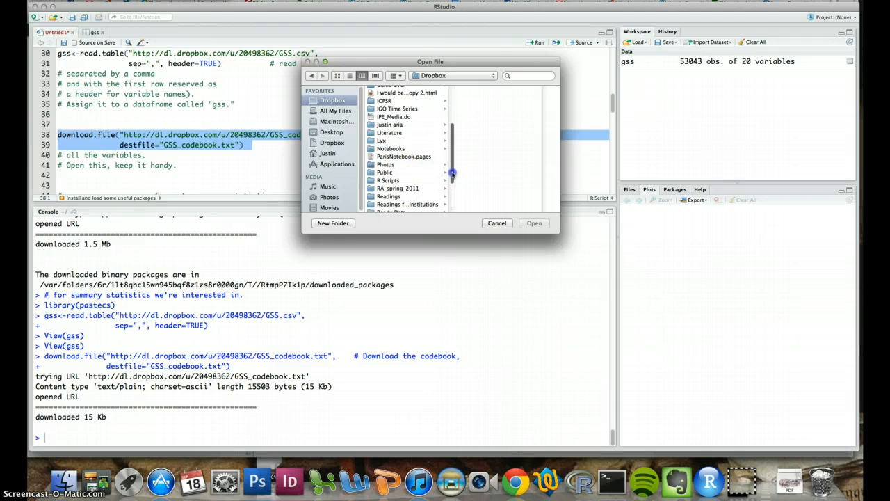
click(389, 179)
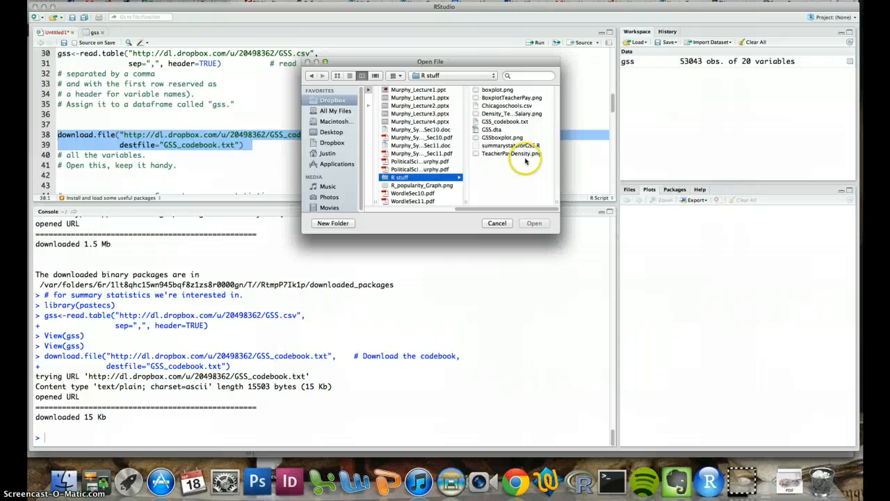
click(505, 121)
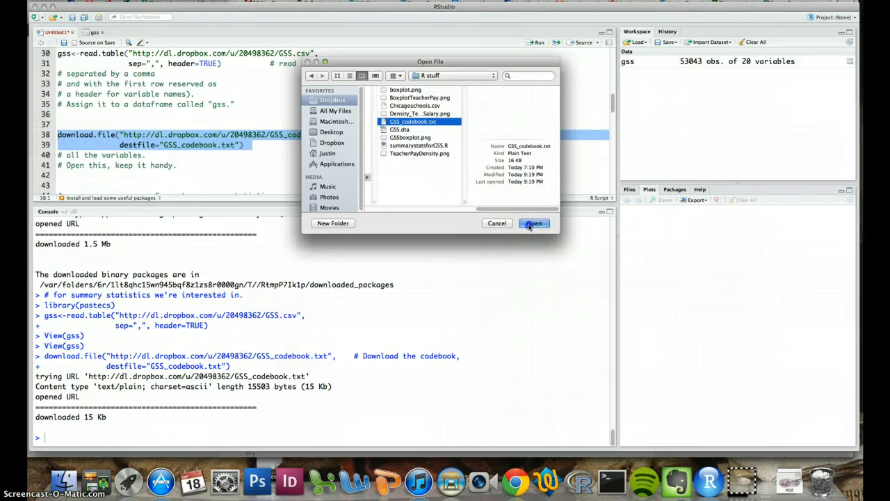
click(533, 223)
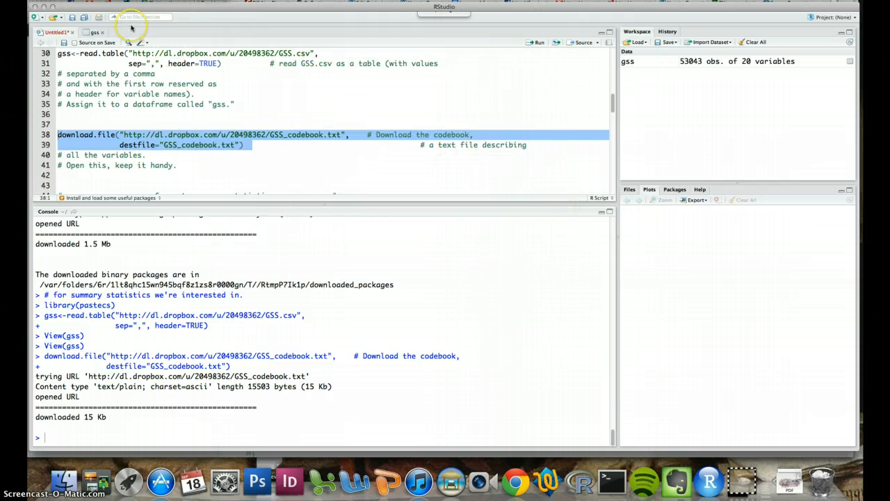
Browse the GSS_codebook.txt variable entries, then go back to the Untitled1 script.
click(139, 32)
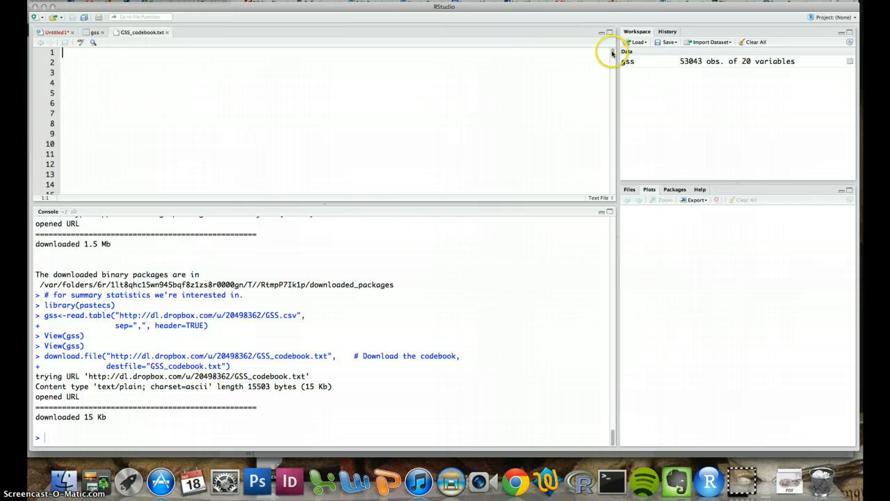
scroll(down, 3)
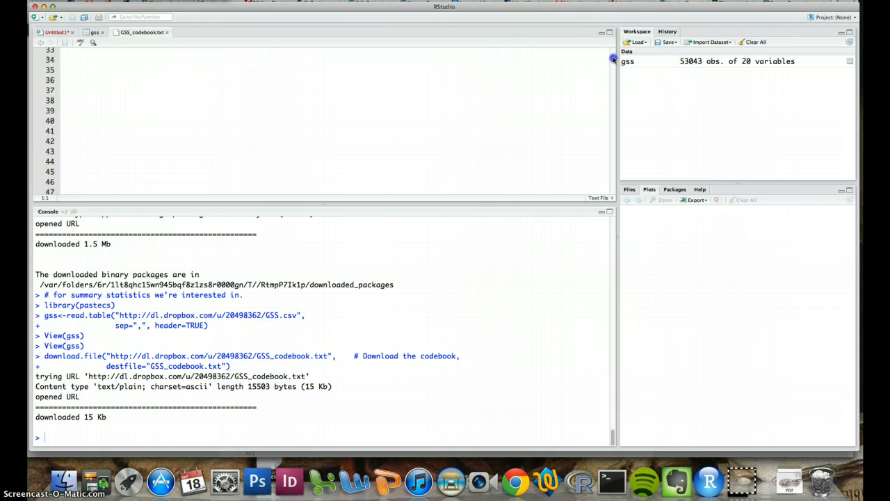
scroll(down, 3)
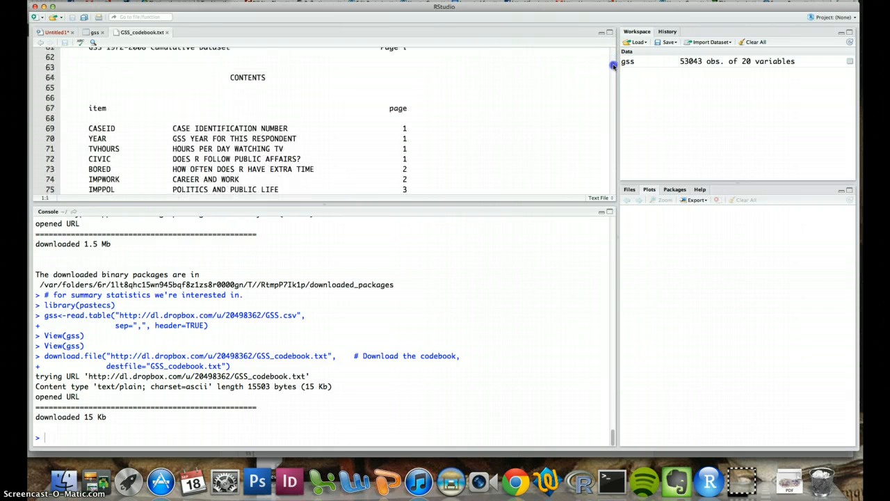
scroll(down, 3)
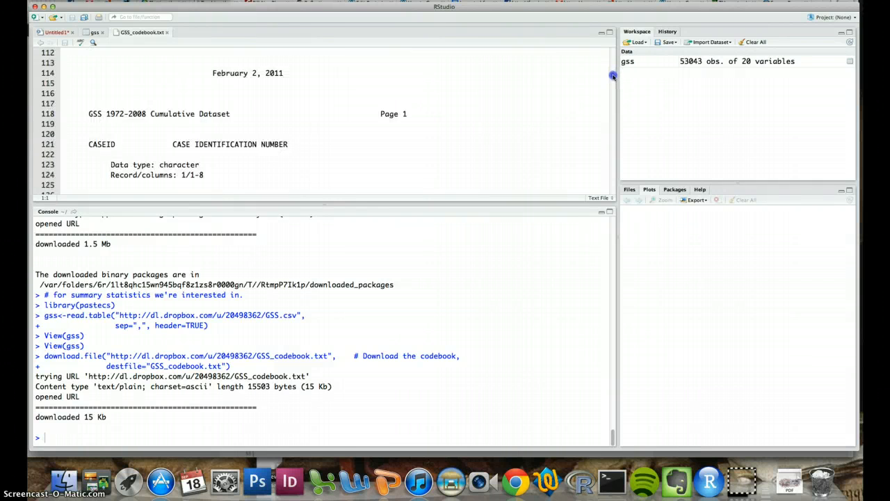
scroll(down, 3)
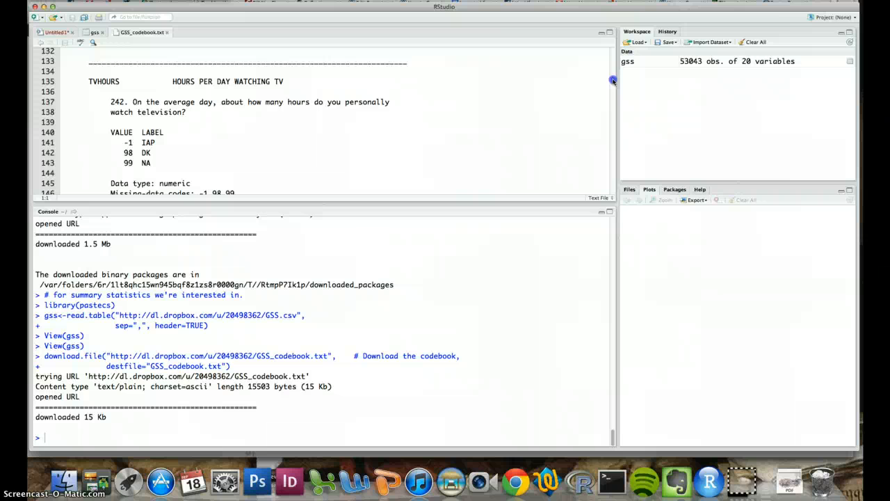
scroll(down, 3)
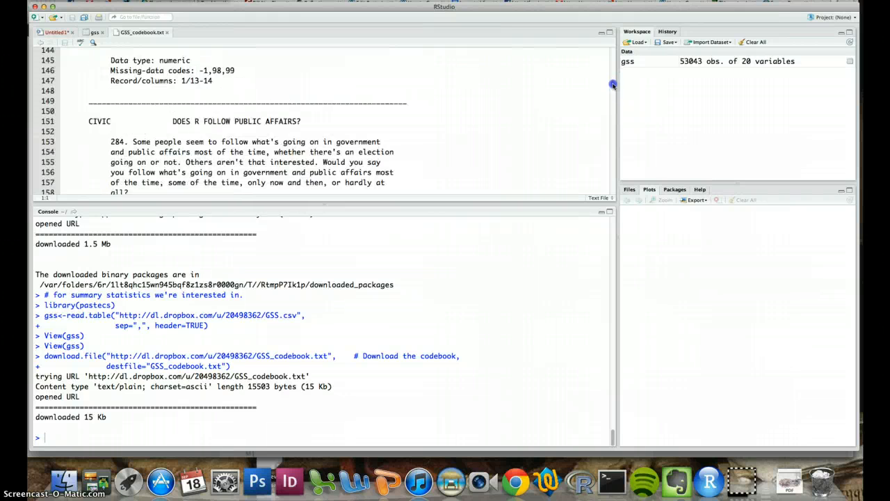
scroll(down, 3)
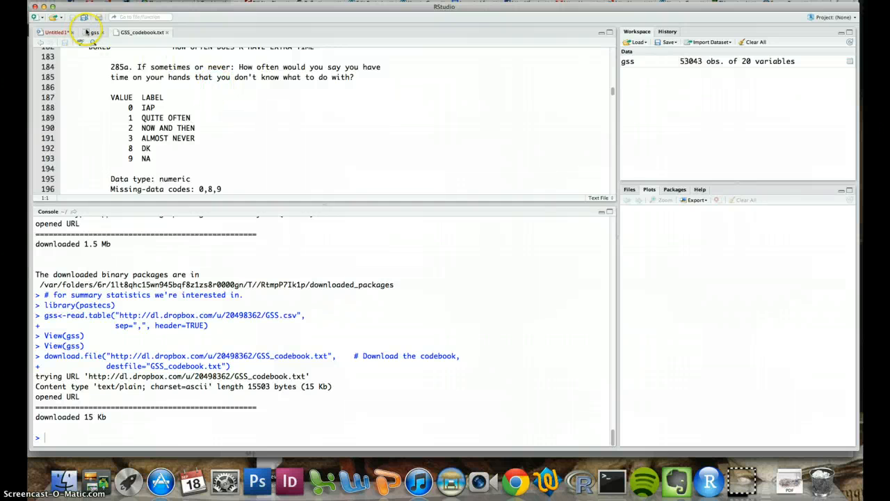
click(55, 32)
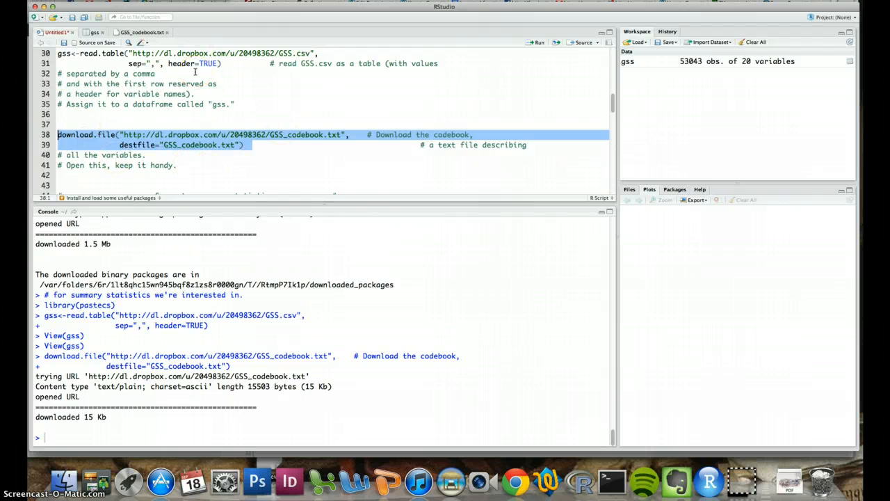
mouse_move(615, 107)
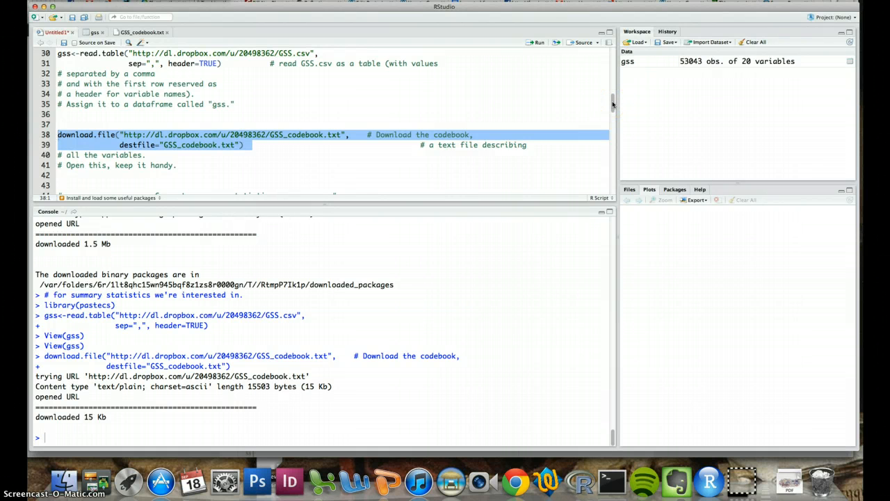
Scroll the script down past ls(gss) to the summary statistics section.
scroll(down, 3)
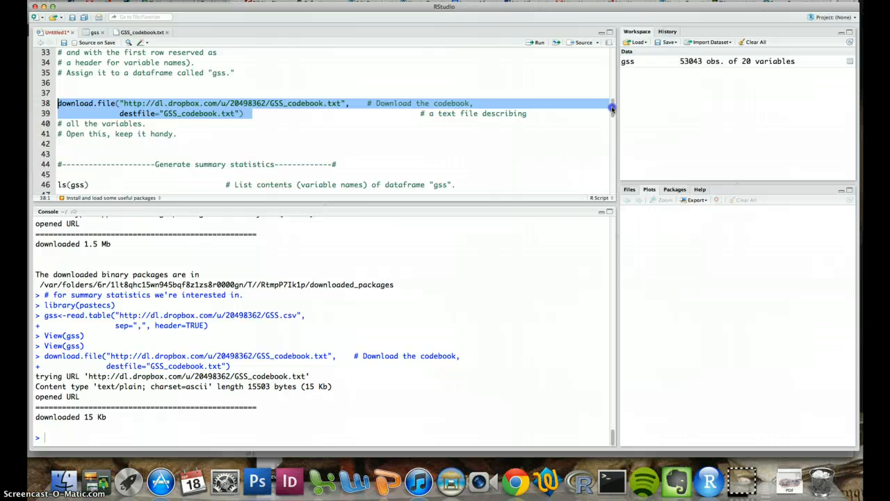
scroll(down, 3)
text(ls(gss))
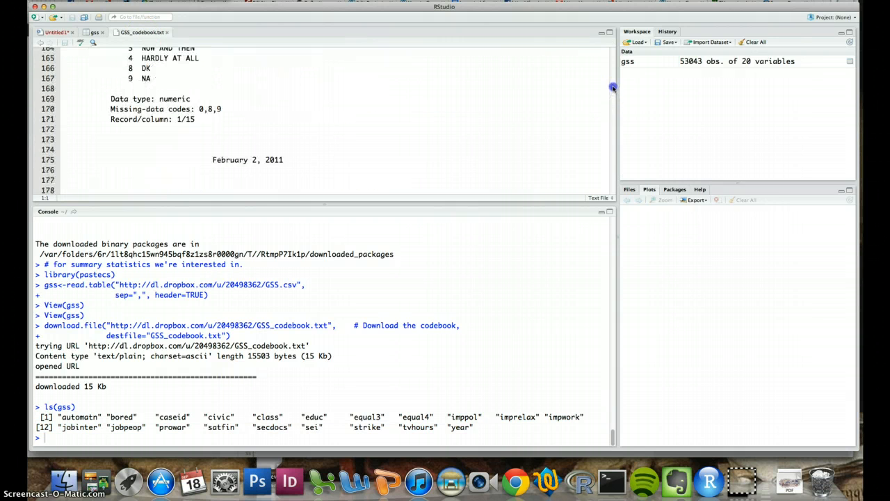
scroll(down, 3)
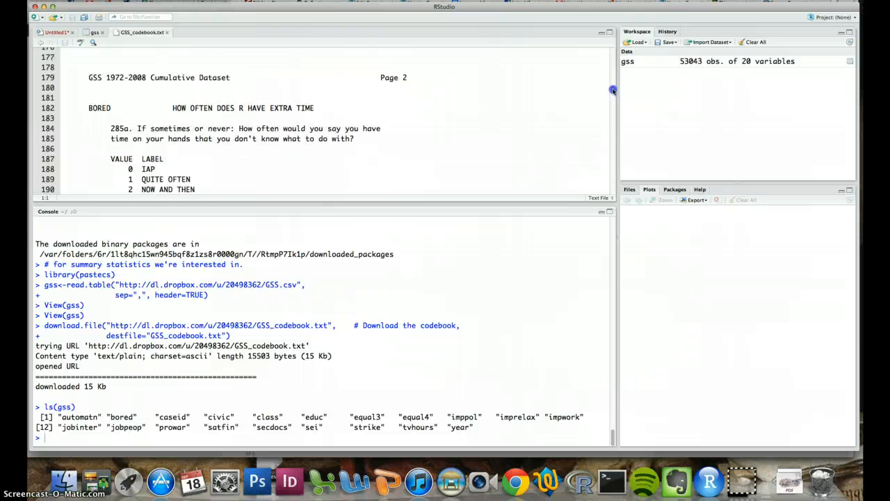
scroll(down, 3)
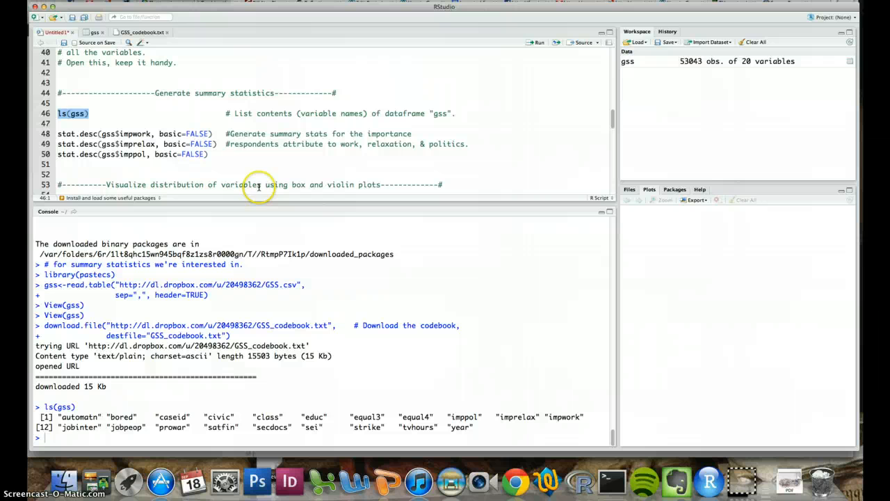
Run the three stat.desc lines for impwork, imprelax and imppol.
click(195, 154)
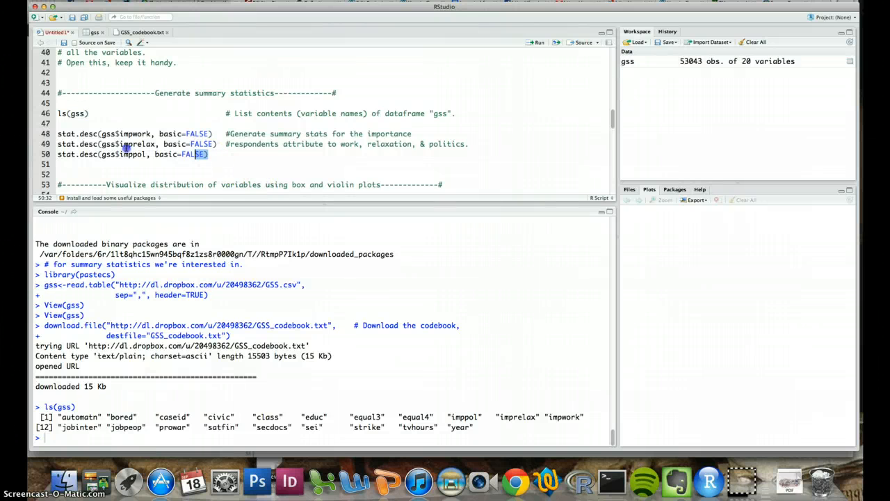
click(96, 134)
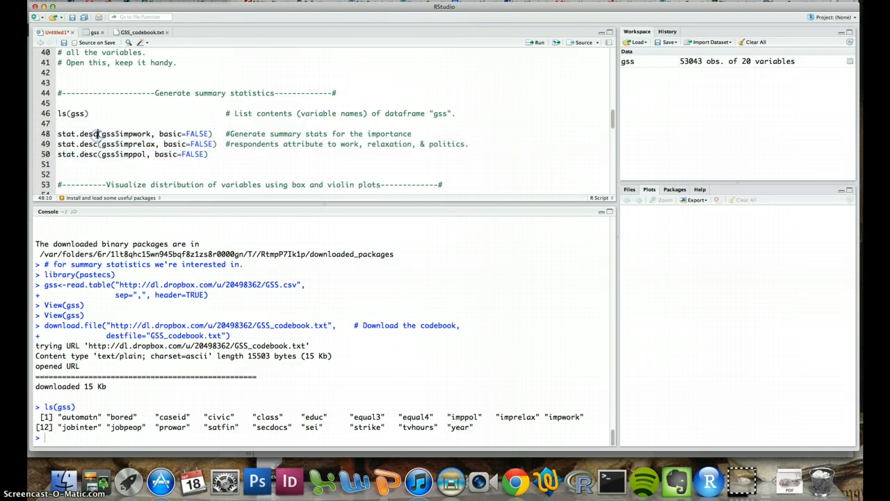
double_click(77, 133)
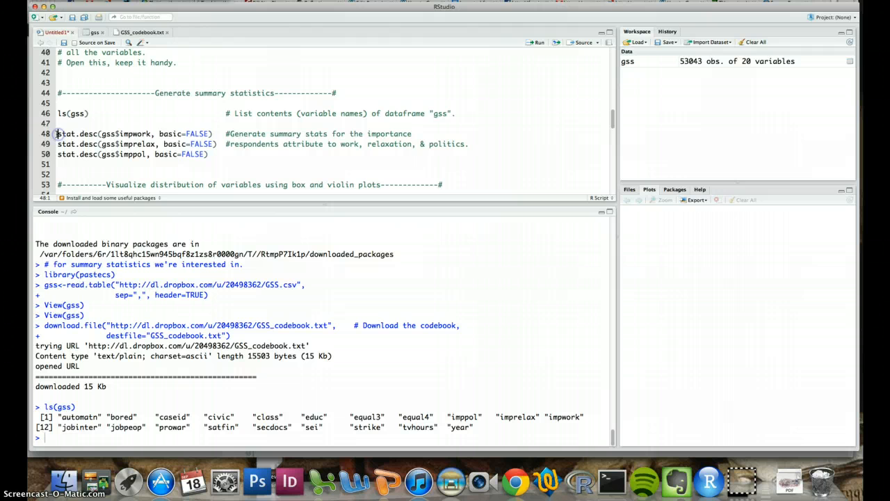
drag(59, 134, 209, 154)
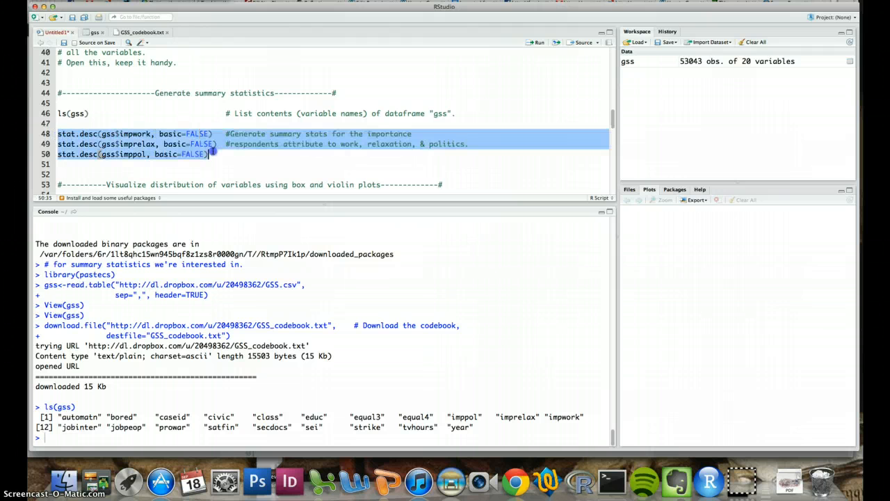
mouse_move(536, 42)
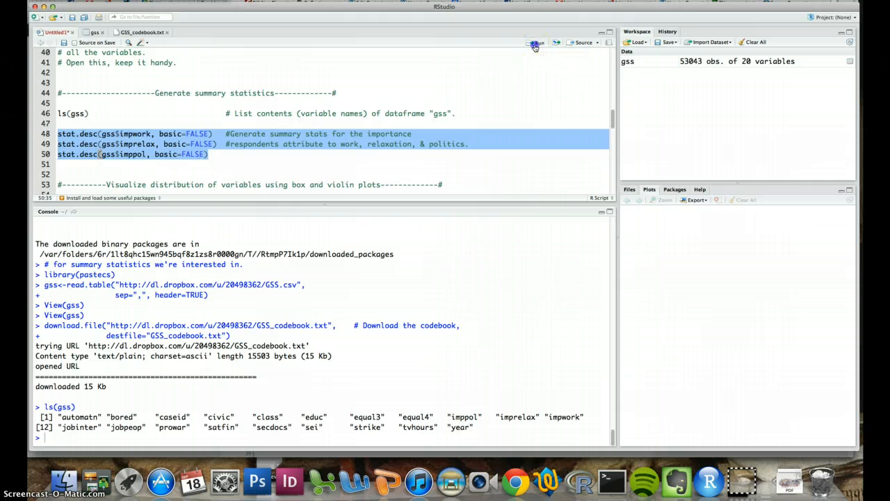
click(535, 42)
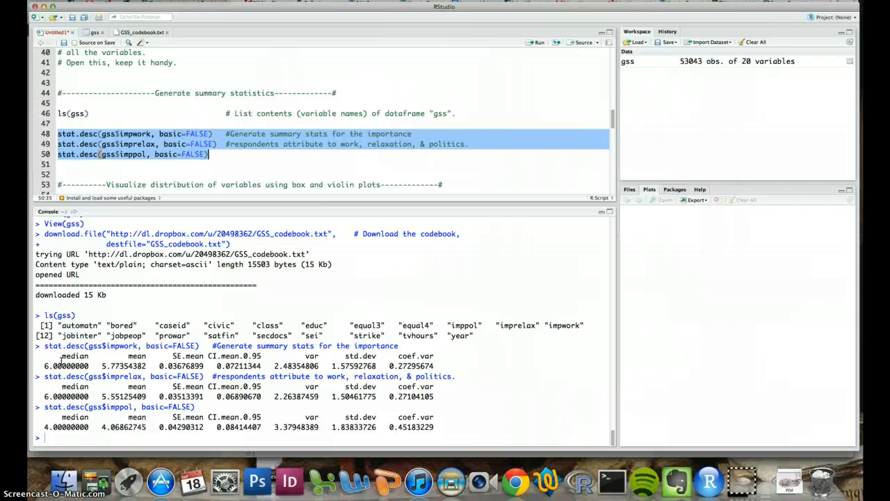
mouse_move(614, 128)
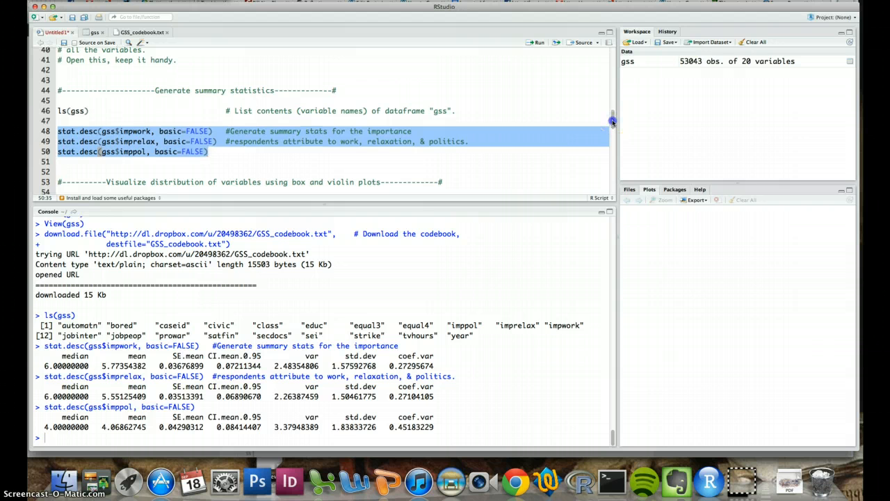
scroll(up, 3)
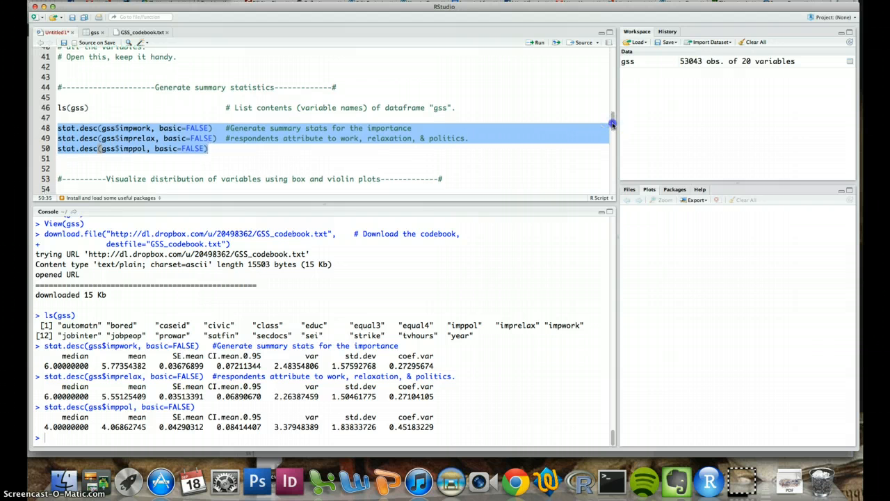
scroll(down, 3)
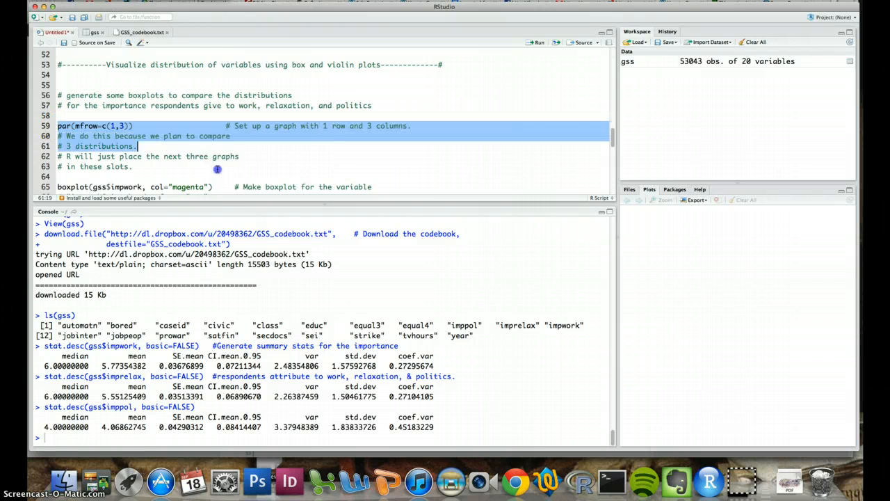
scroll(down, 3)
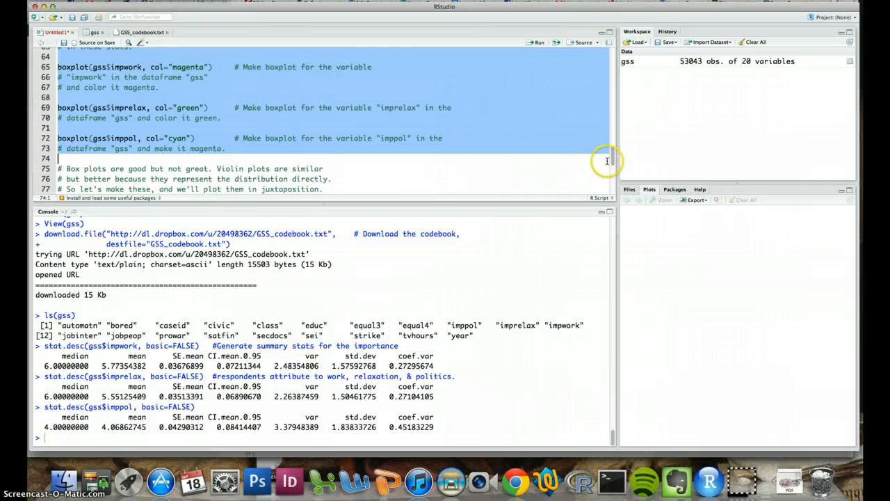
scroll(up, 3)
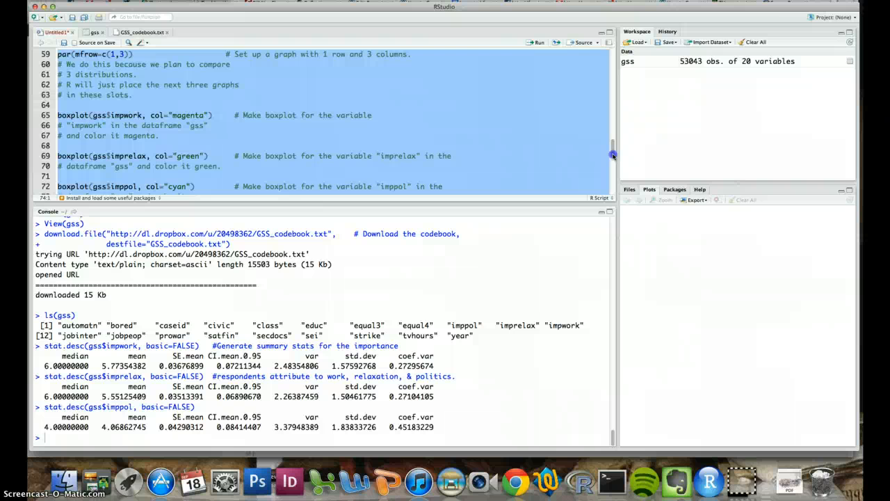
click(537, 43)
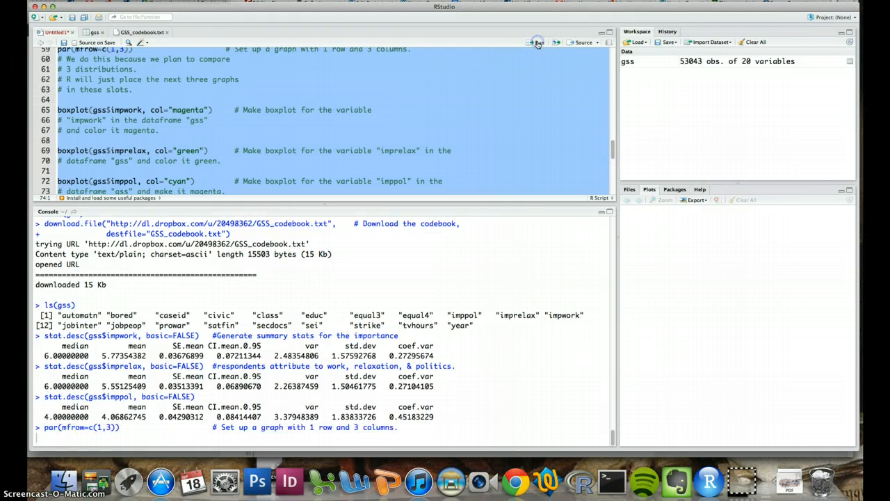
click(538, 42)
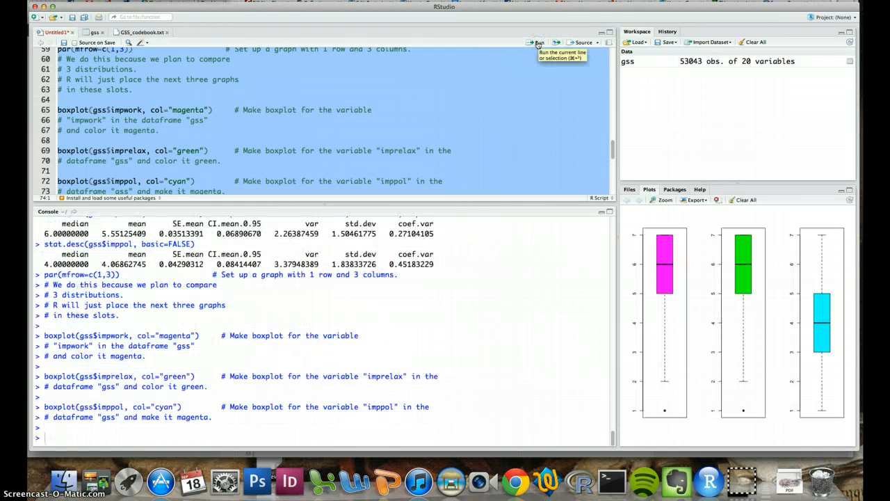
mouse_move(494, 320)
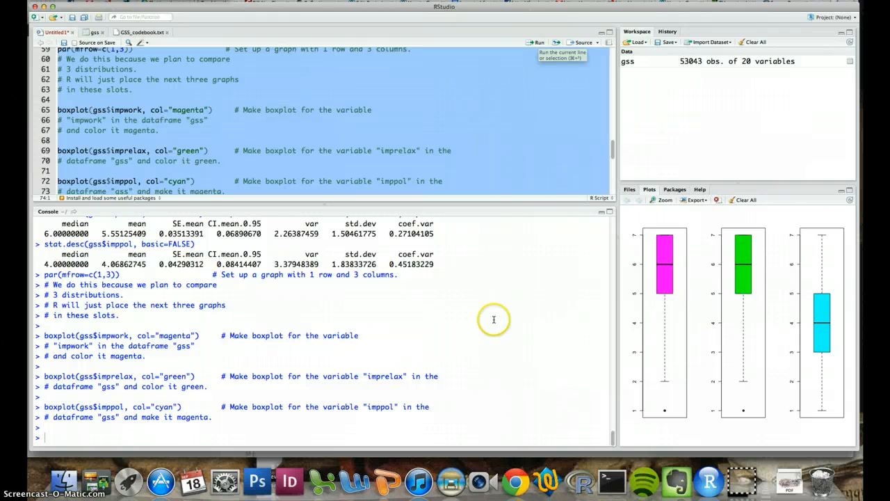
mouse_move(468, 361)
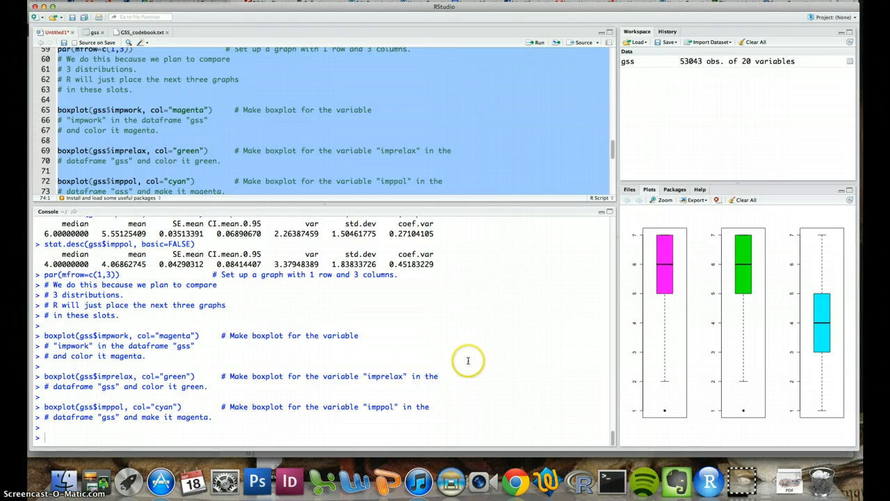
mouse_move(739, 221)
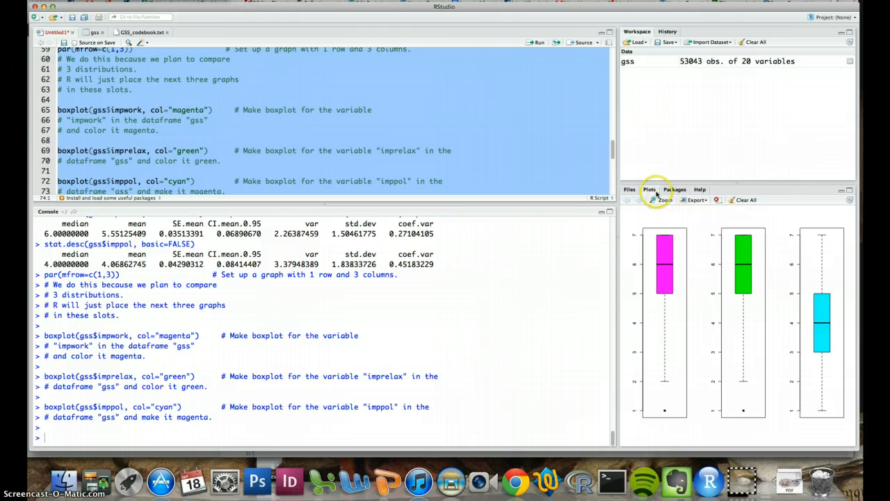
mouse_move(674, 190)
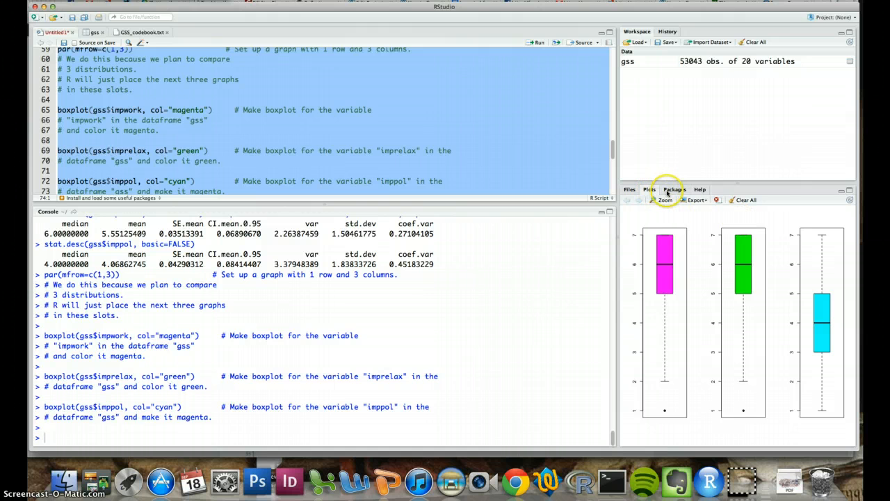
click(674, 189)
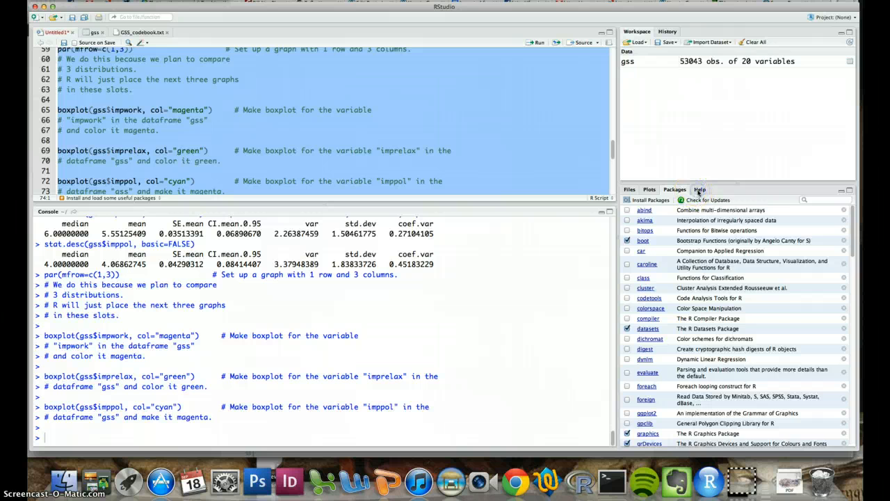
click(700, 189)
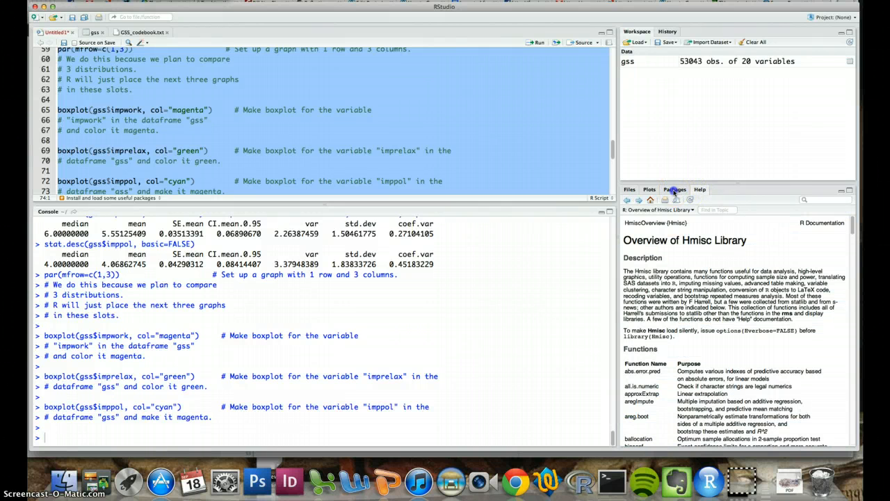
click(675, 189)
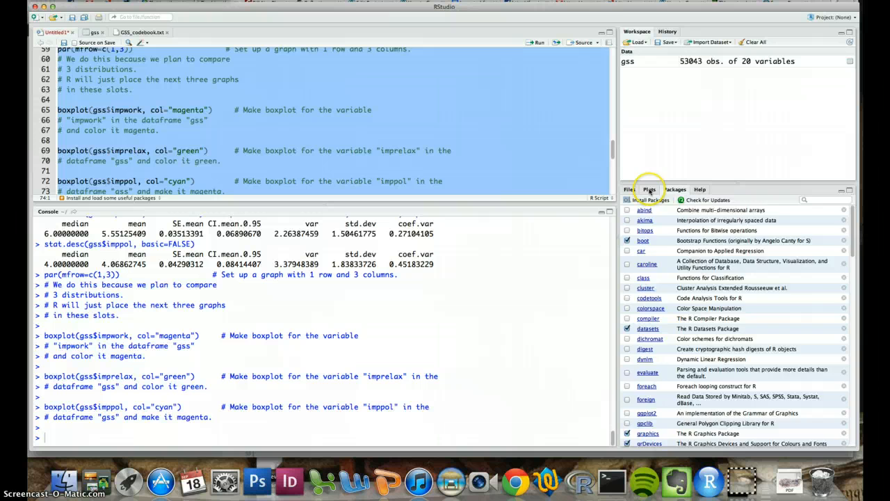
click(649, 188)
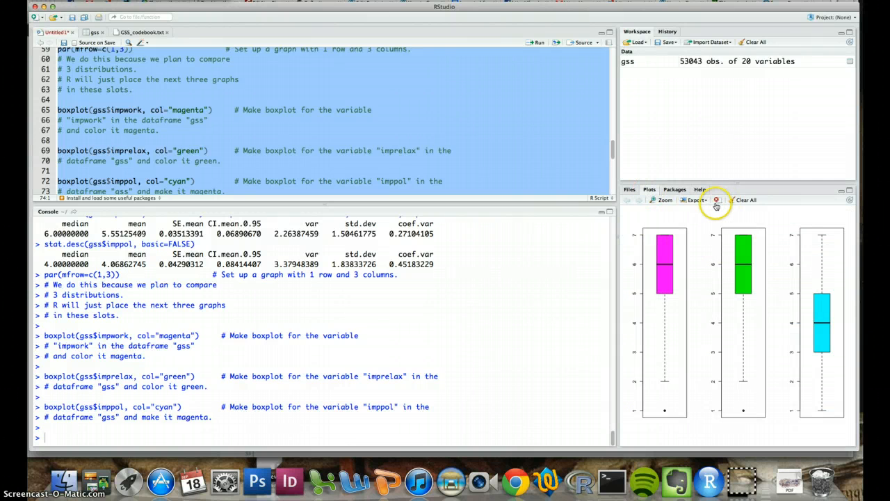
mouse_move(683, 263)
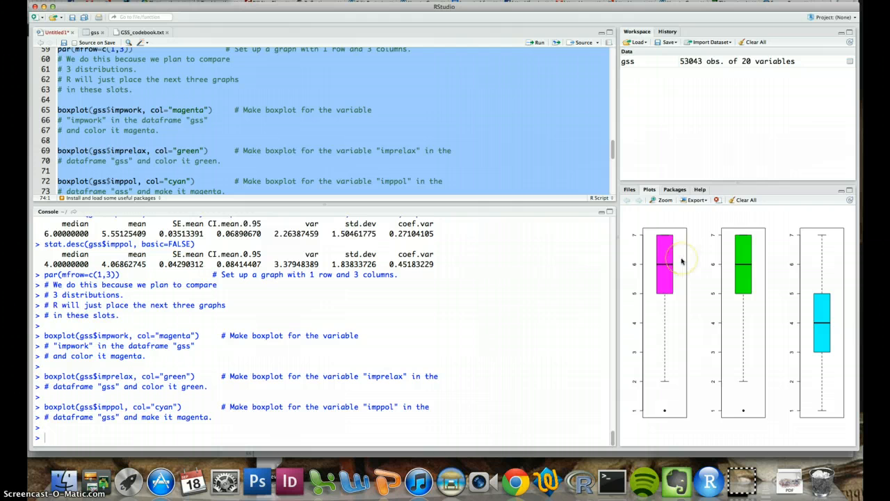
mouse_move(702, 216)
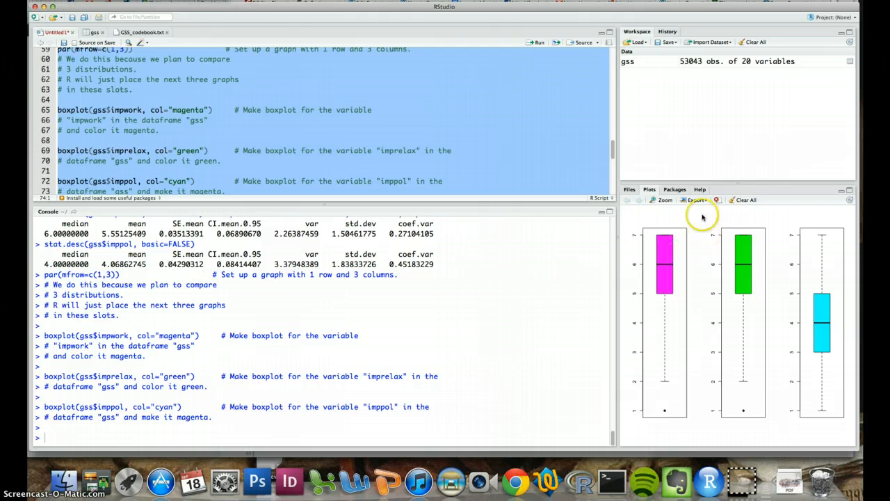
Export the boxplots with Save Plot as Image as a PNG named boxplot.
click(696, 199)
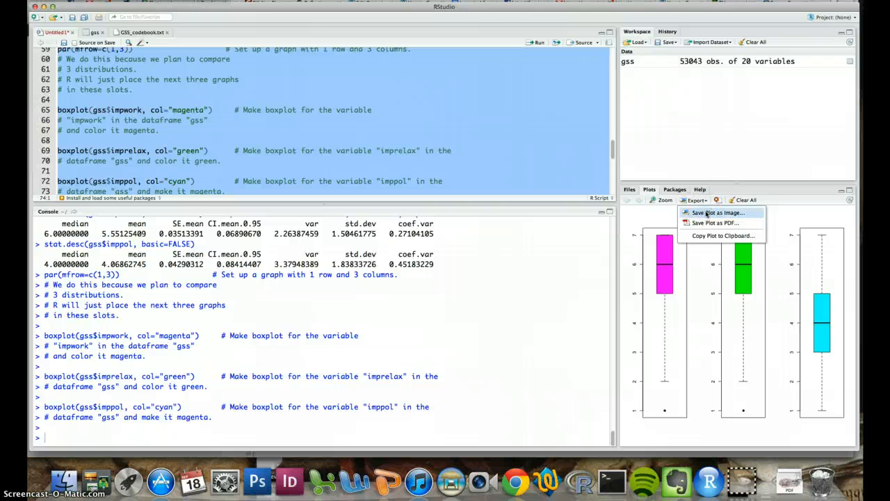
click(718, 213)
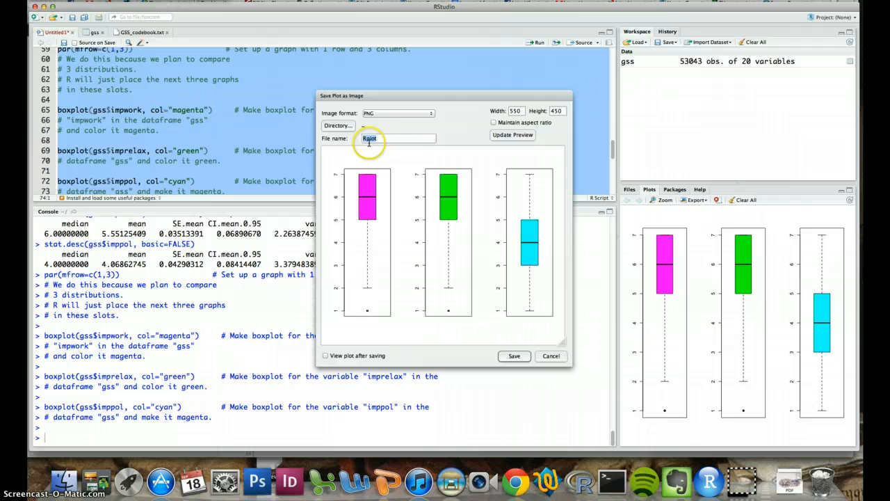
text(boxpl)
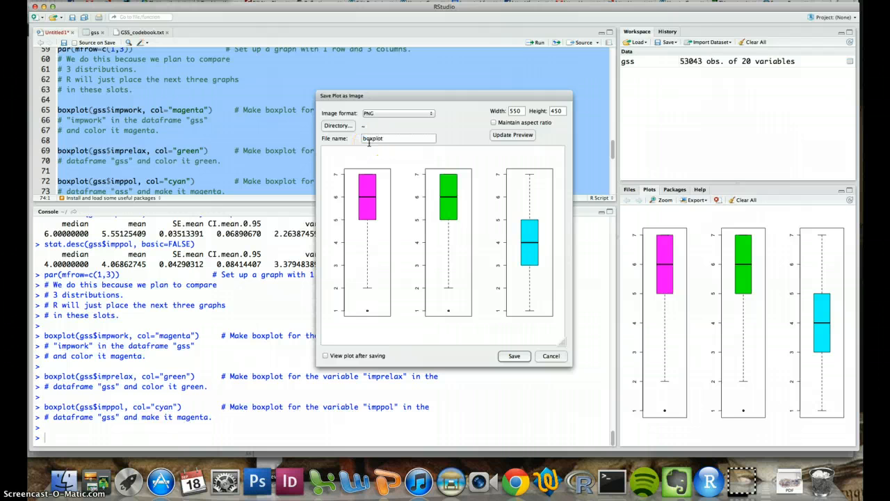
click(550, 355)
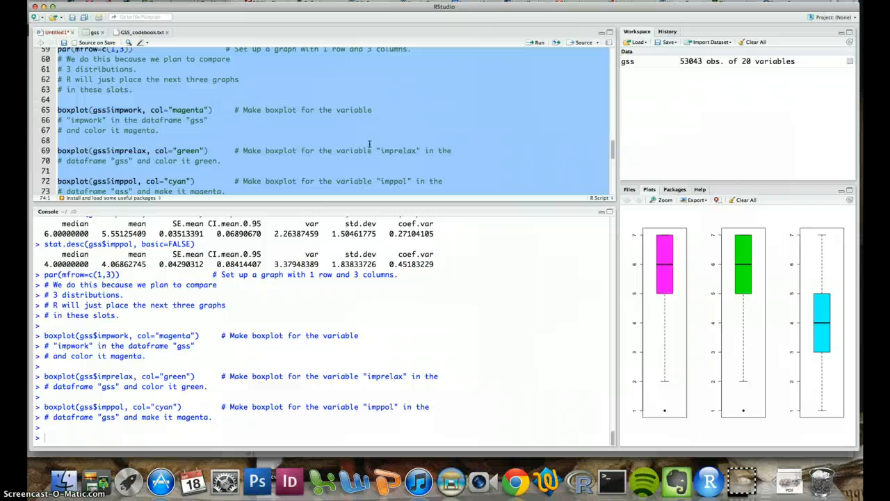
mouse_move(603, 135)
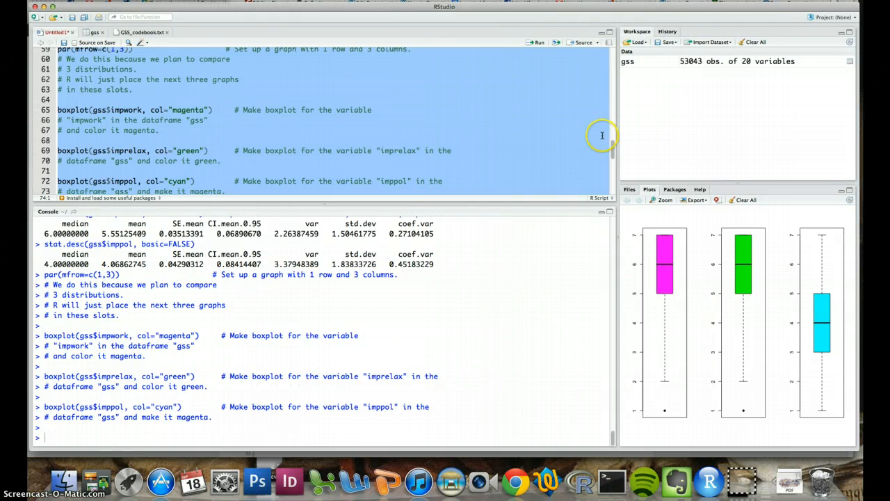
scroll(down, 3)
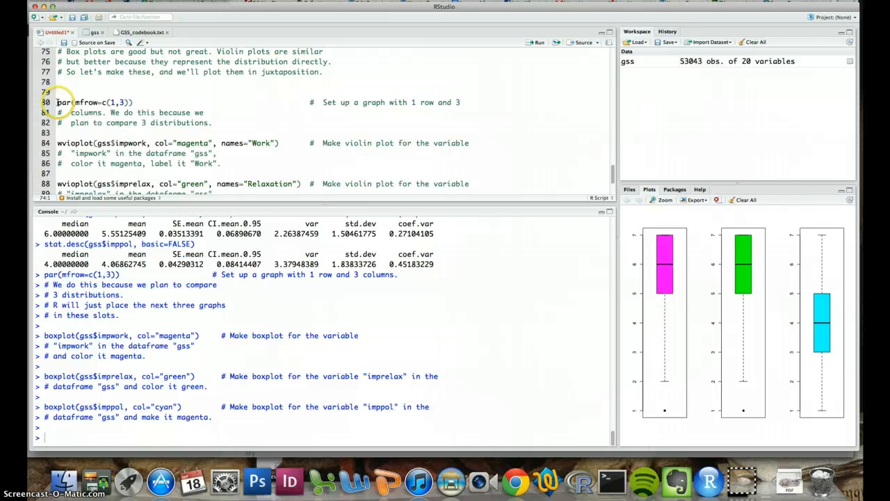
Run violin plot lines 80–95 for Work, Relaxation and Politics, then deselect.
scroll(down, 3)
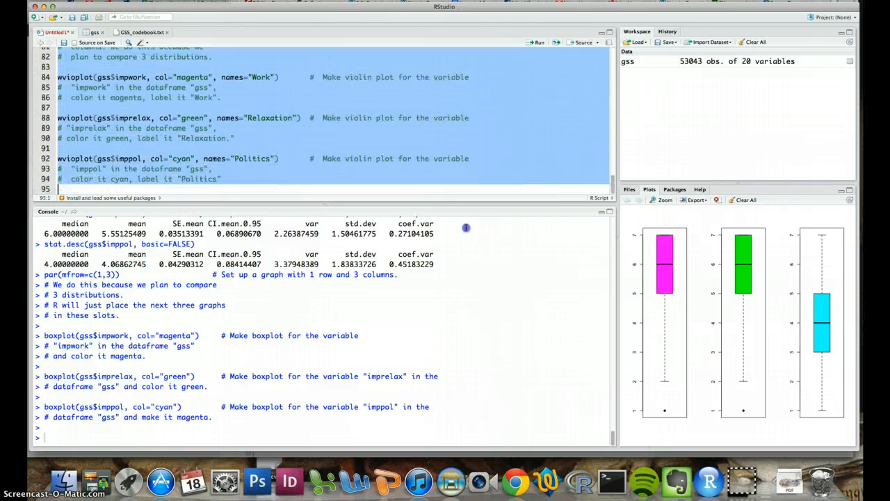
click(536, 43)
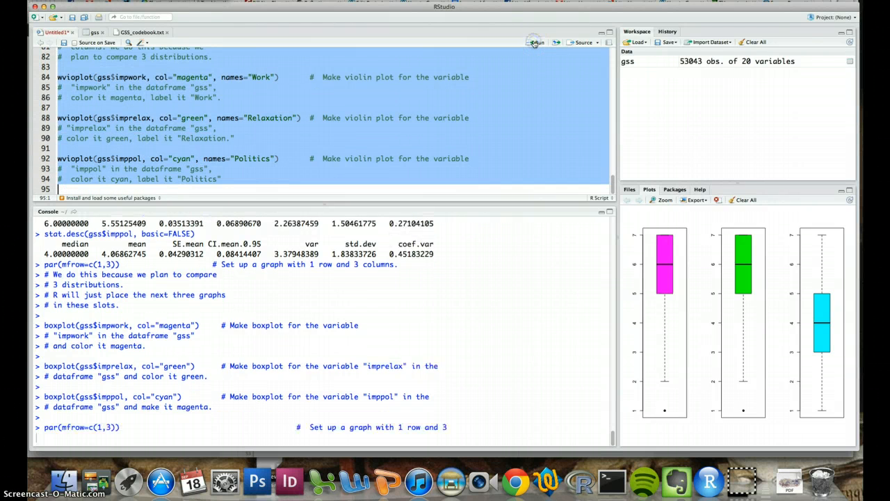
click(536, 42)
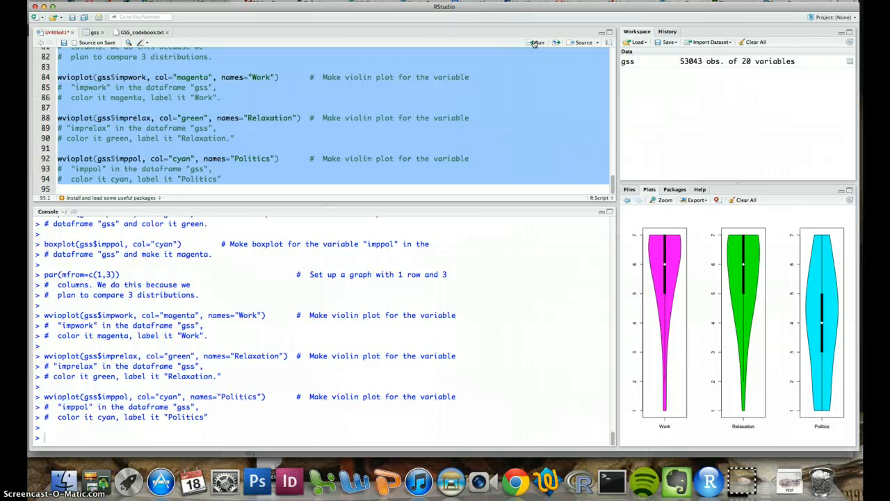
mouse_move(595, 211)
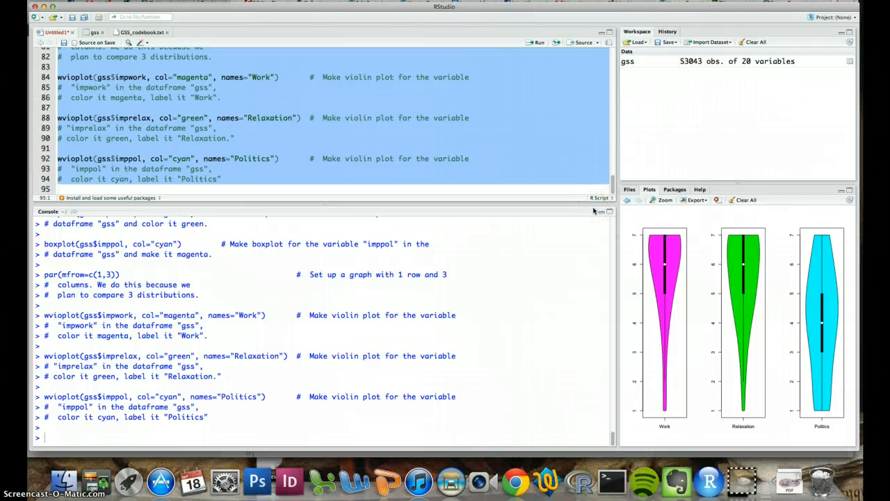
mouse_move(595, 211)
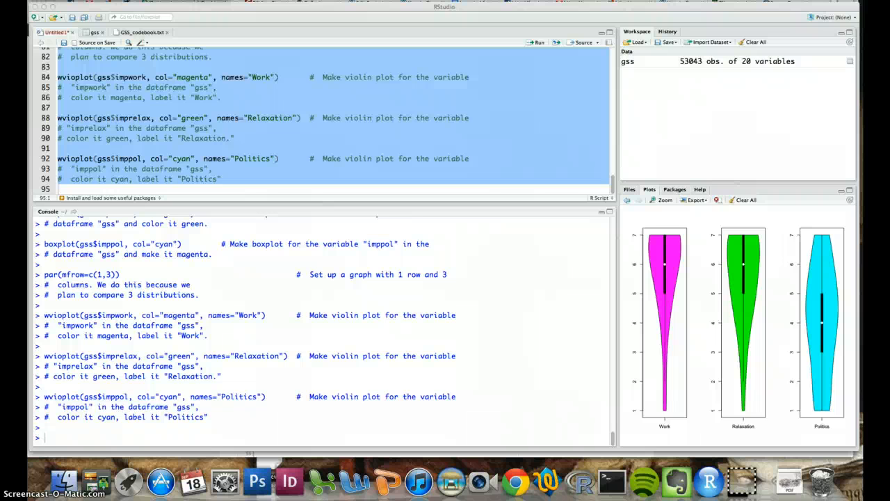
mouse_move(91, 7)
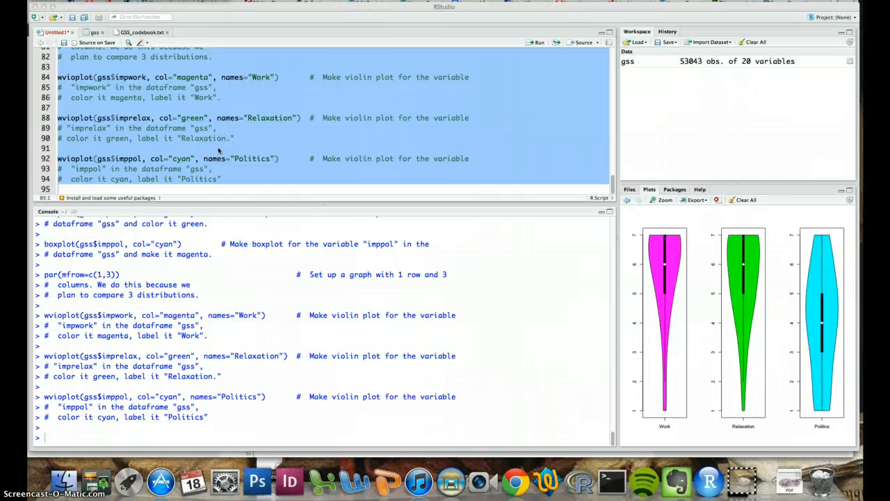
click(223, 178)
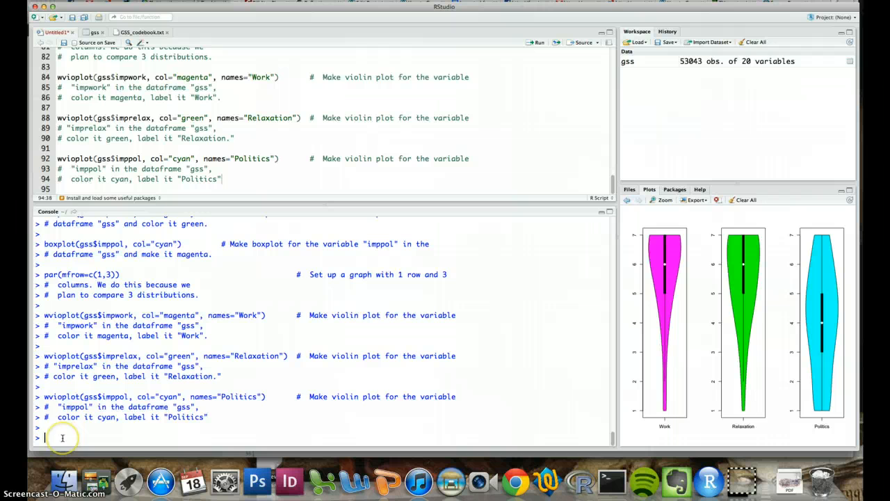
Run ls(gss) in the console to list the gss dataset's variable names.
text(ls(gs)
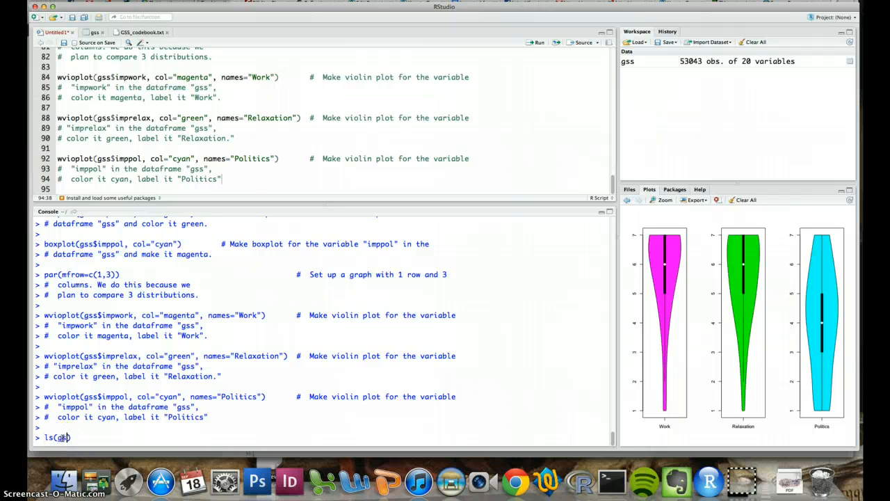
text(ss)
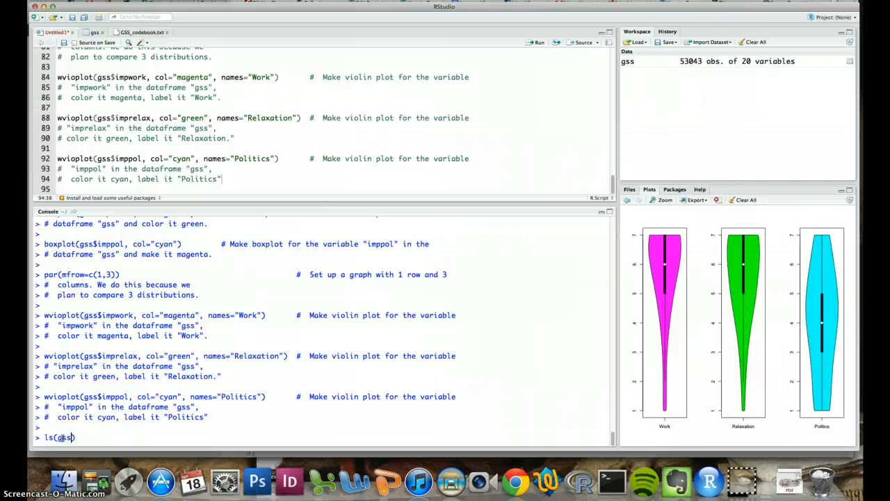
key(return)
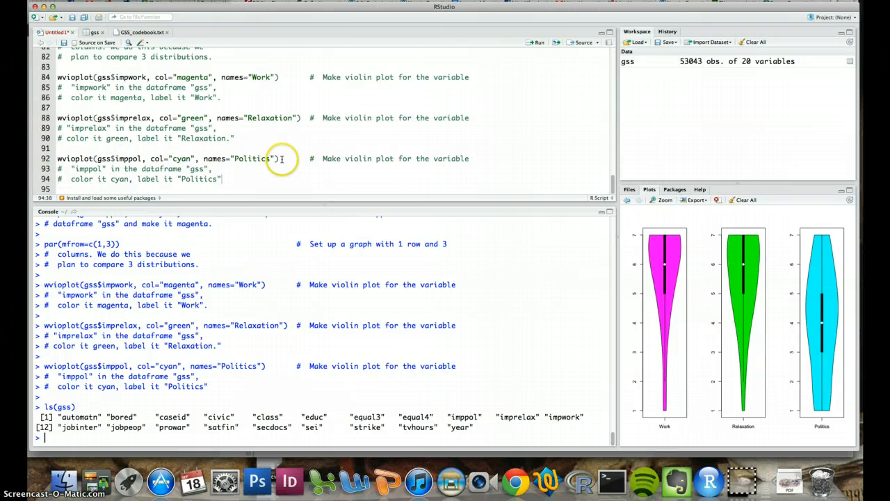
Reuse the vioplot line to plot gss$sei as a cyan violin labelled SEI.
triple_click(167, 158)
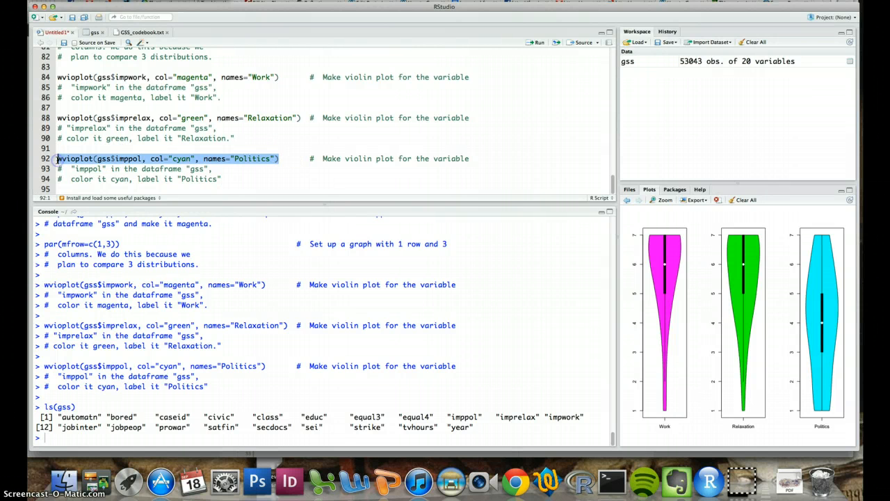
mouse_move(351, 438)
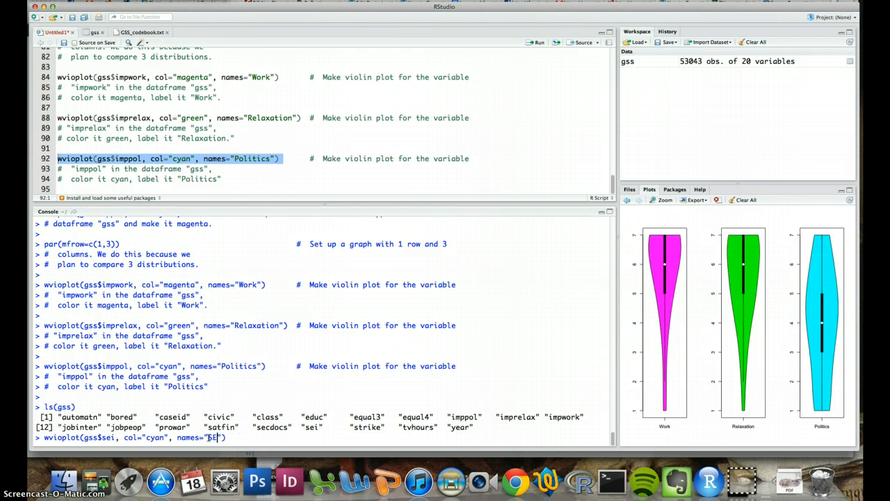
text(I)
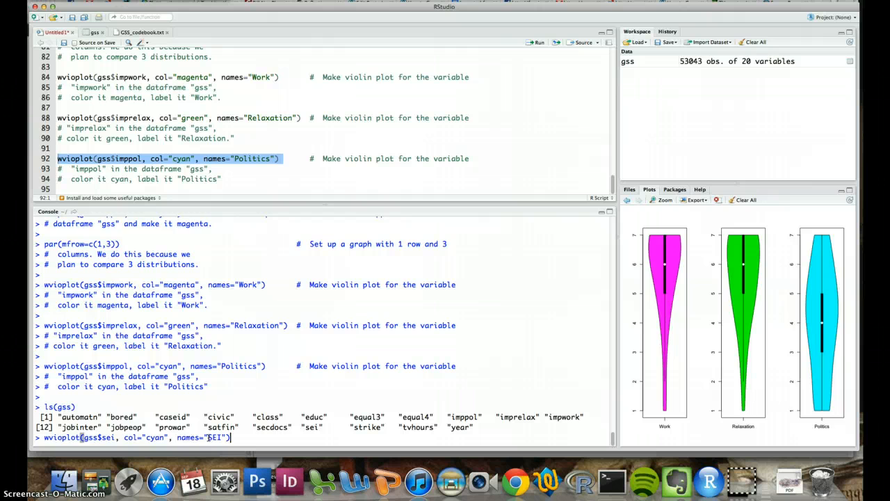
key(Return)
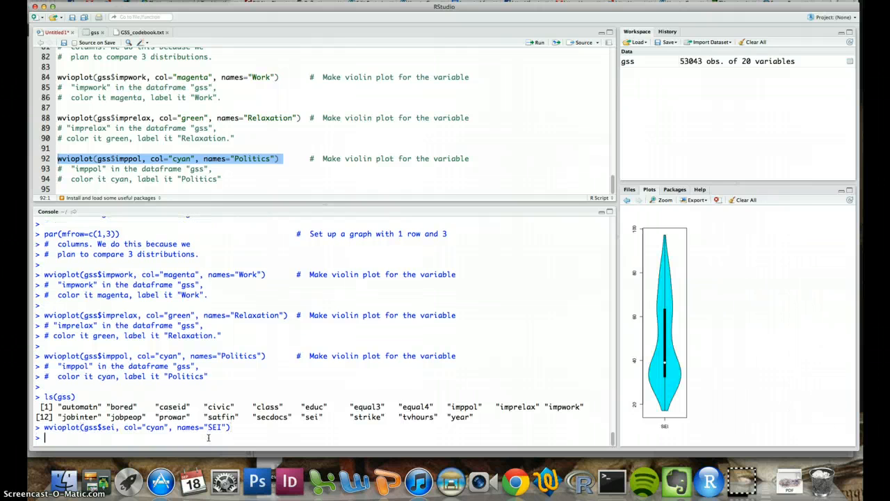
mouse_move(728, 311)
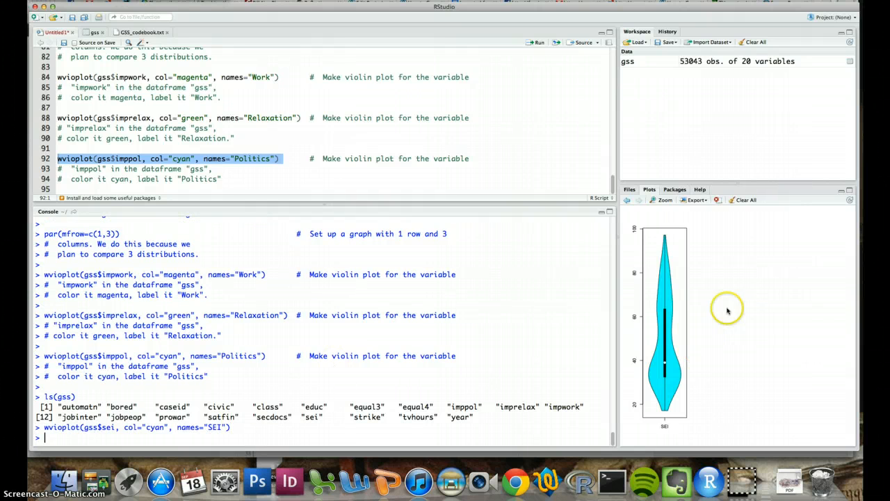